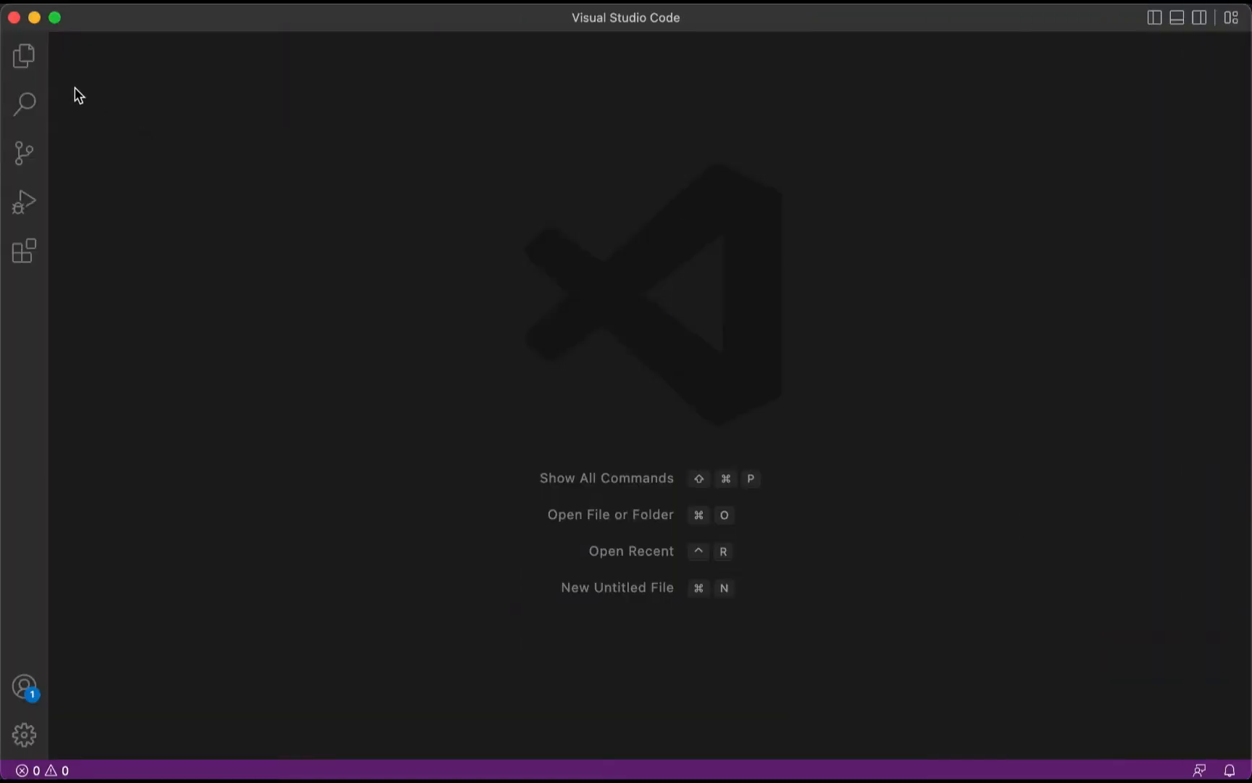
mouse_move(70, 88)
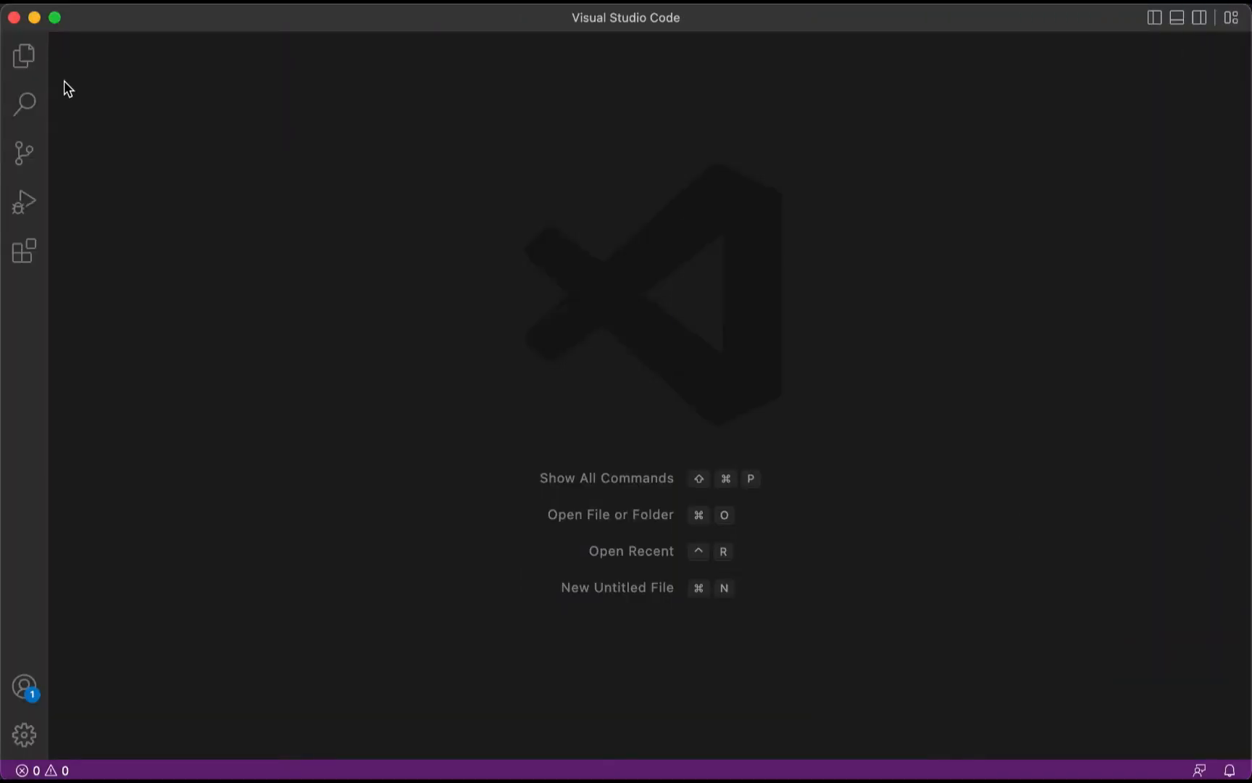
mouse_move(24, 56)
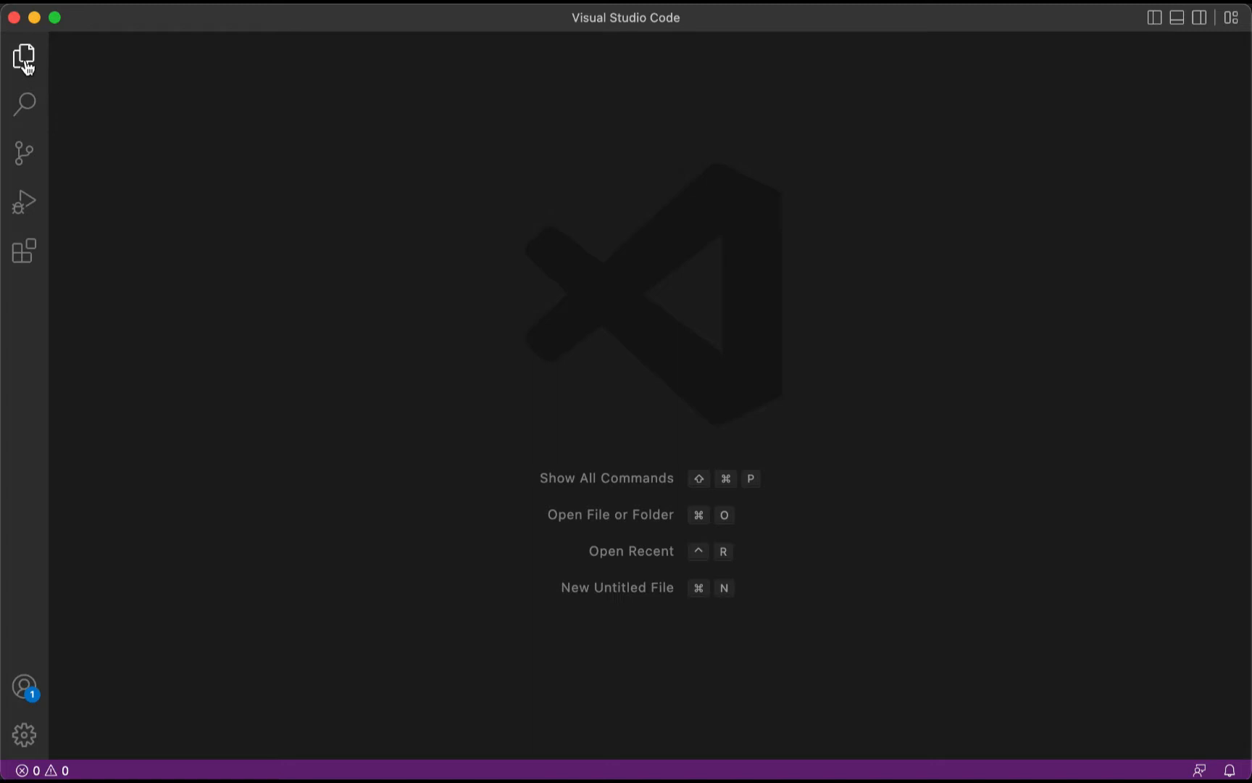
- Show the Explorer sidebar, which reports that no folder is open
left_click(24, 55)
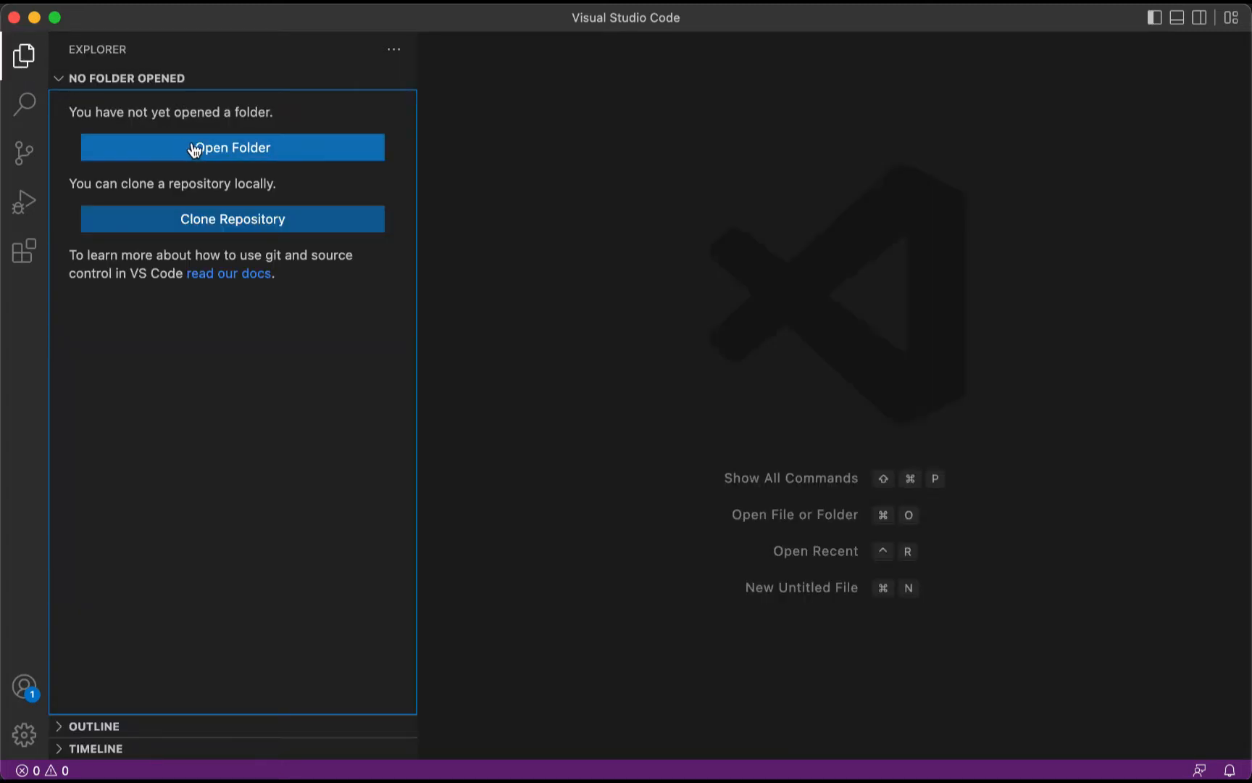
- Browse the Open Folder dialog to the github favorite and select the css222 folder
left_click(233, 148)
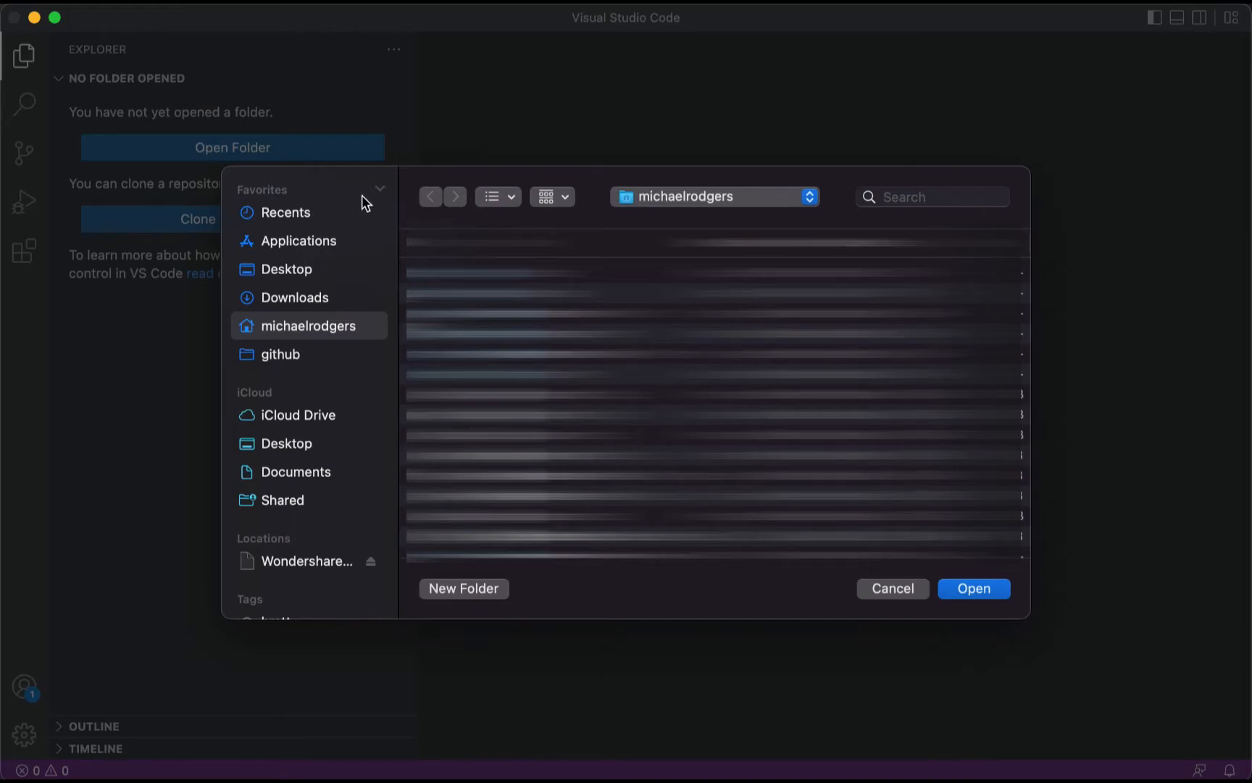
mouse_move(370, 189)
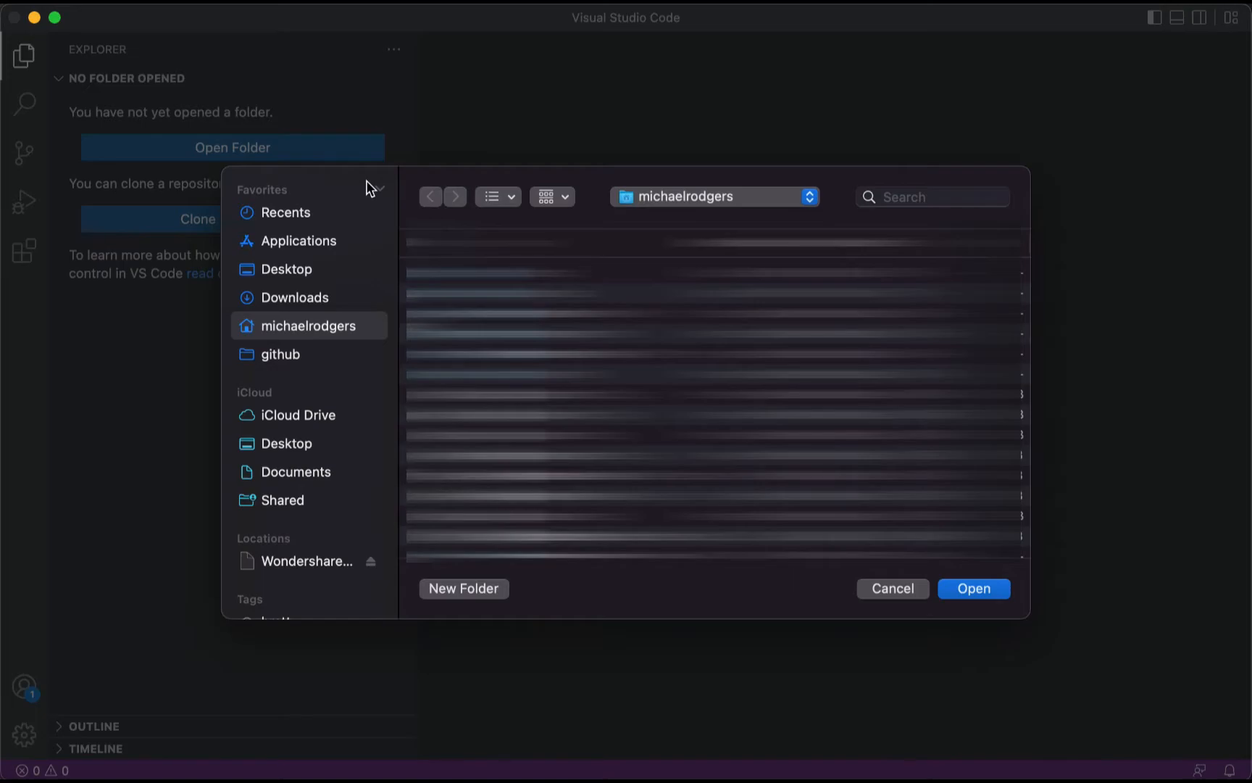
mouse_move(298, 361)
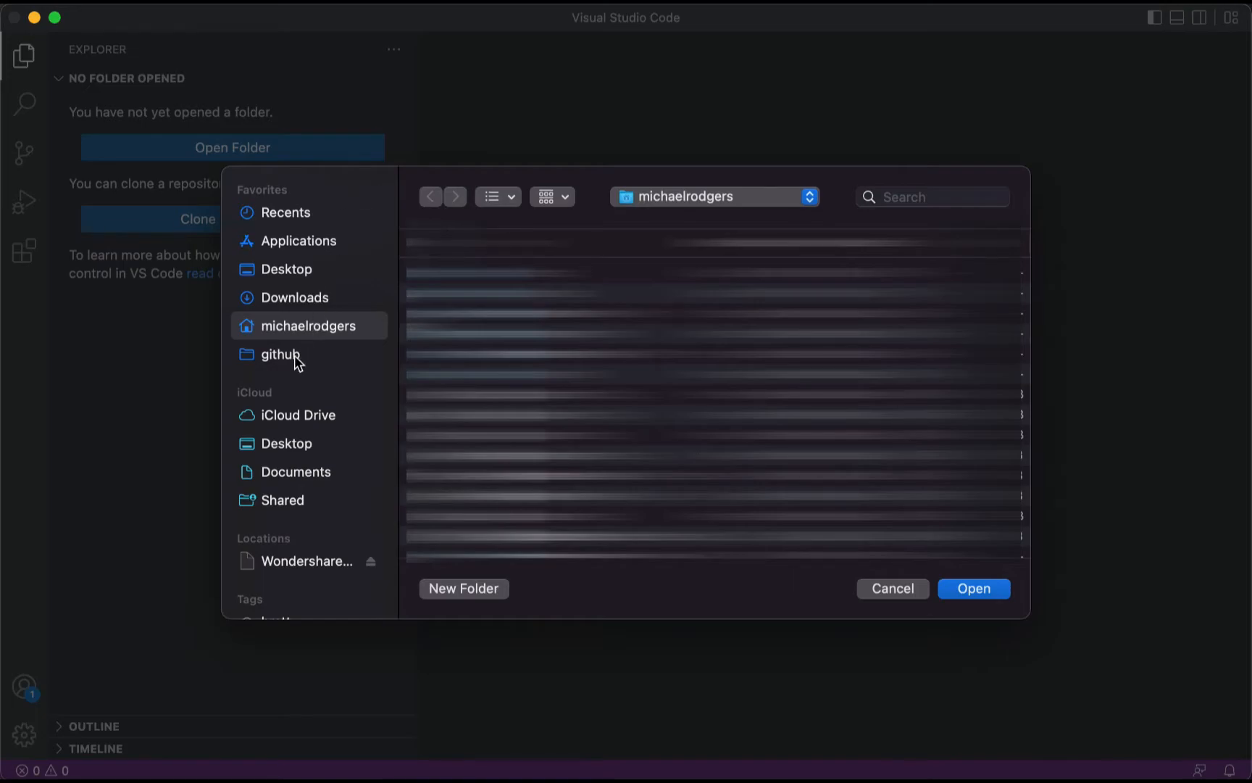
left_click(281, 353)
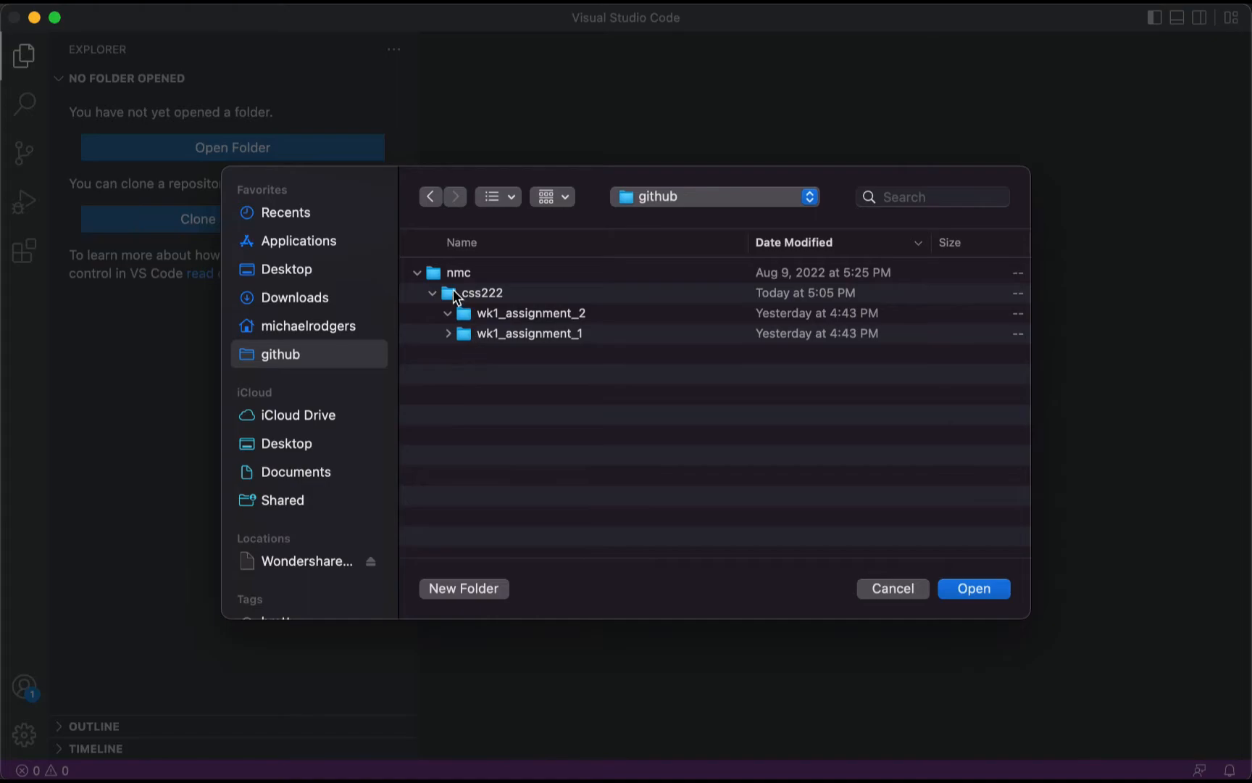
mouse_move(494, 346)
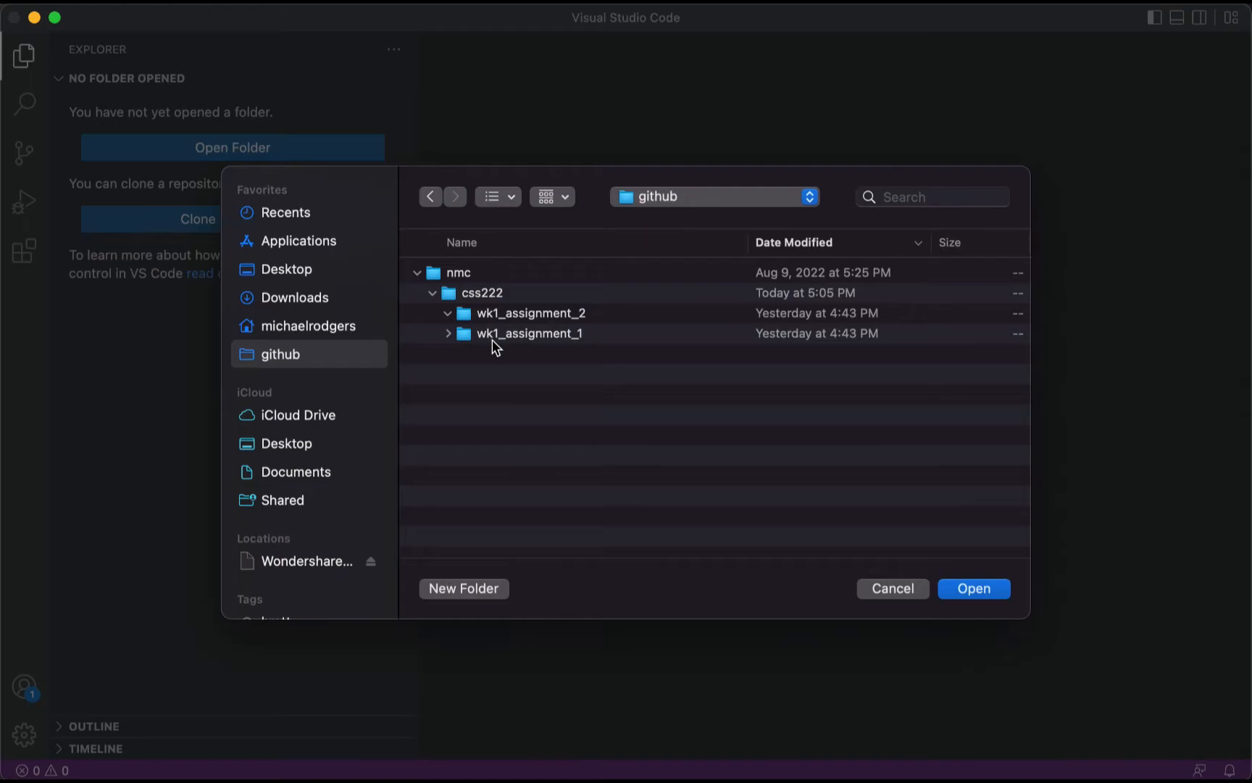
left_click(482, 293)
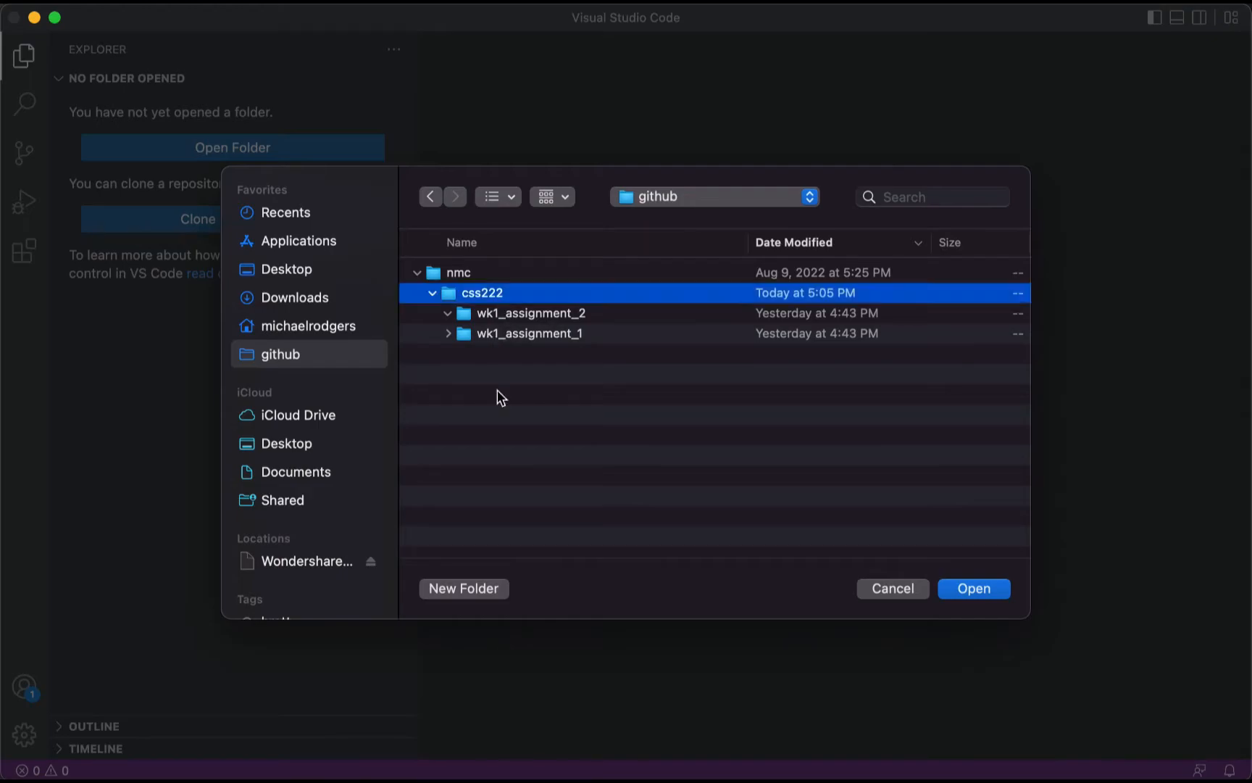
mouse_move(504, 384)
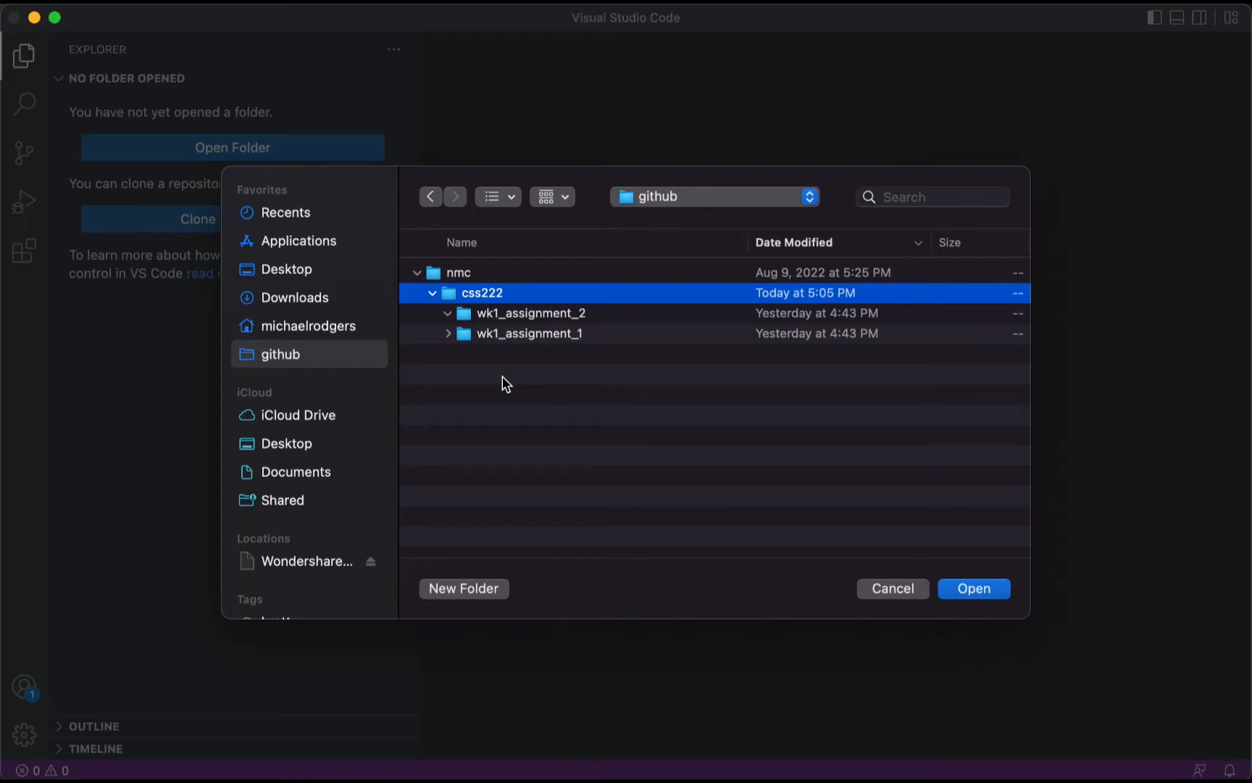
mouse_move(571, 574)
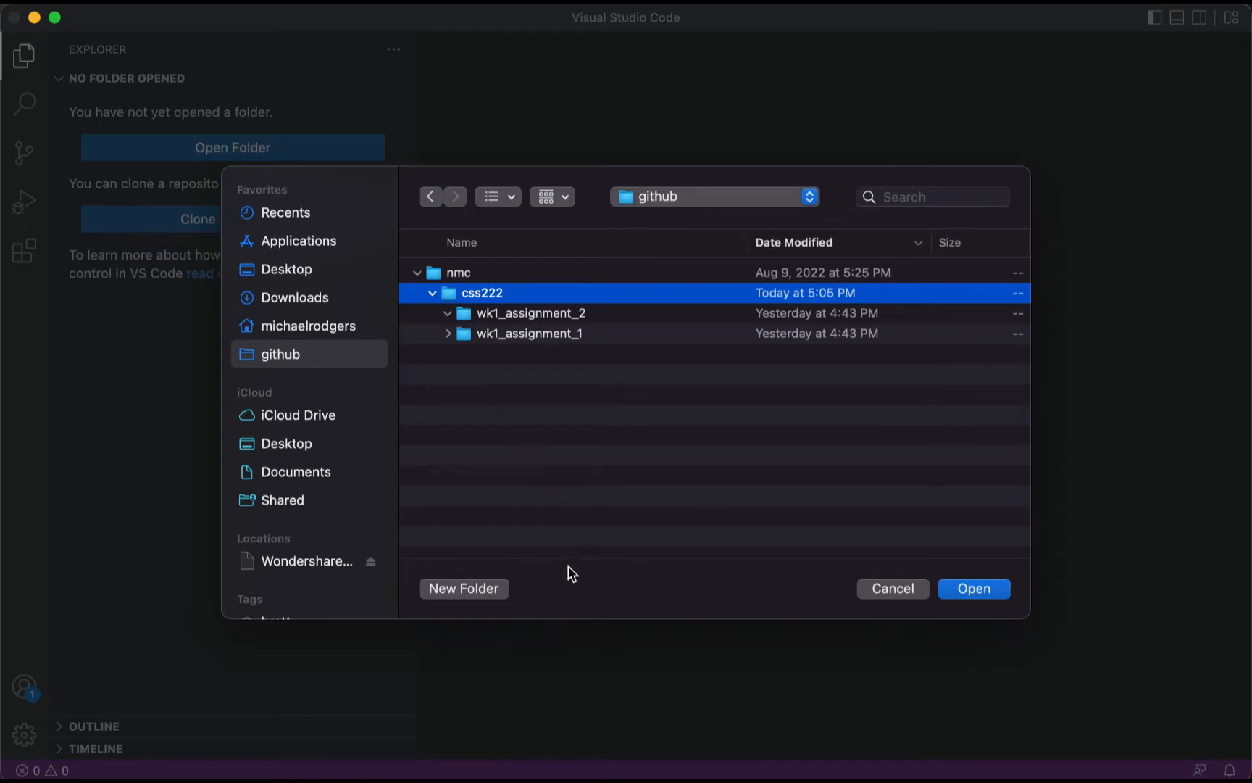
mouse_move(493, 311)
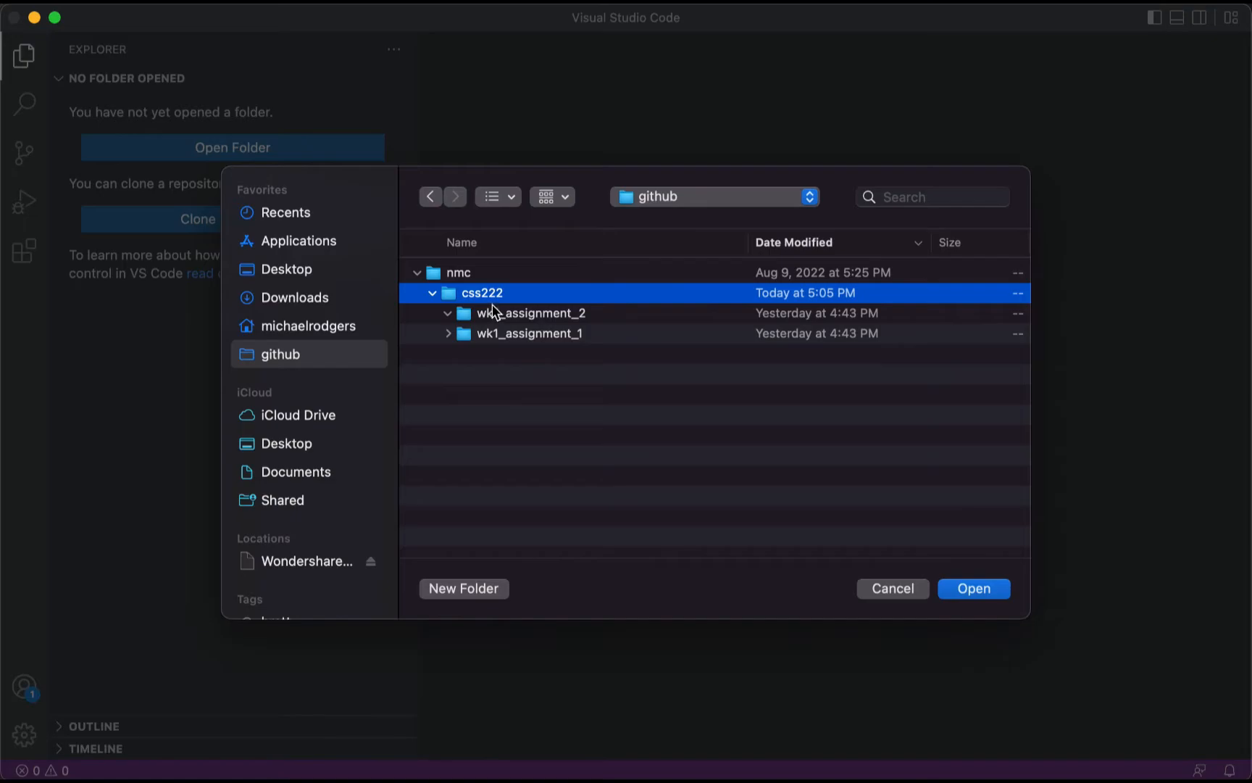
mouse_move(475, 601)
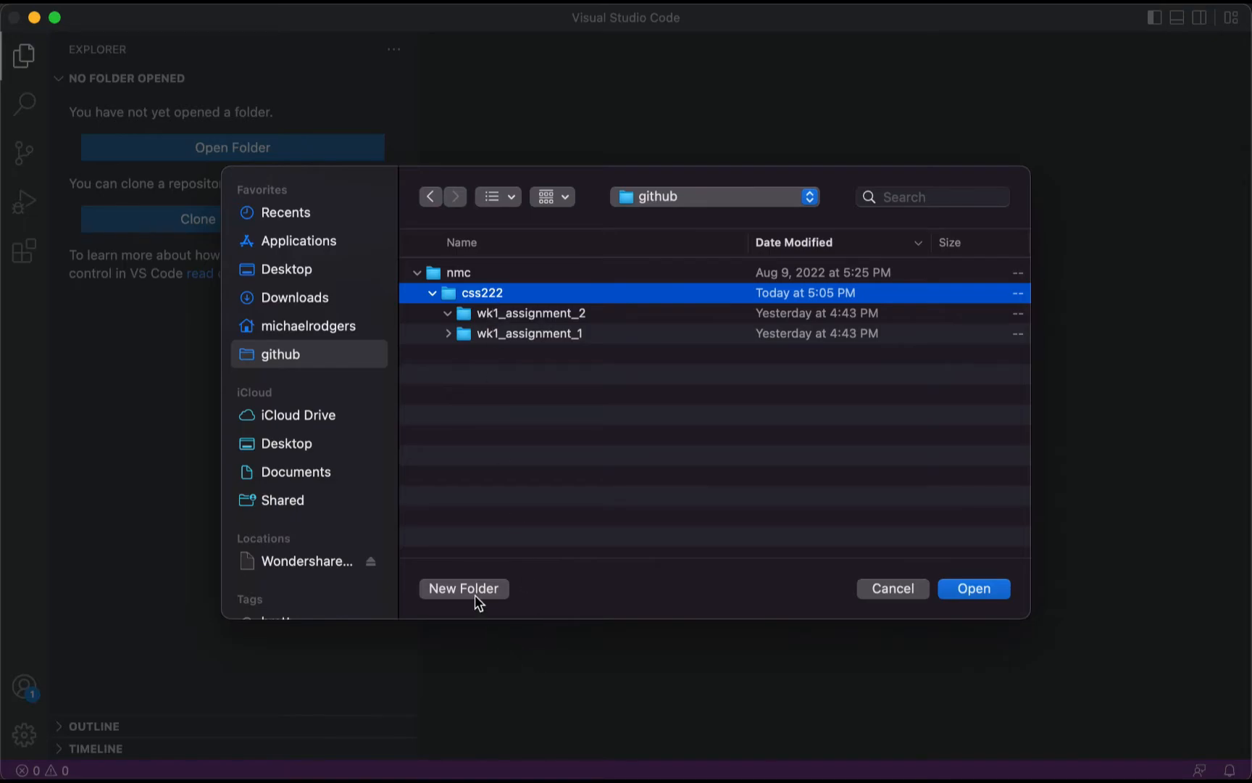
left_click(463, 589)
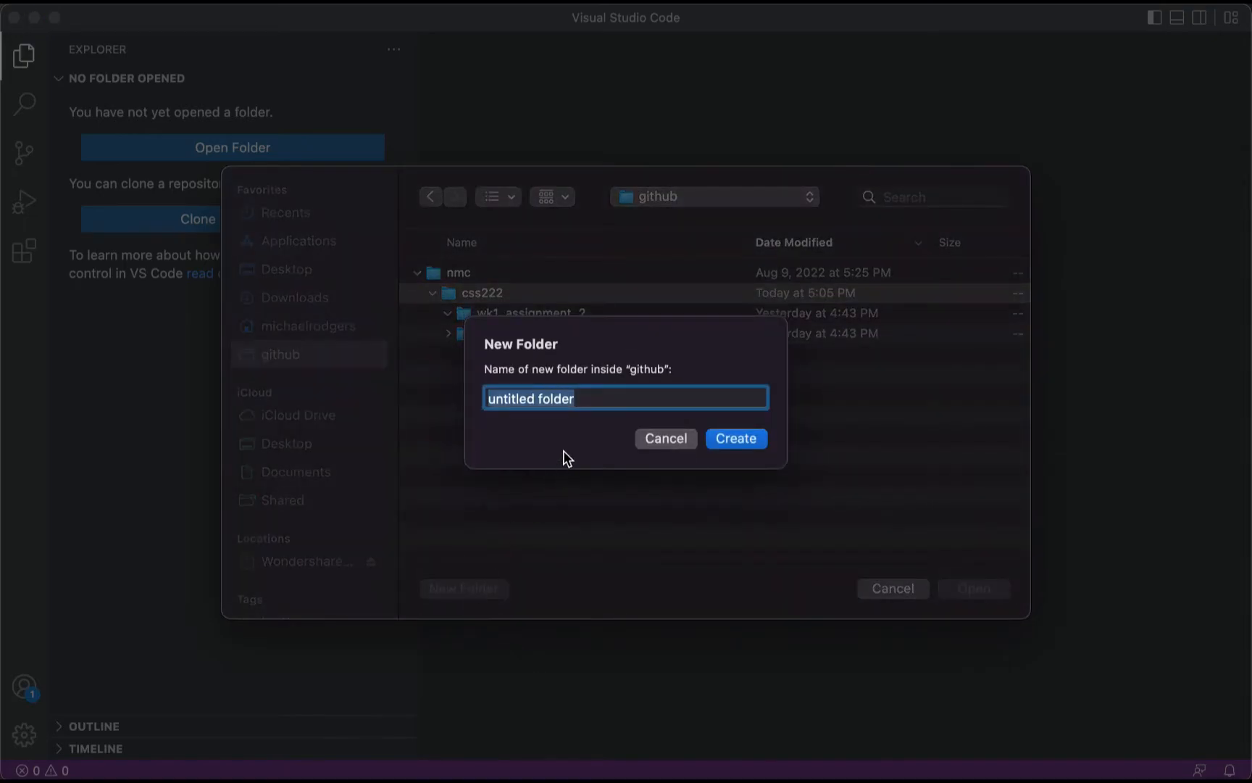
type("test_f")
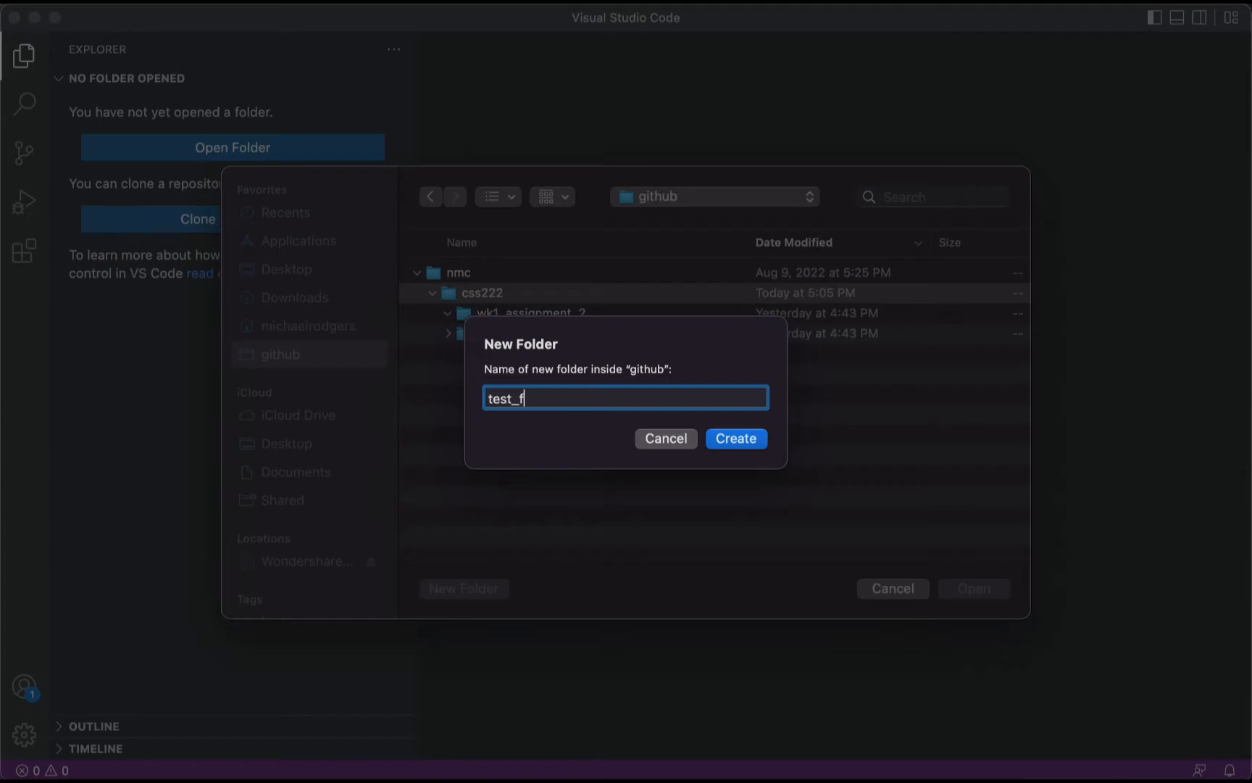
type("older")
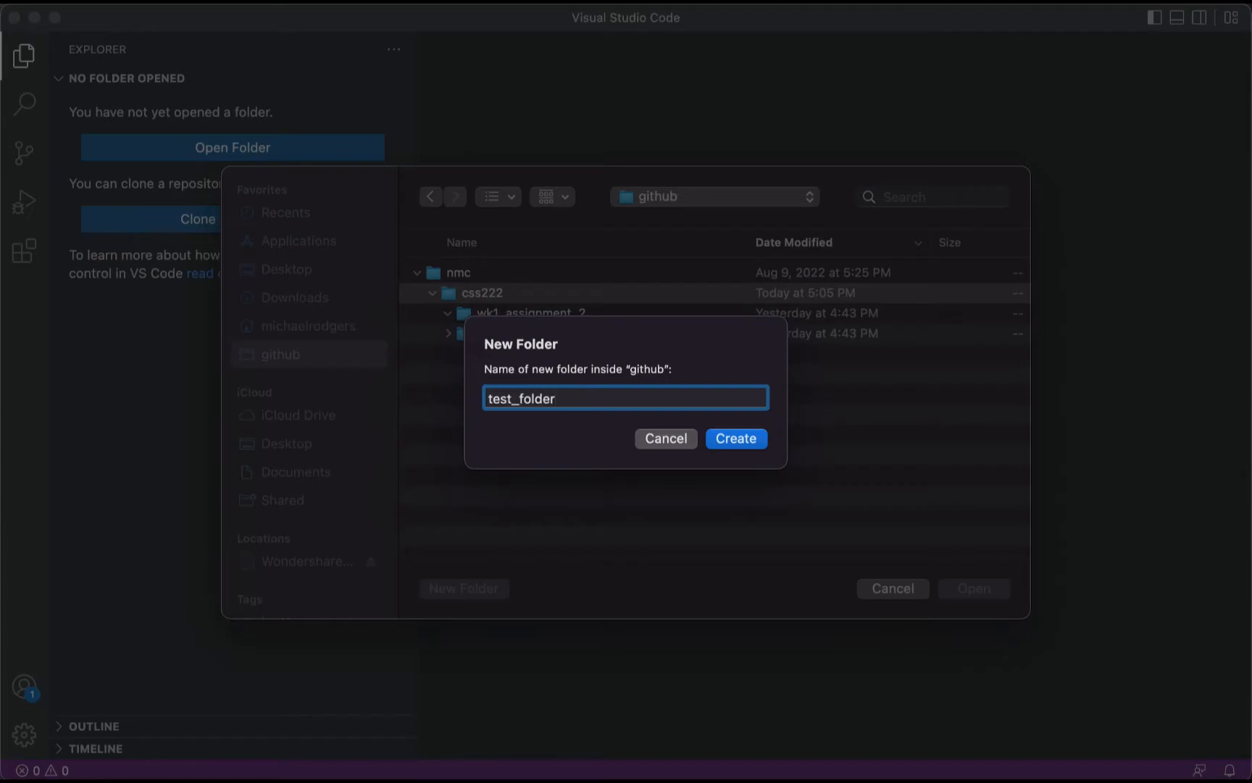
left_click(735, 438)
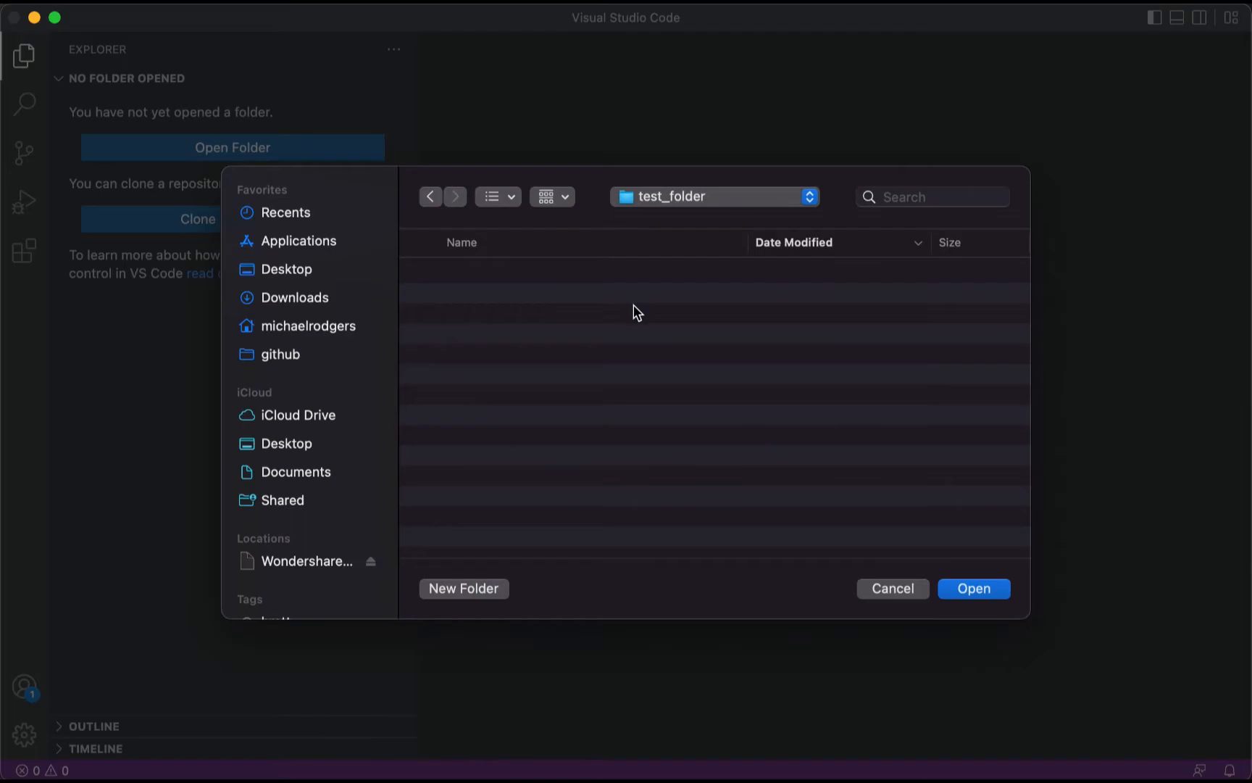
mouse_move(439, 213)
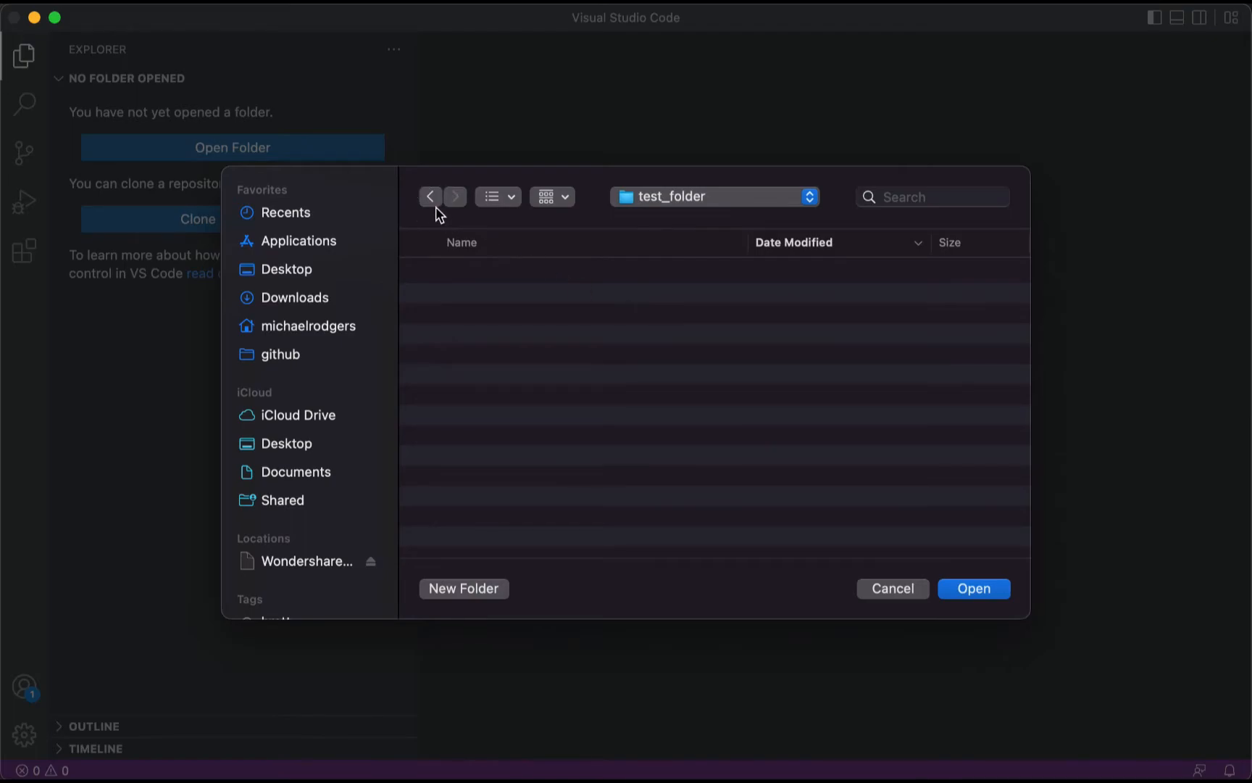
left_click(280, 354)
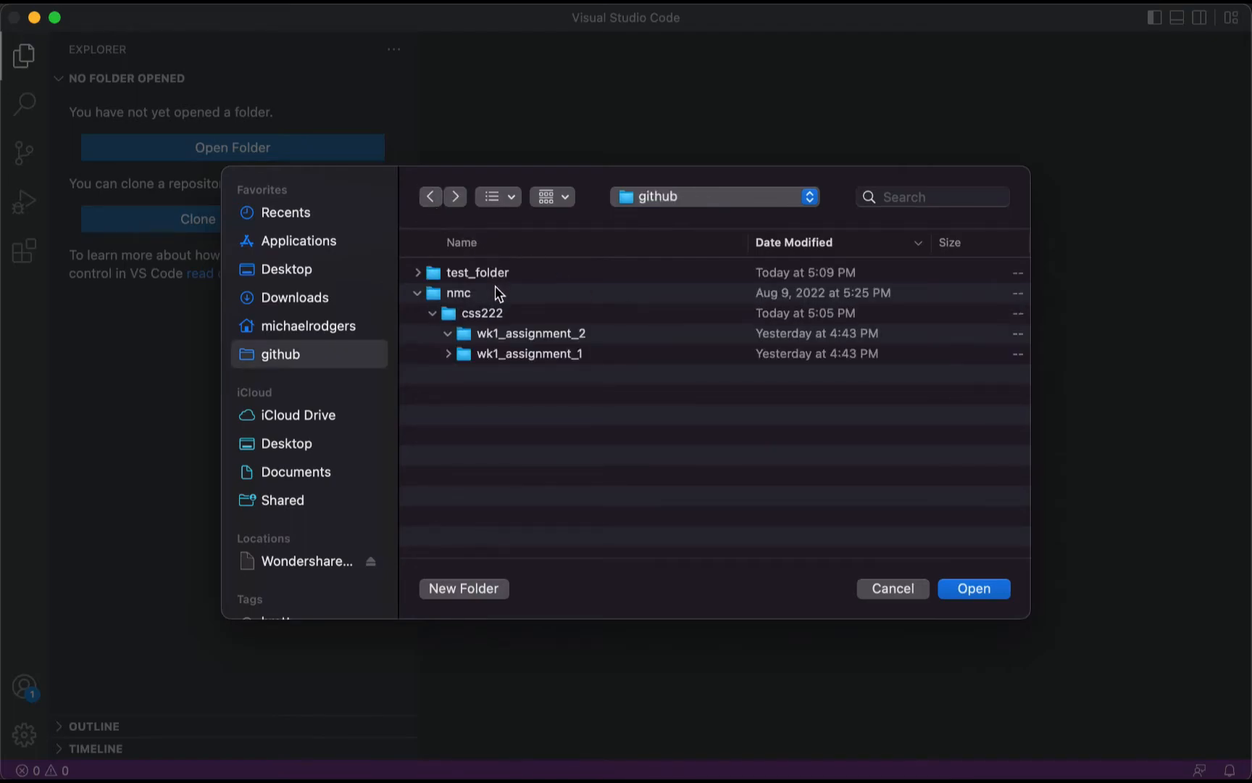
mouse_move(358, 362)
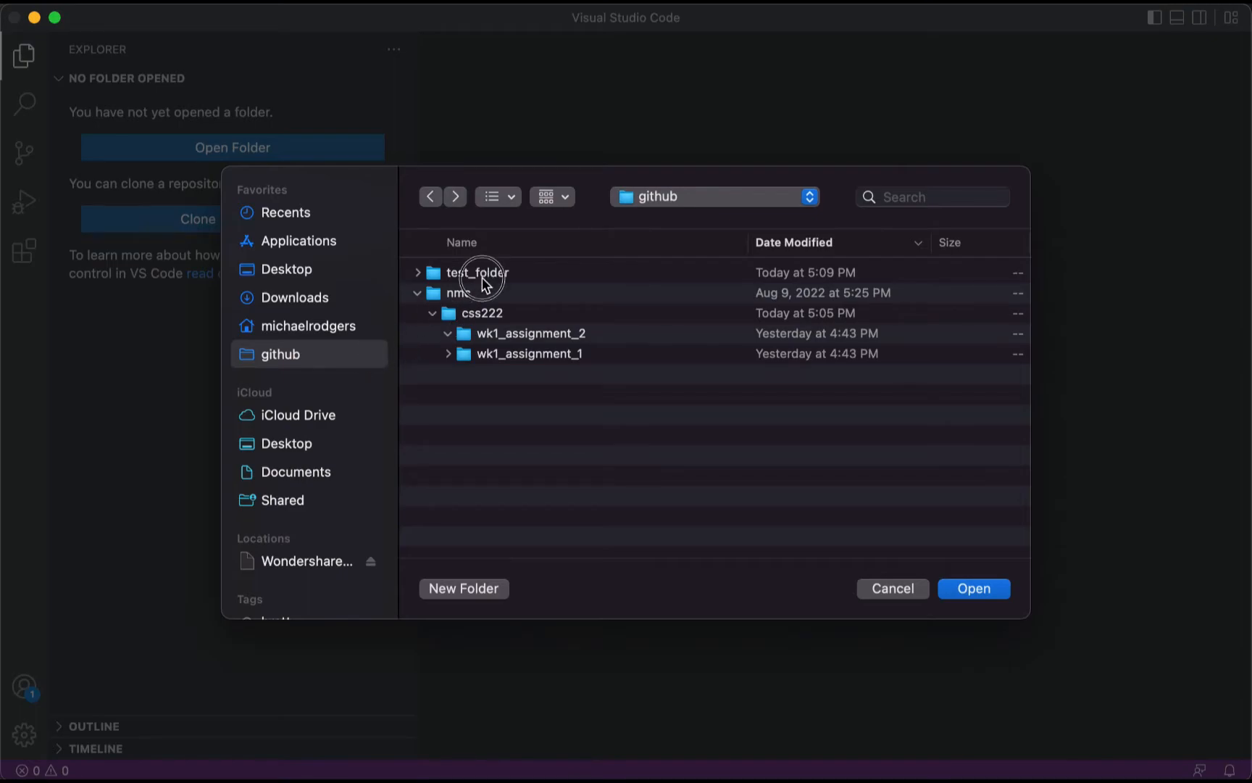
left_click(478, 272)
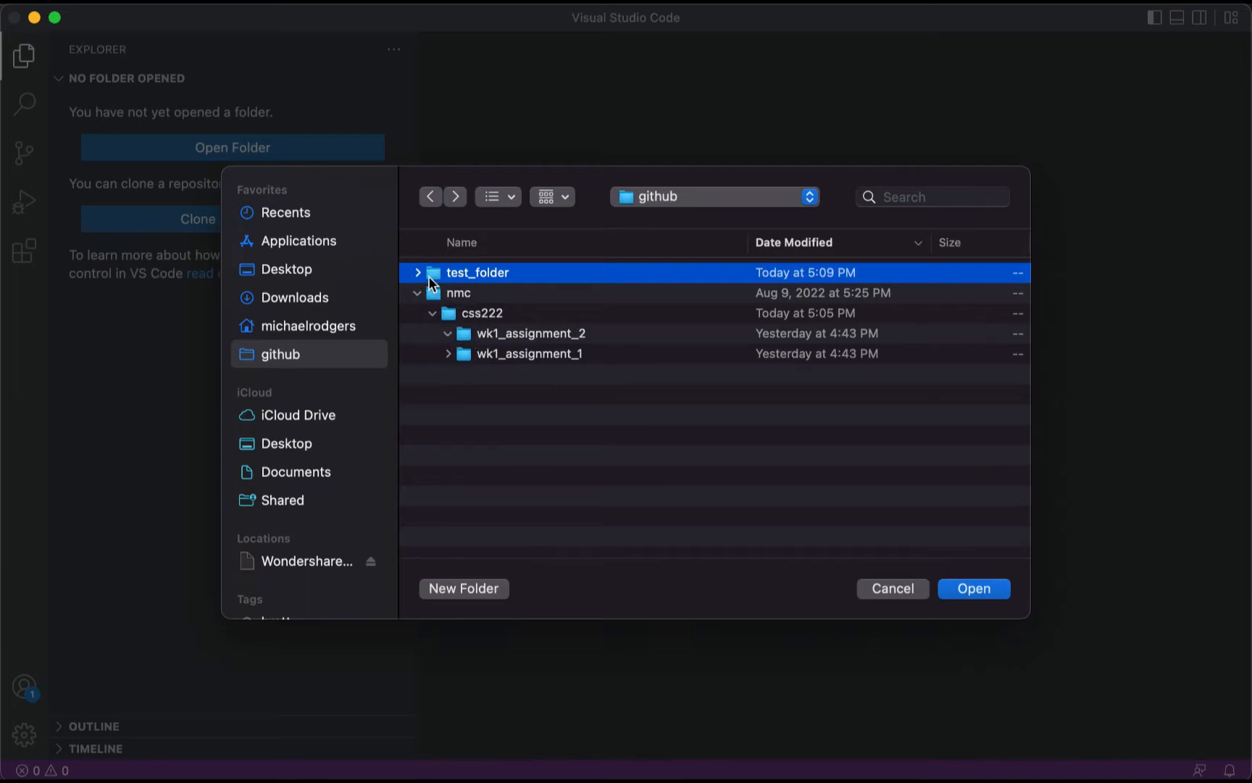
right_click(477, 273)
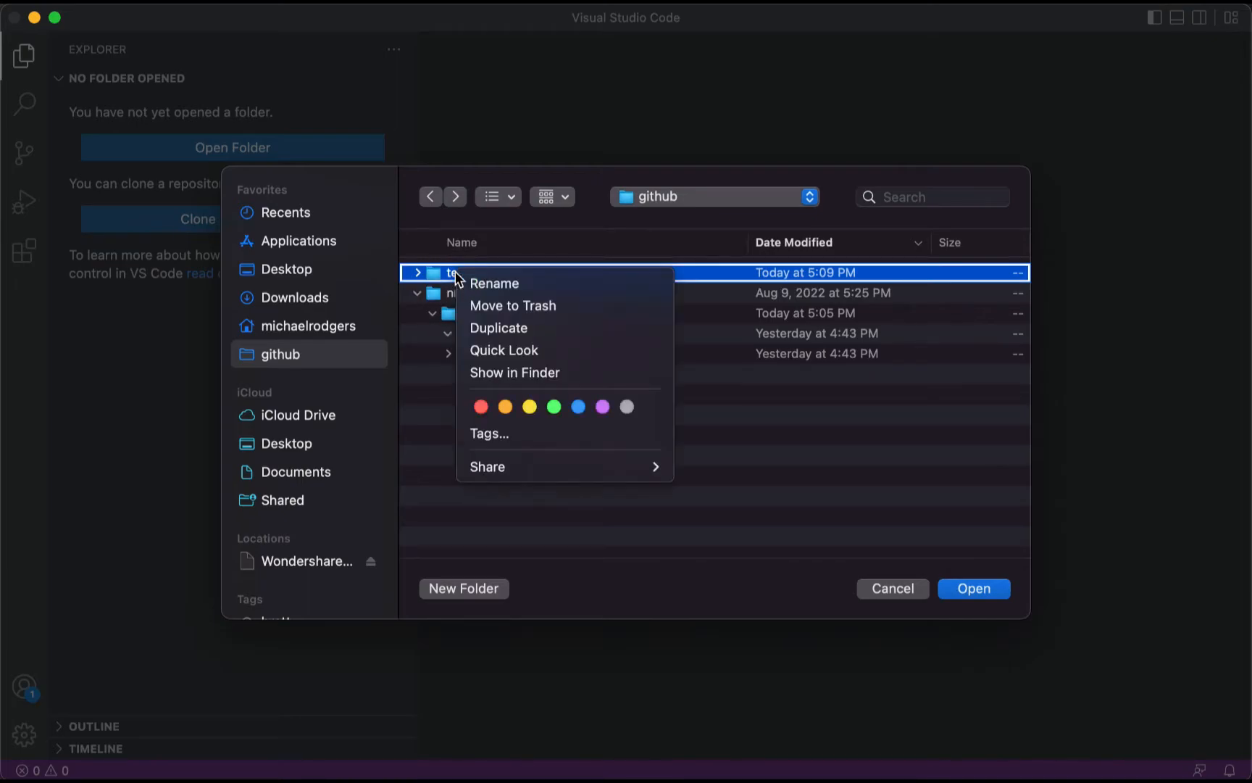
mouse_move(523, 328)
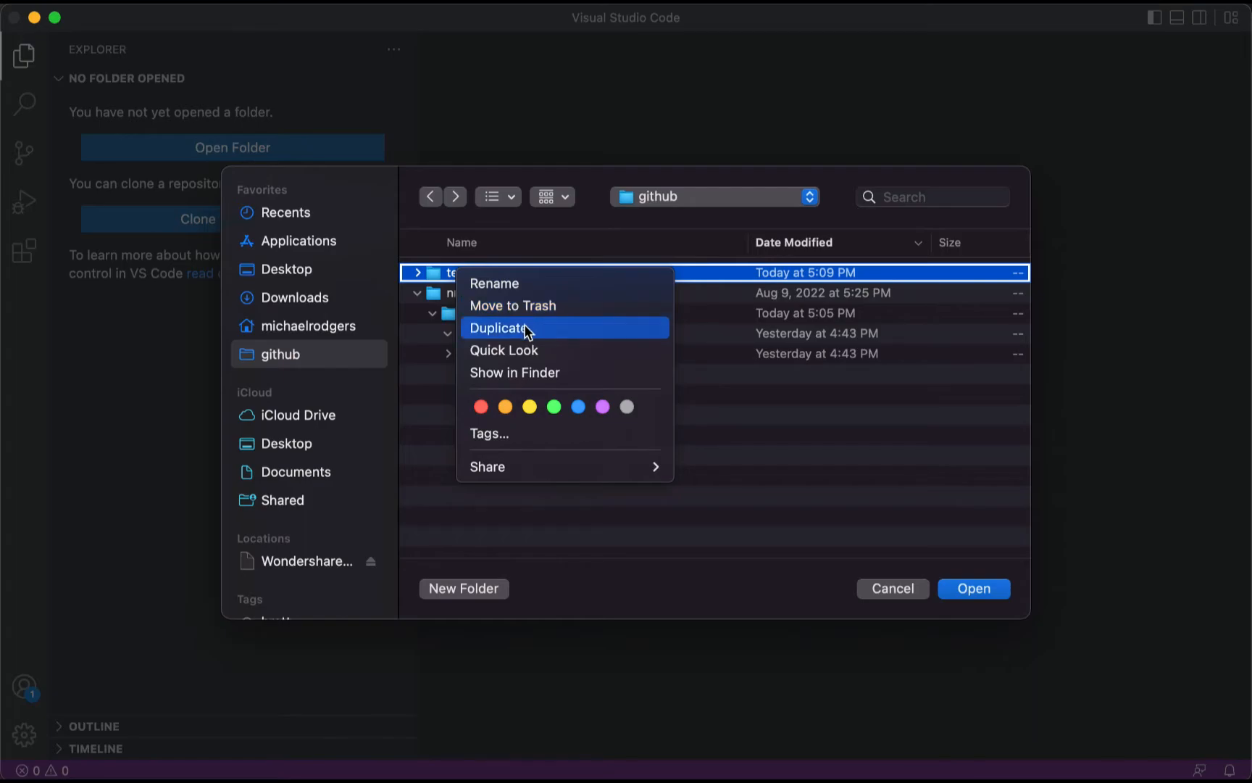
mouse_move(543, 310)
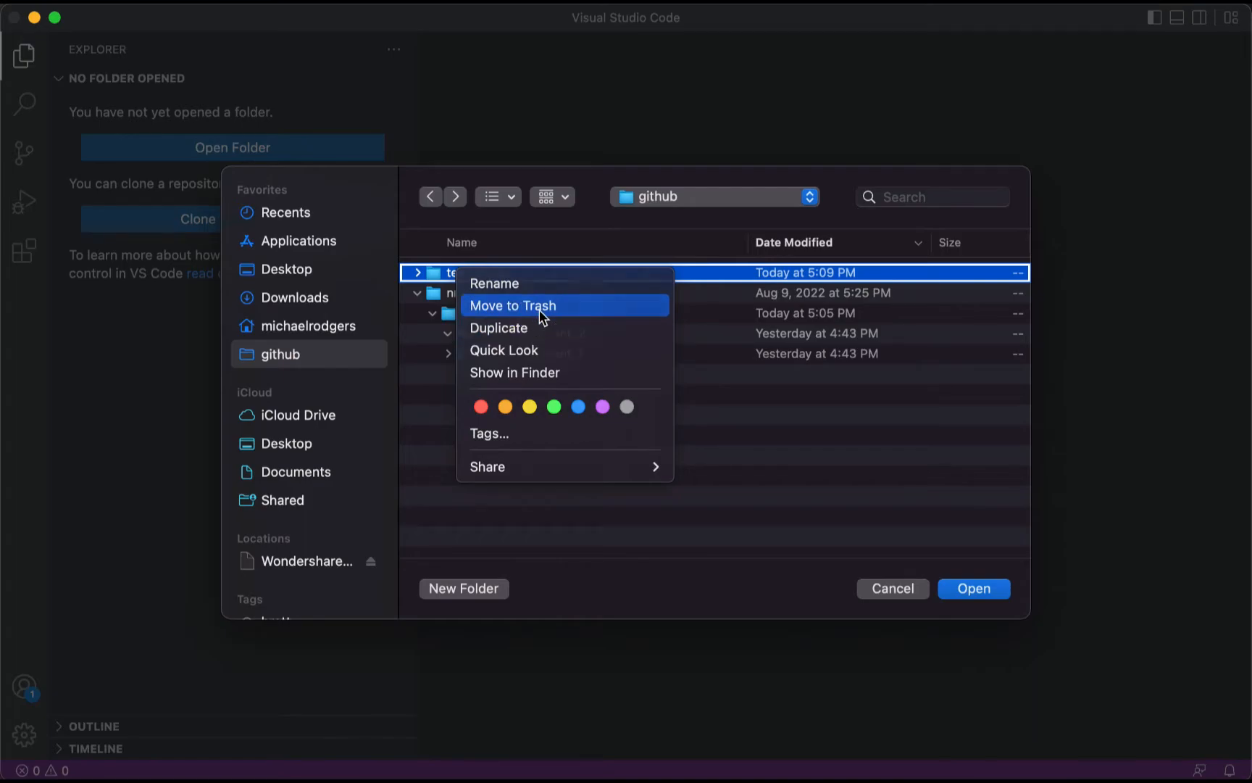
left_click(513, 306)
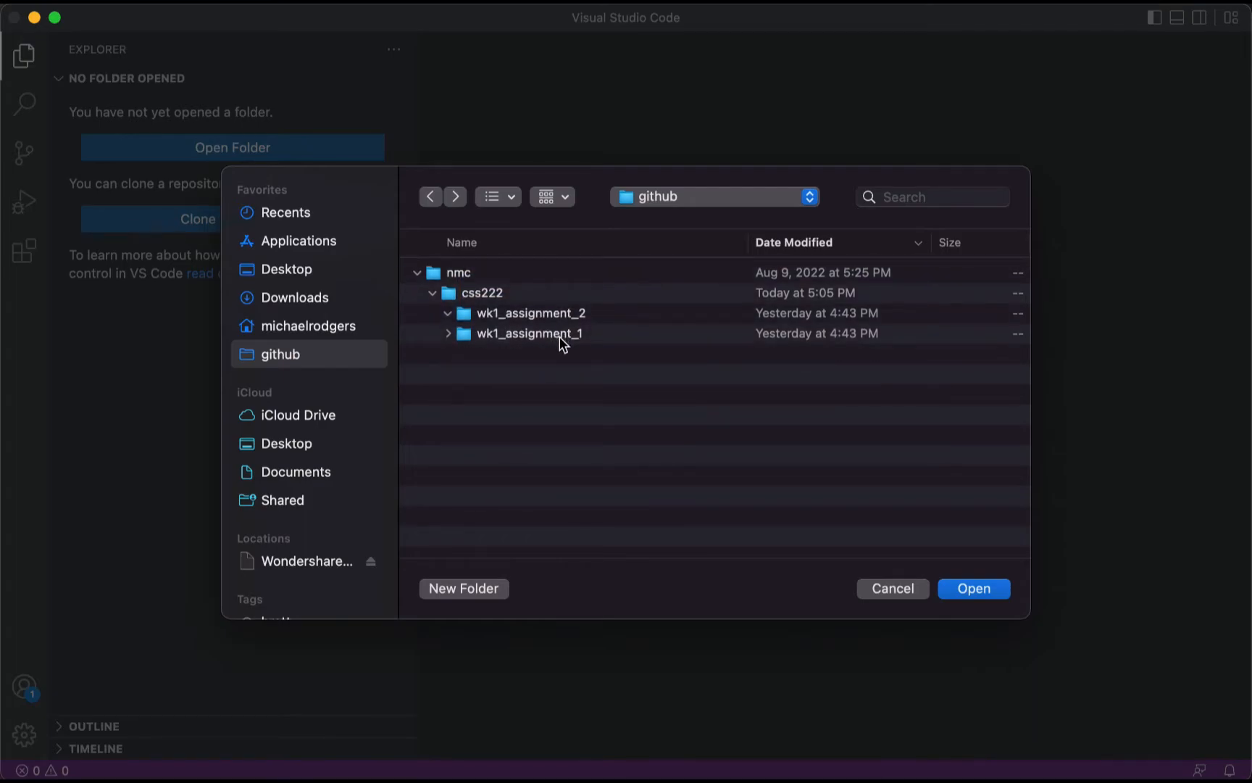
left_click(530, 333)
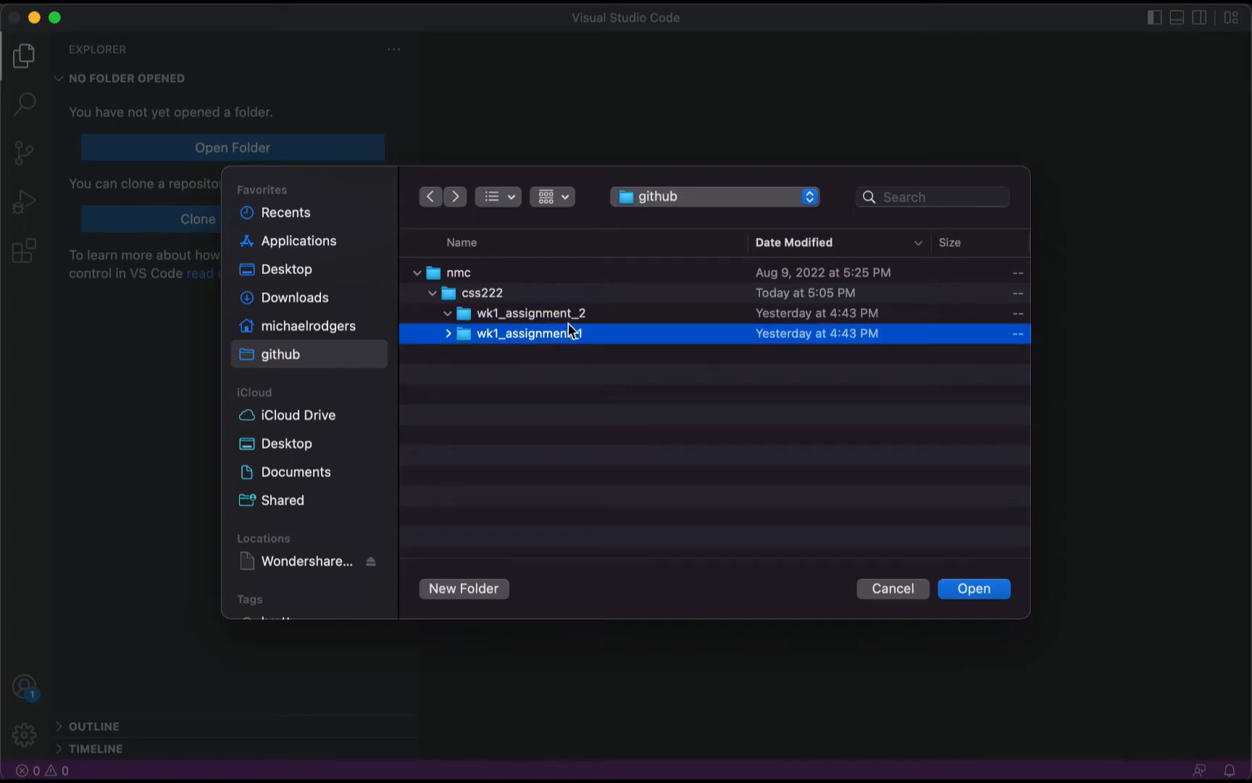
left_click(530, 312)
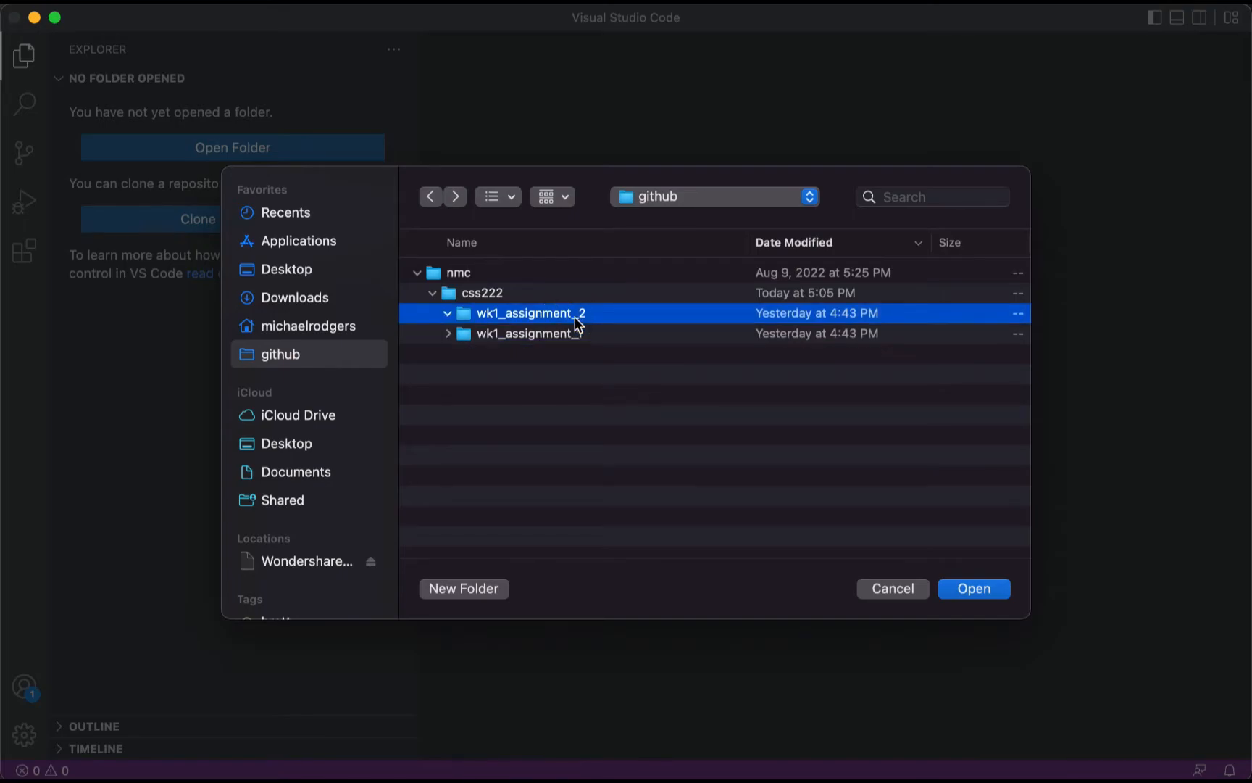
- Duplicate the wk1_assignment_2 folder and rename the copy to wk2_assignment_1
right_click(527, 312)
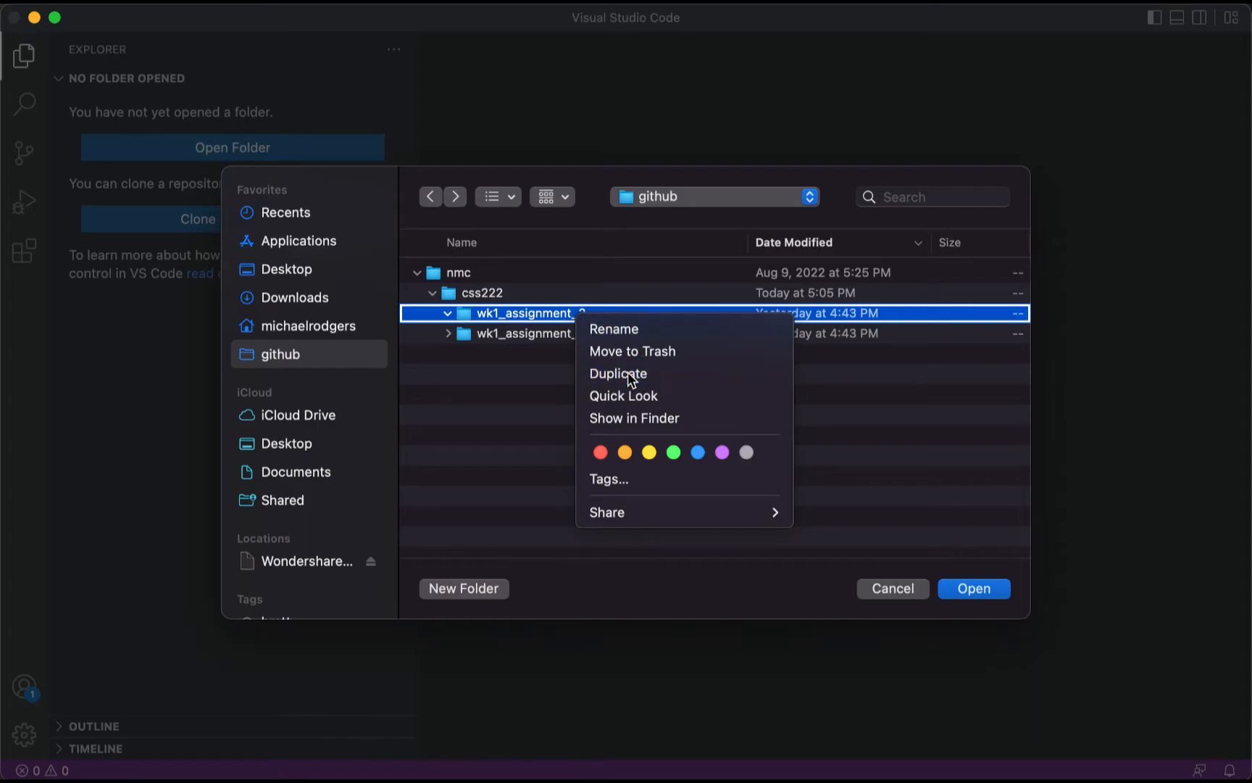
left_click(618, 373)
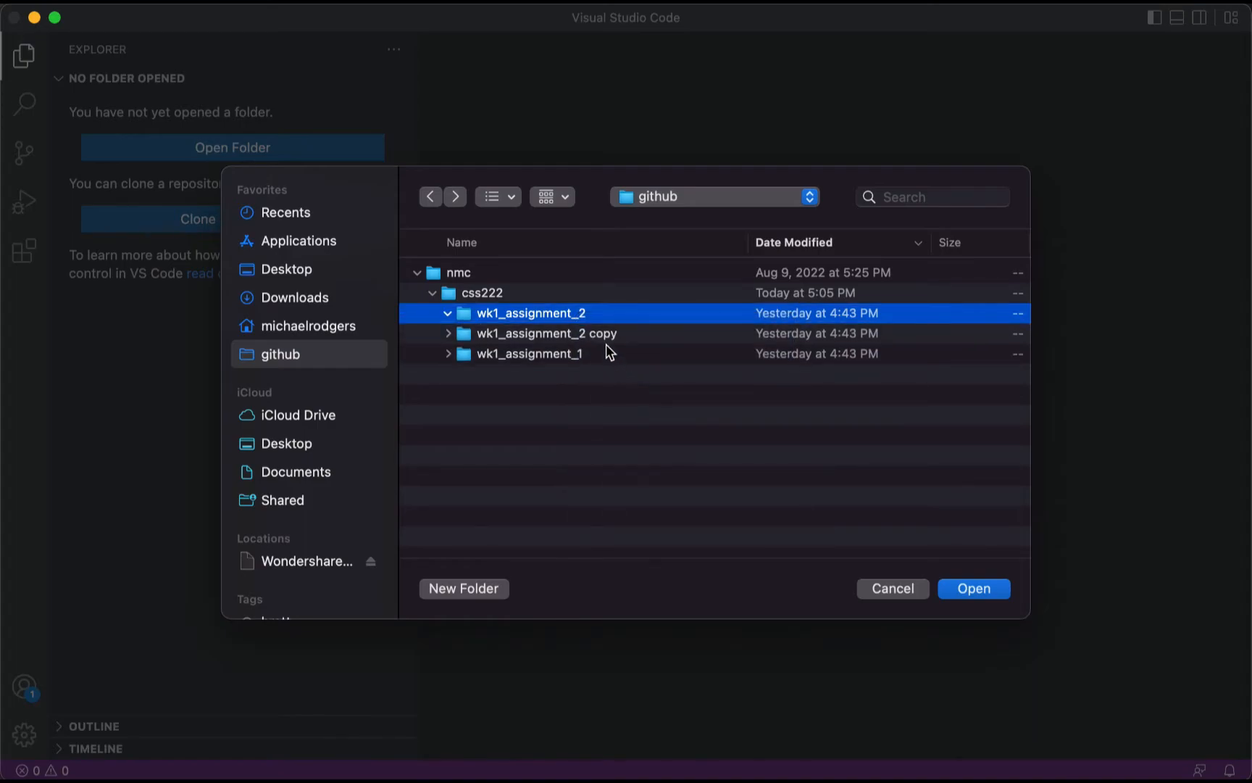
right_click(546, 334)
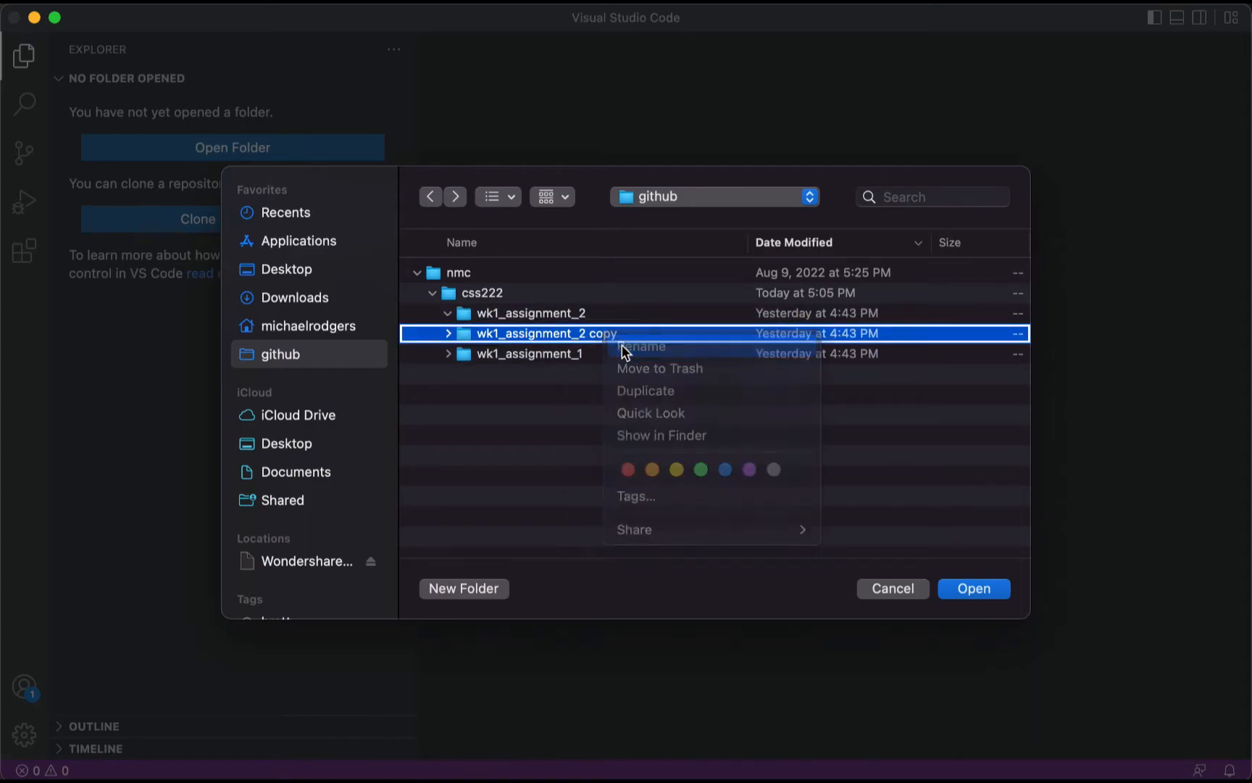
left_click(644, 346)
type("wk2")
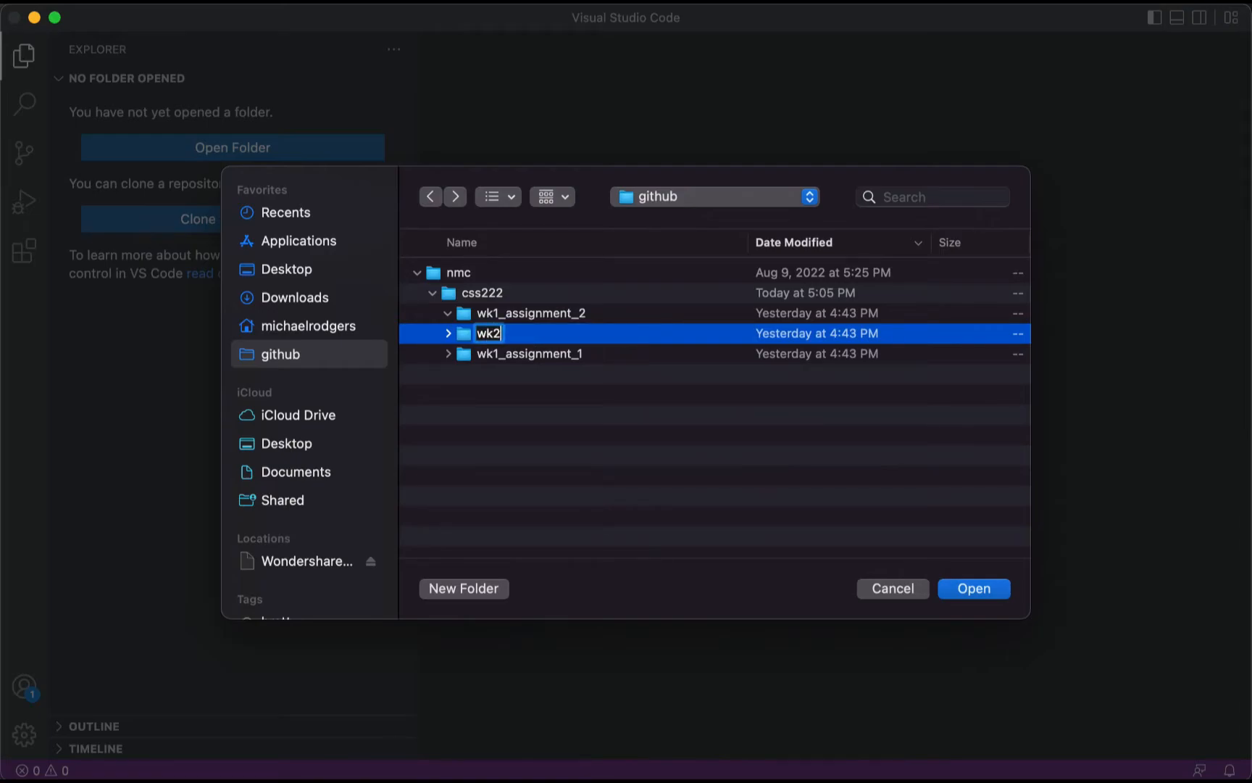
type("_assignement_1")
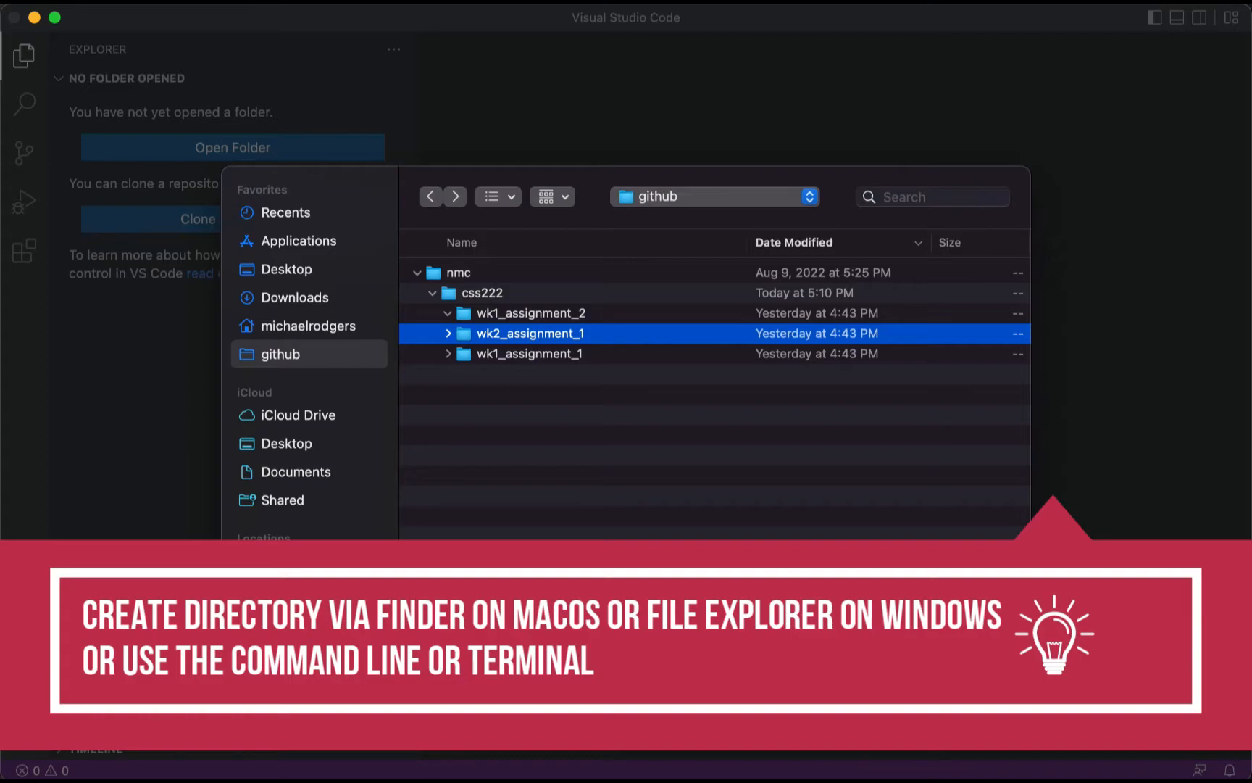
mouse_move(609, 345)
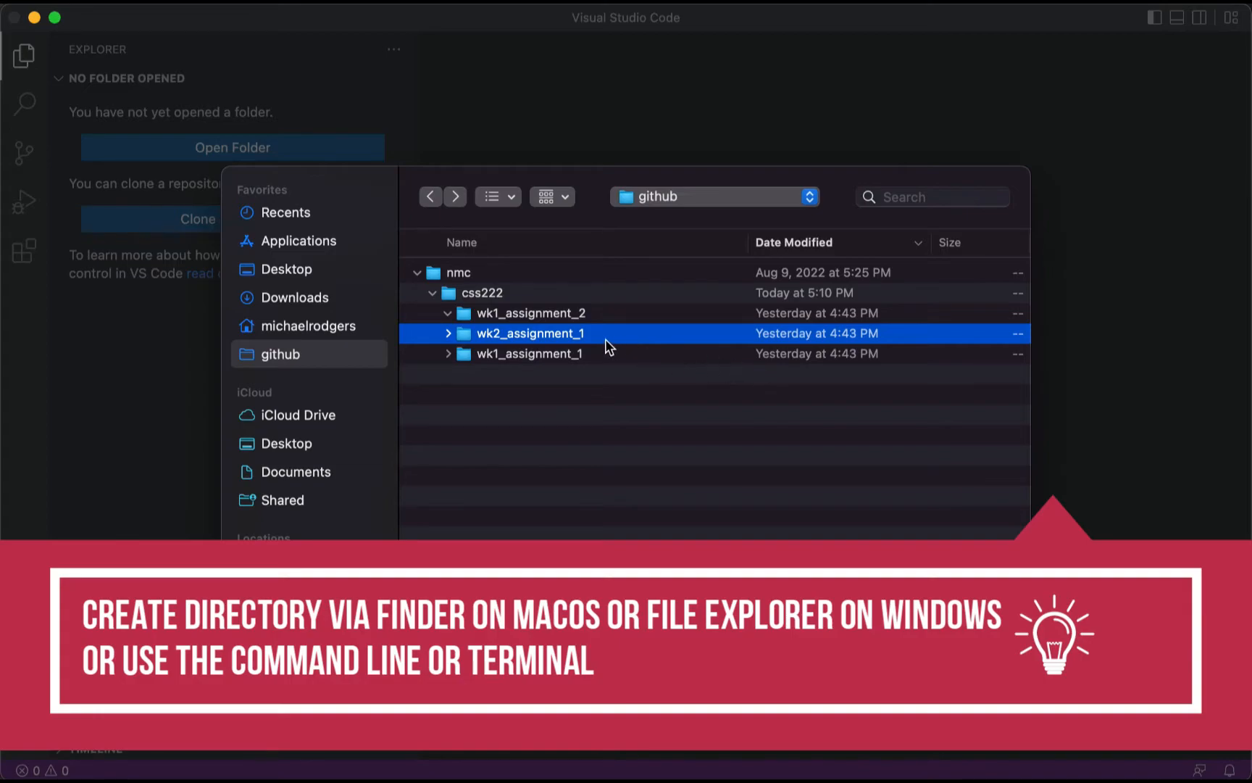
mouse_move(588, 343)
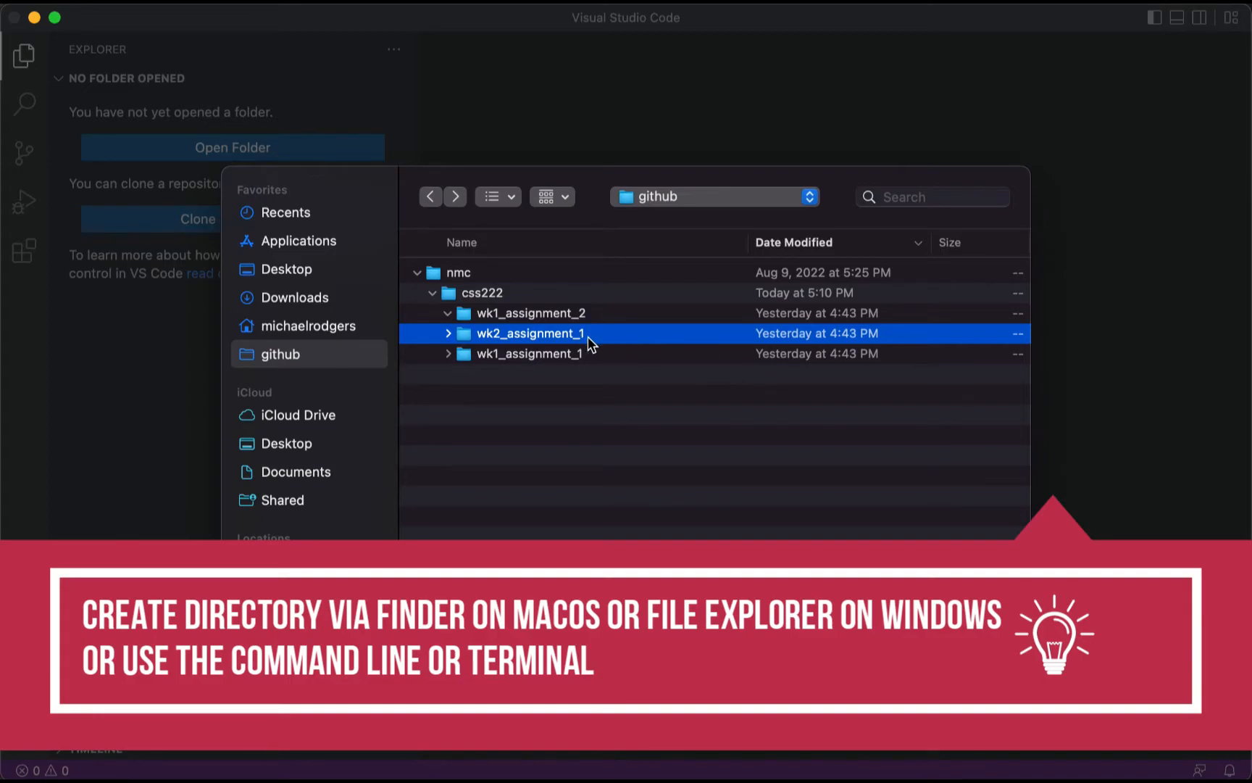
mouse_move(712, 480)
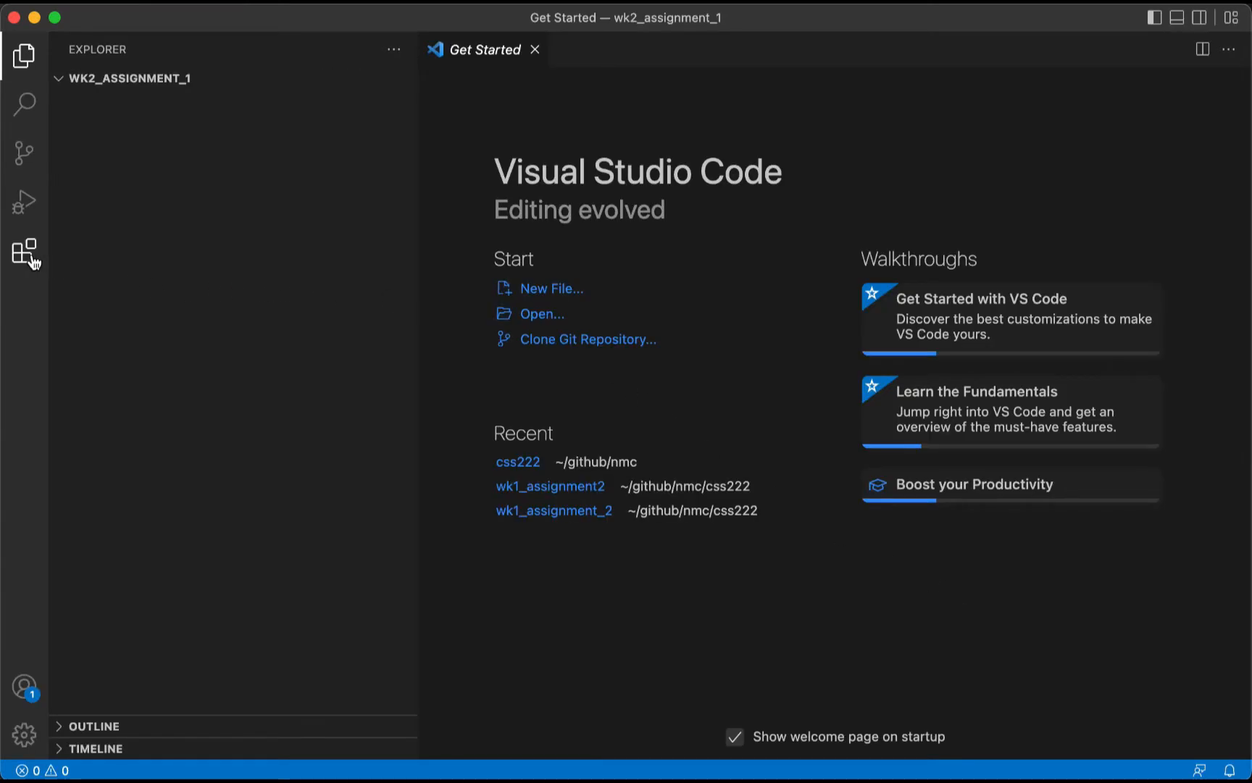
- Search extensions for 'sftp' and install SFTP by liximomo
left_click(24, 250)
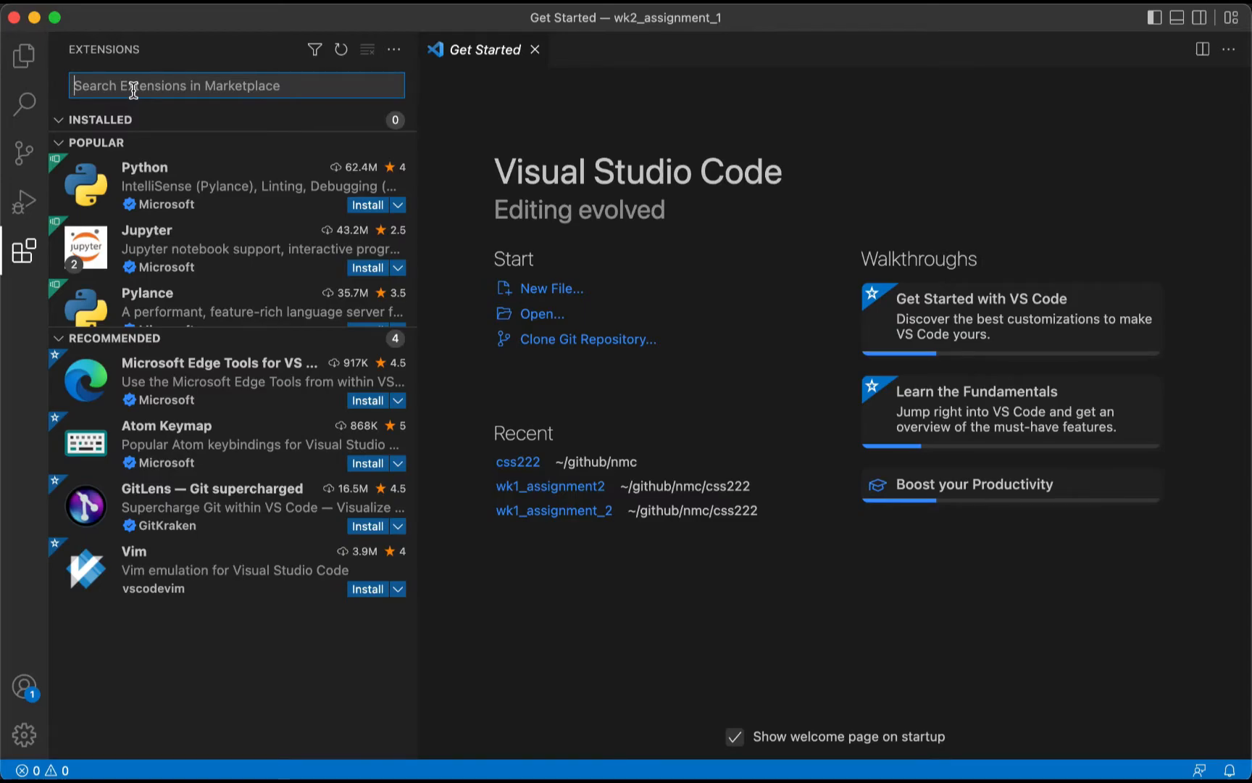
type("sftp")
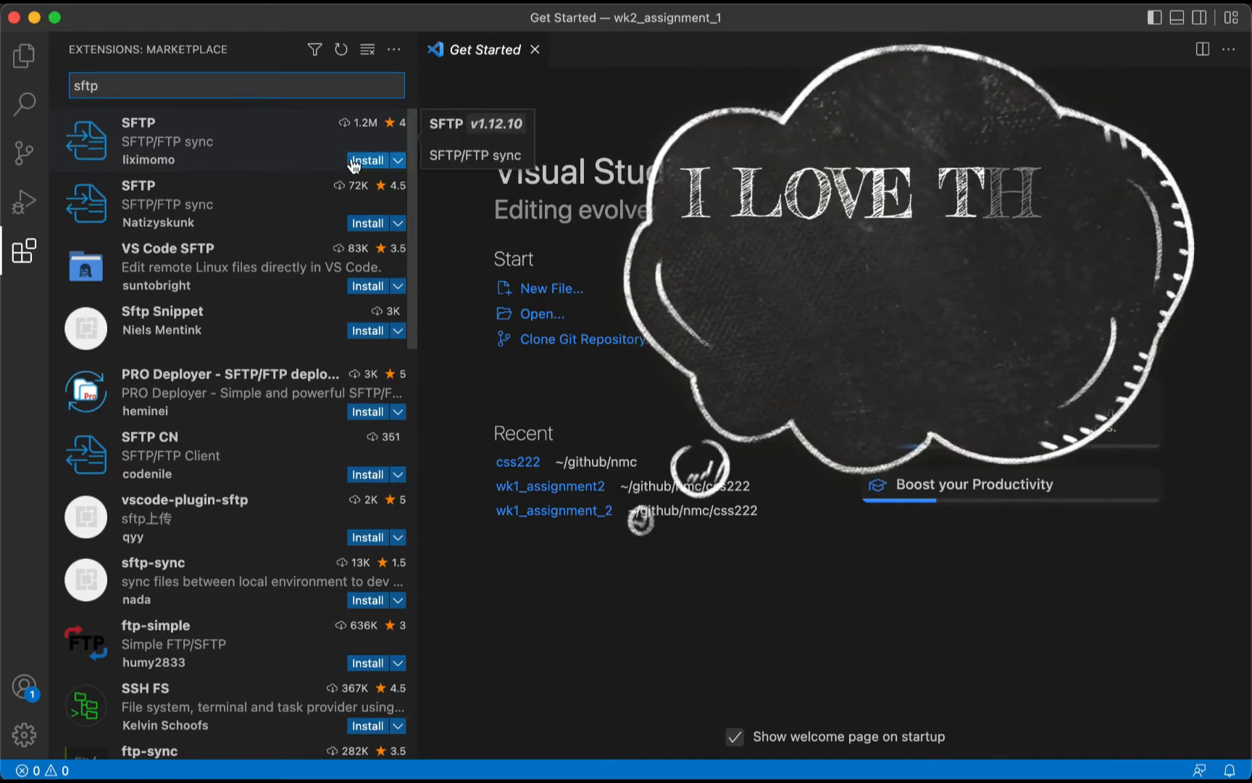
left_click(200, 140)
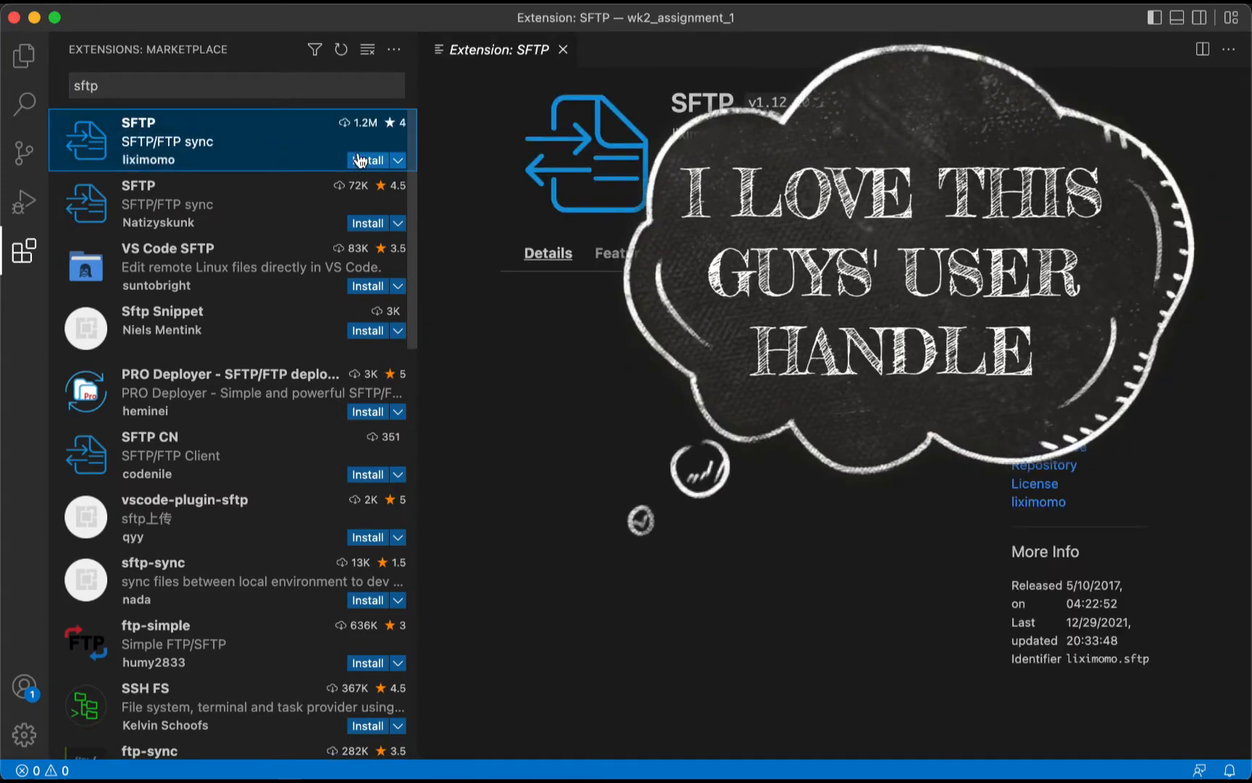
left_click(367, 161)
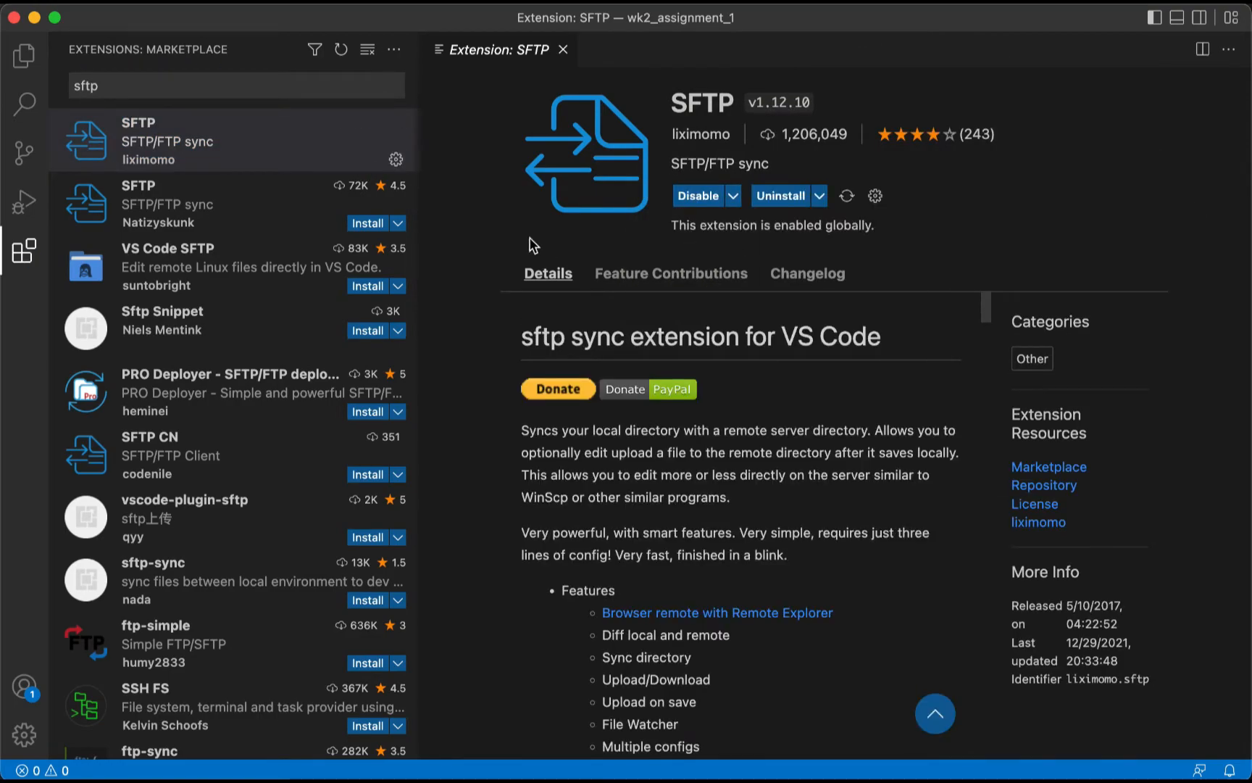
left_click(232, 85)
type("git")
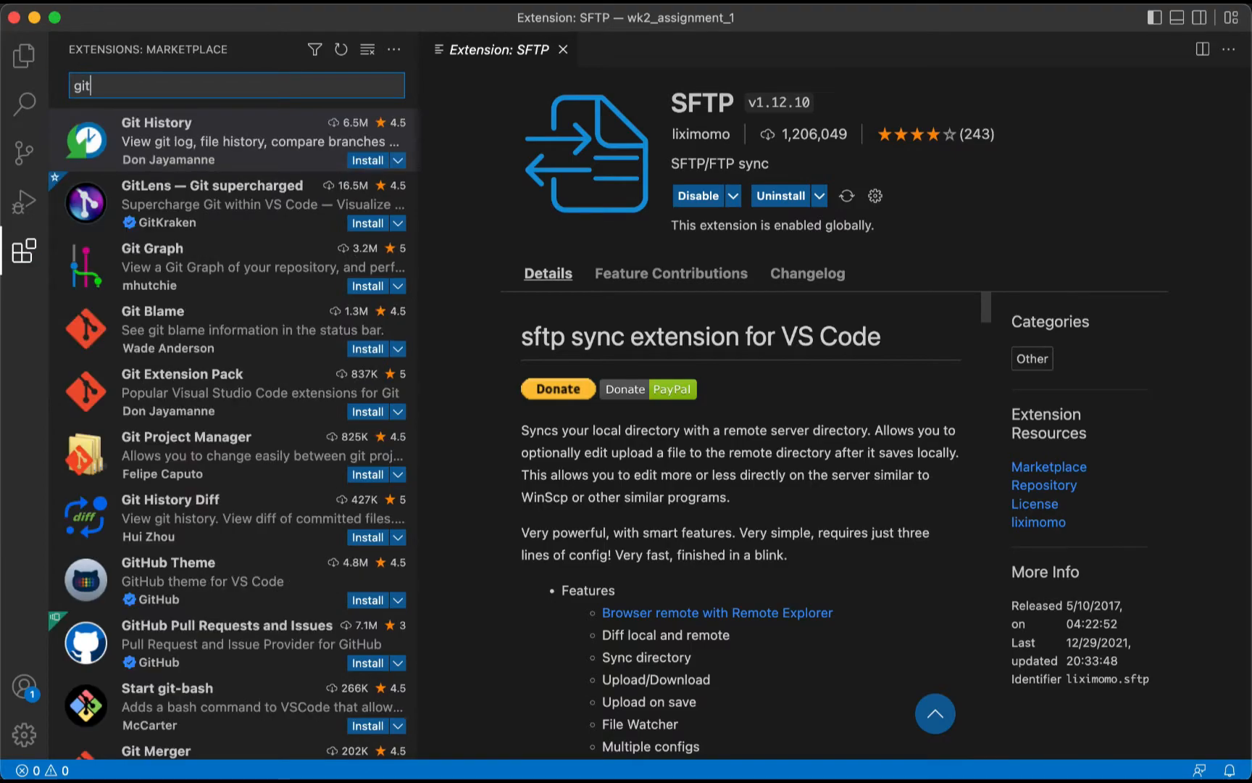
mouse_move(171, 333)
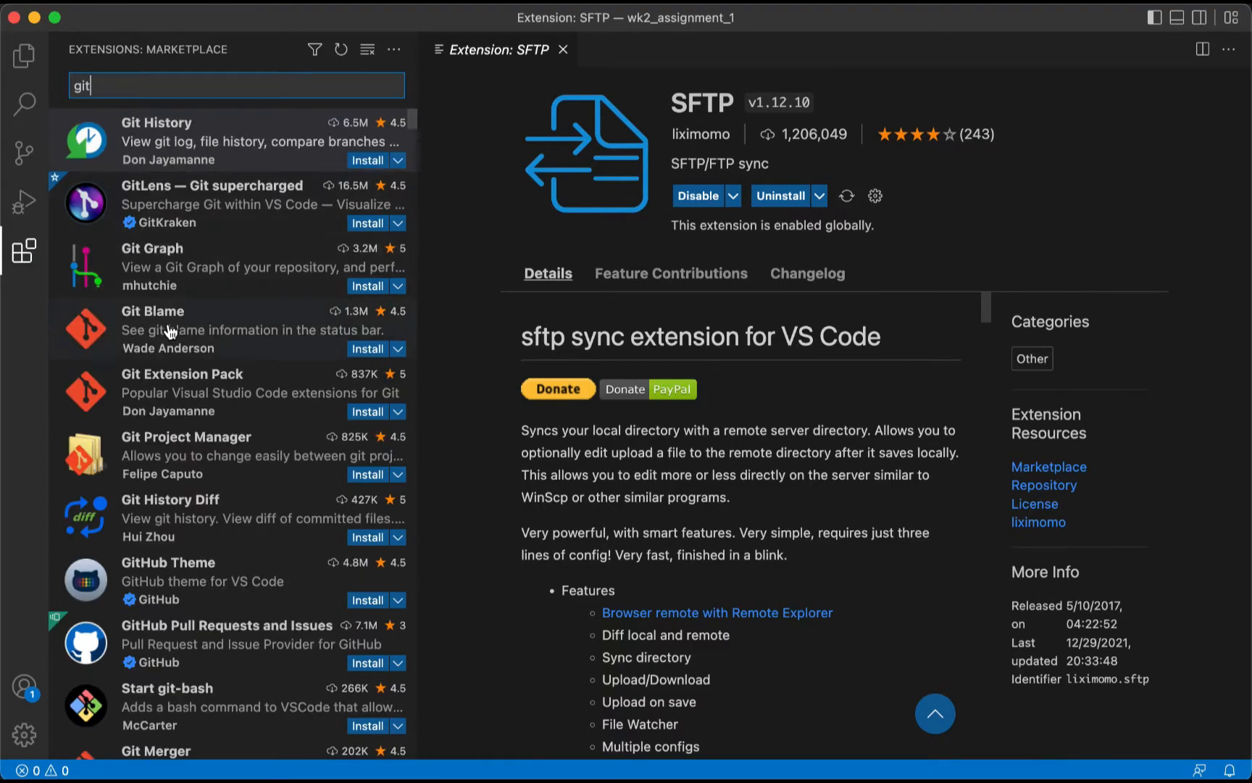
- Install the Git Extension Pack and GitHub Pull Requests and Issues extensions
left_click(224, 391)
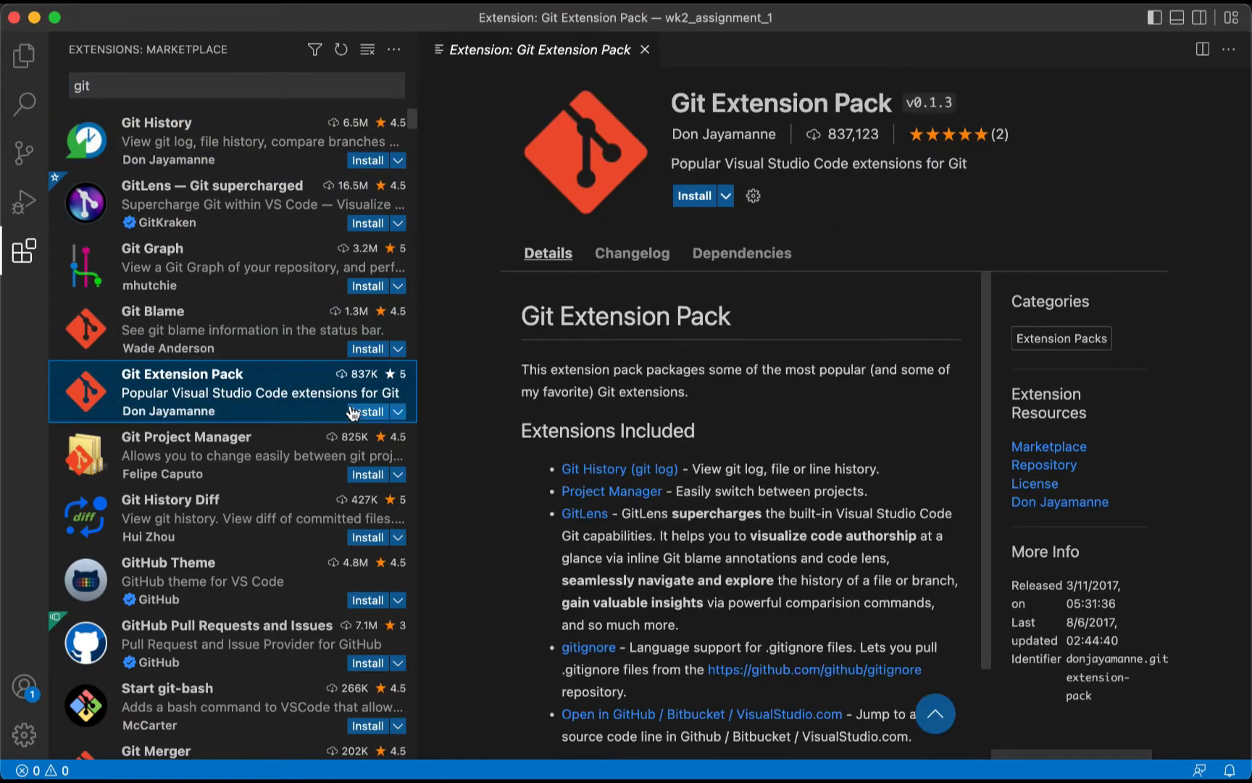
left_click(694, 196)
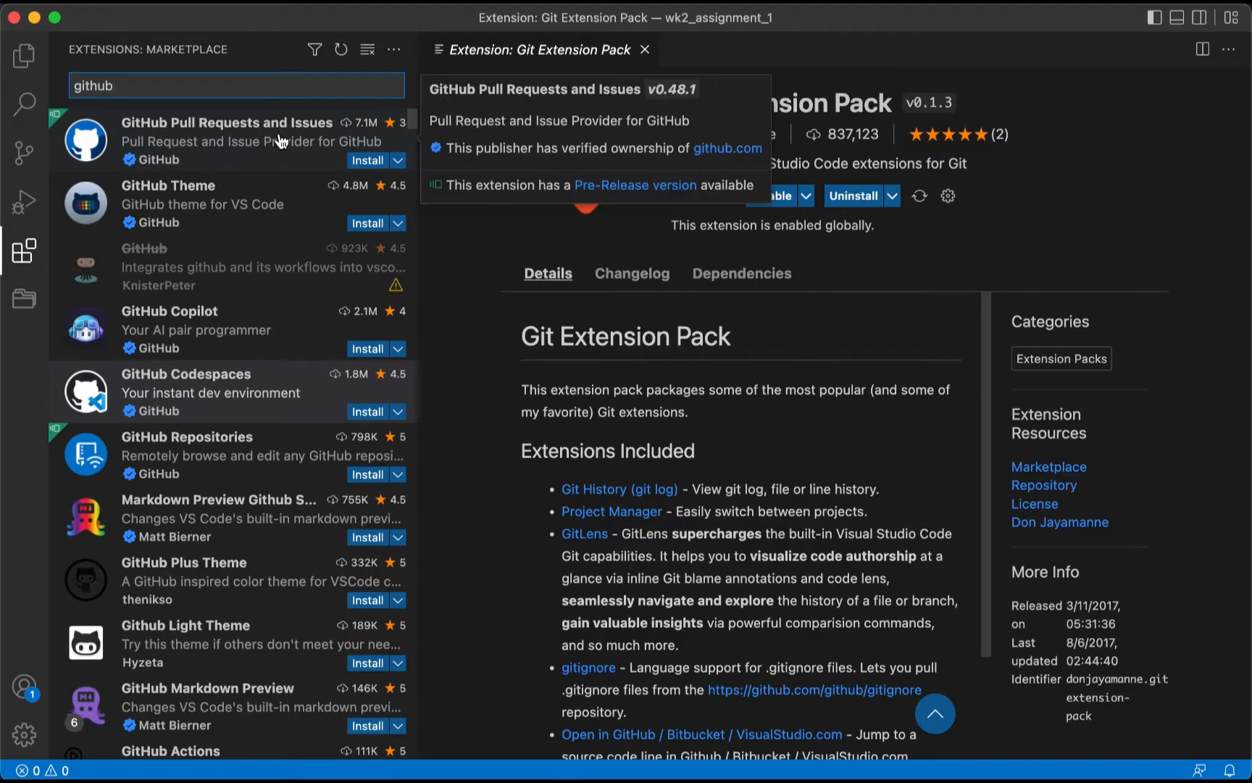
mouse_move(366, 161)
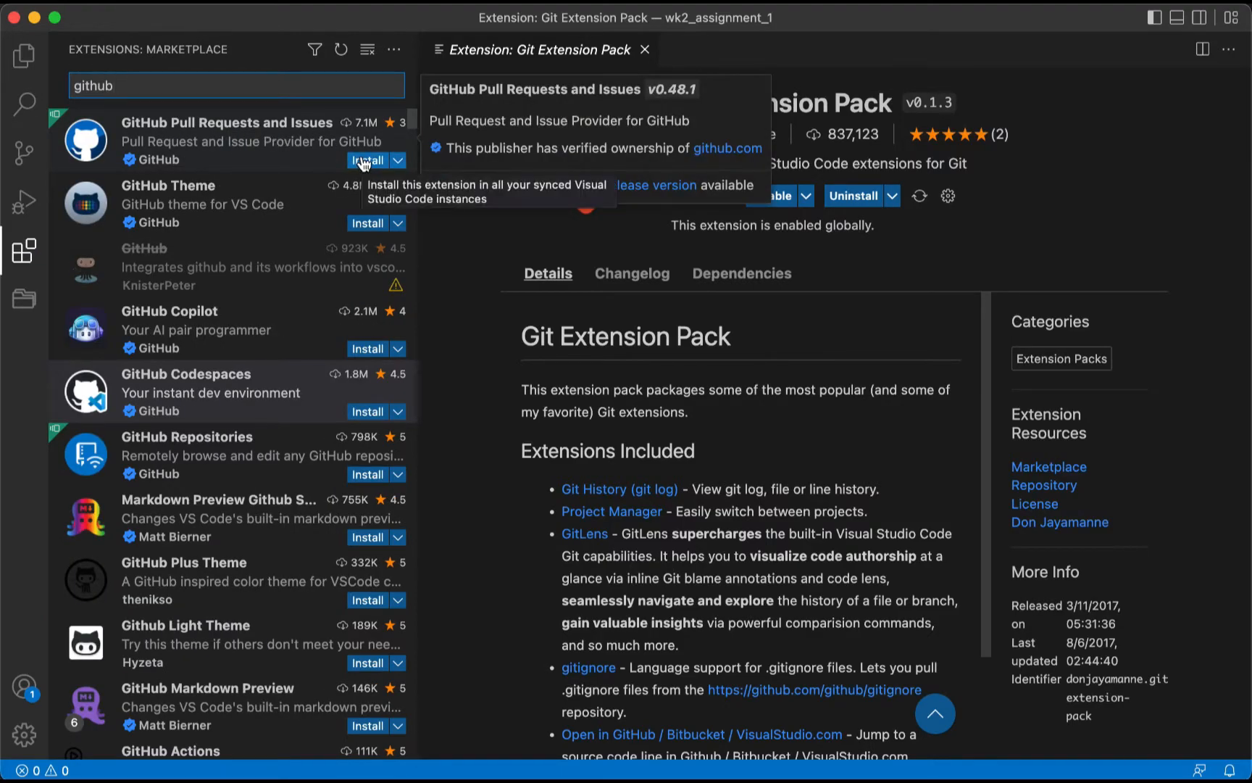
left_click(226, 141)
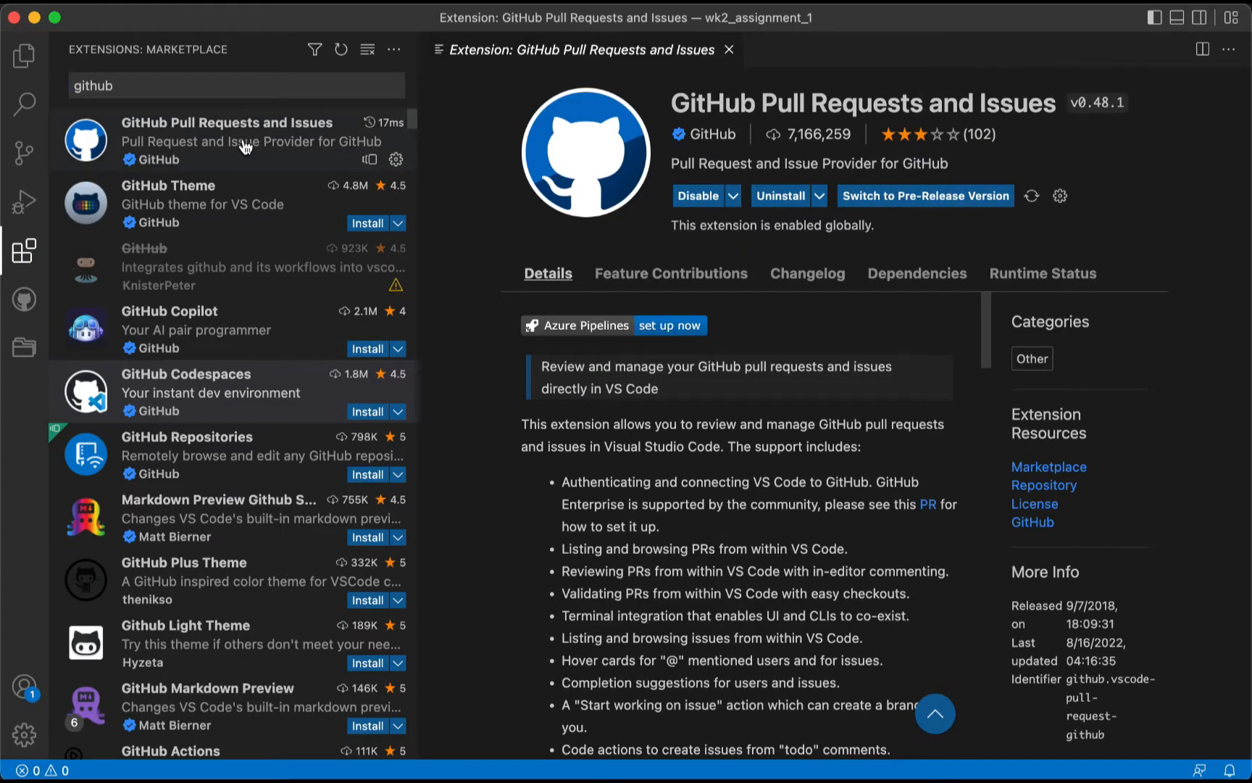
mouse_move(24, 56)
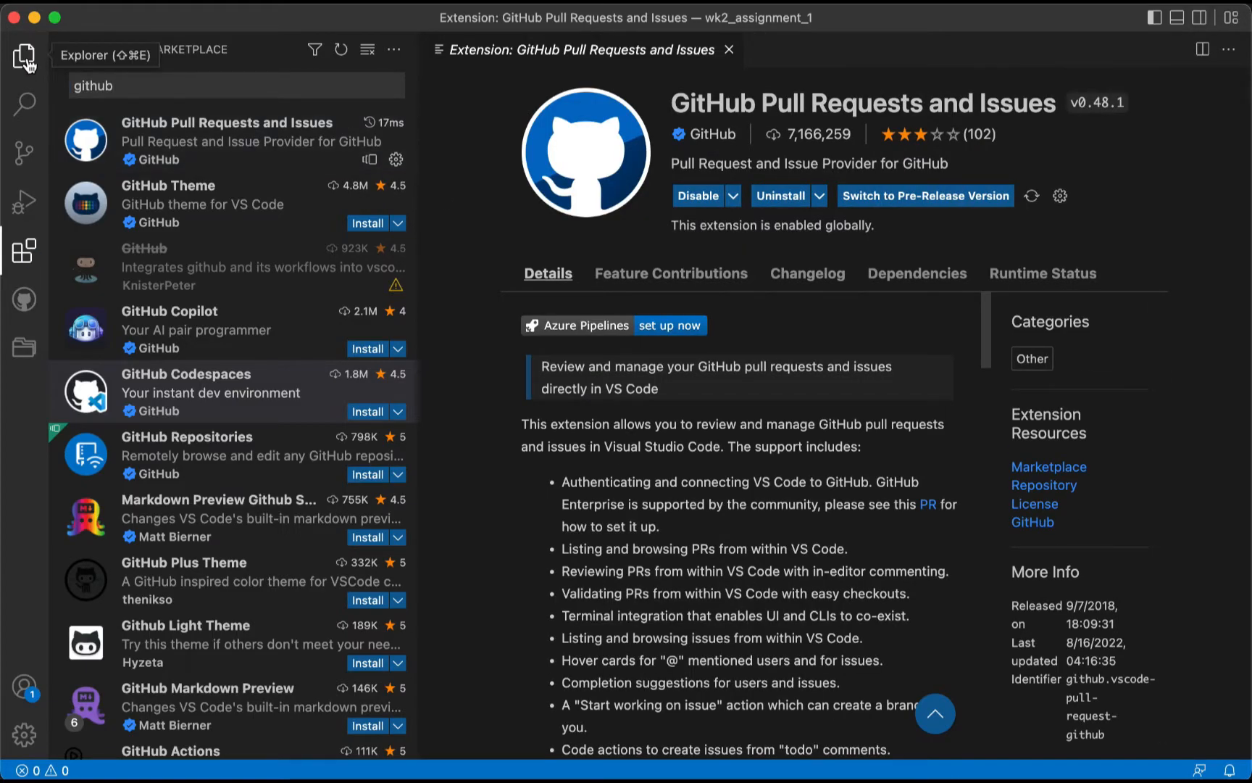
- Run 'SFTP: Config' from the command palette to generate .vscode/sftp.json
left_click(24, 55)
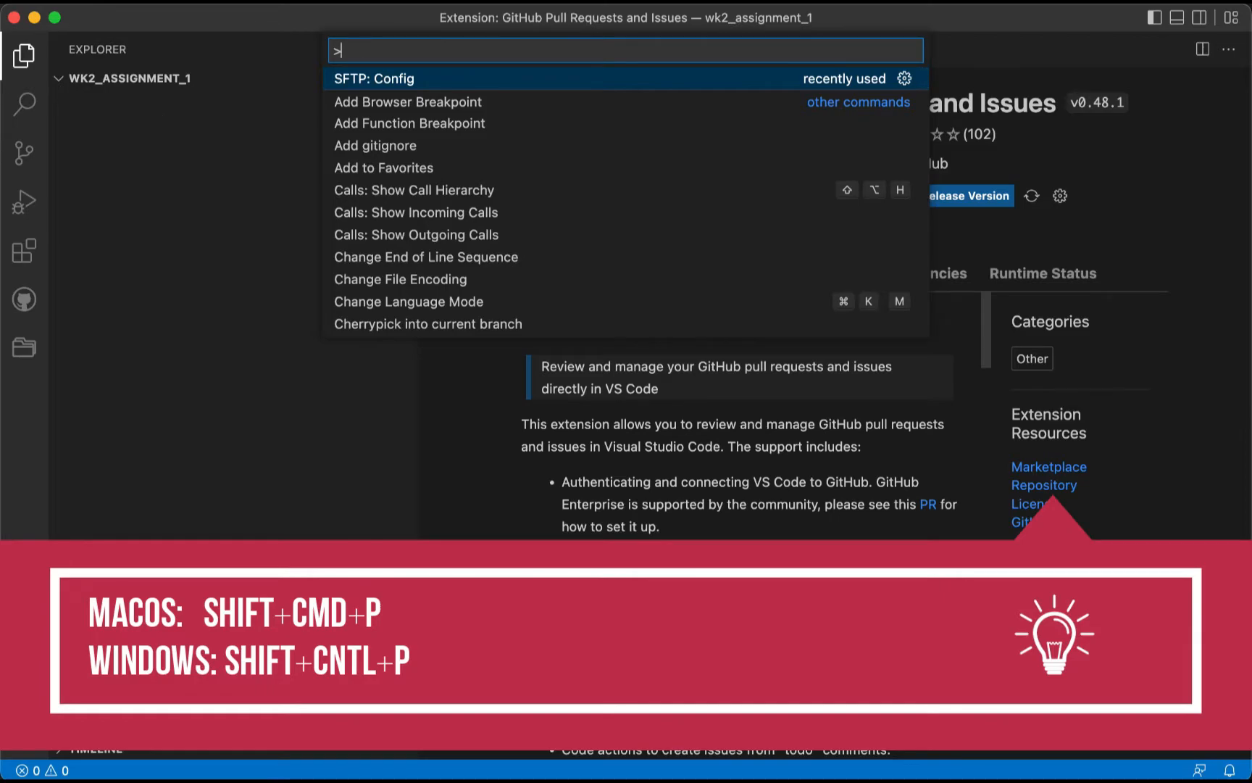
type("sftp")
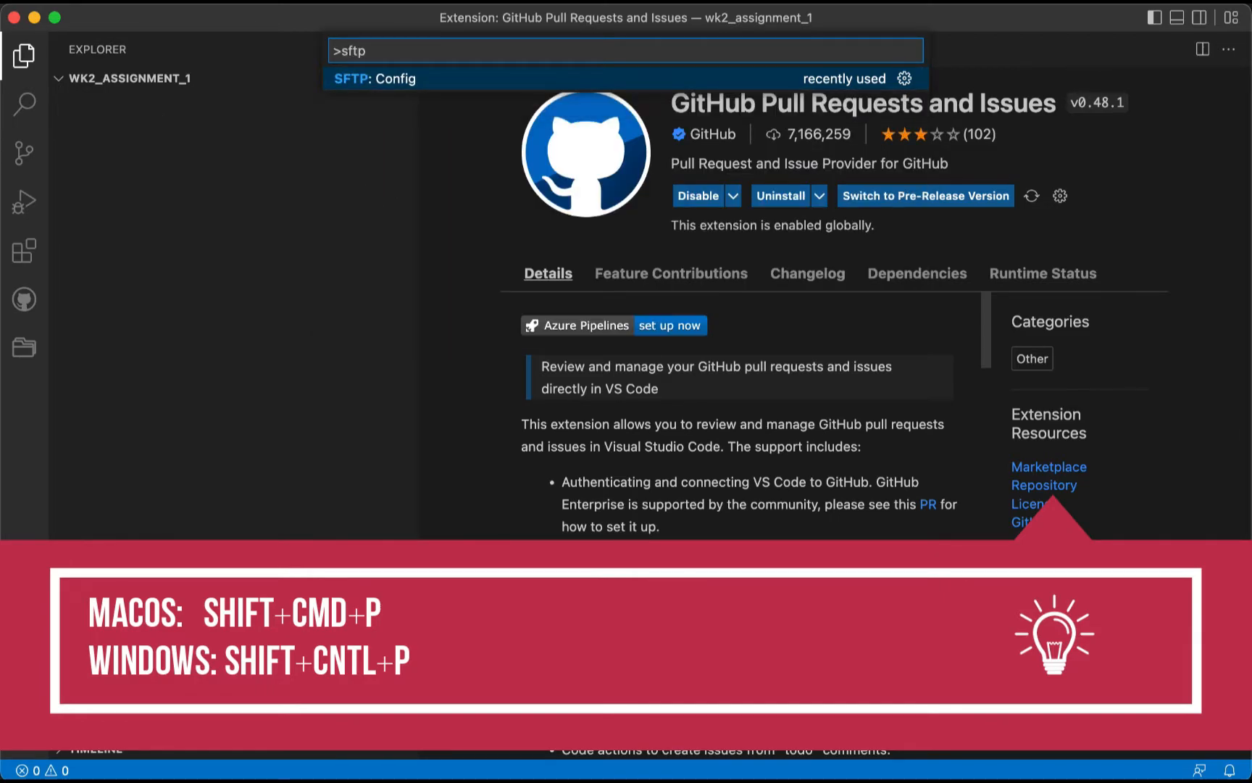
left_click(375, 78)
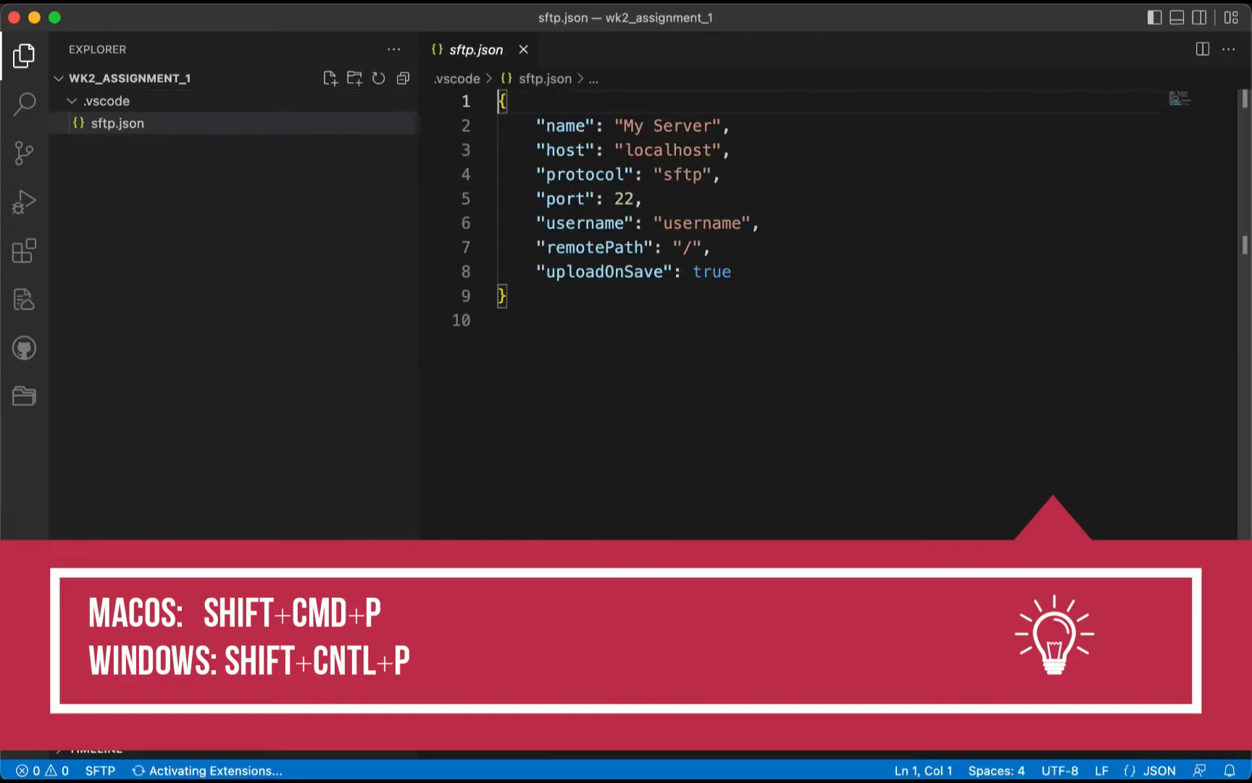
mouse_move(117, 123)
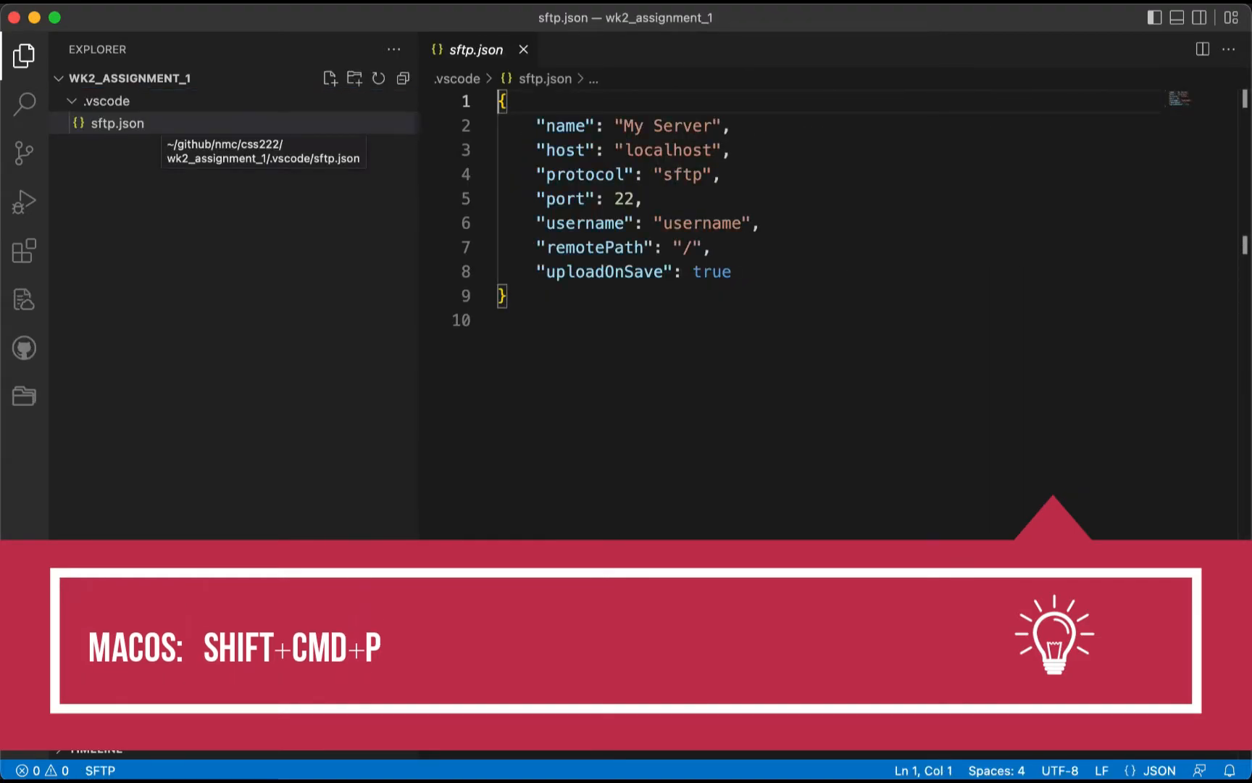
mouse_move(567, 198)
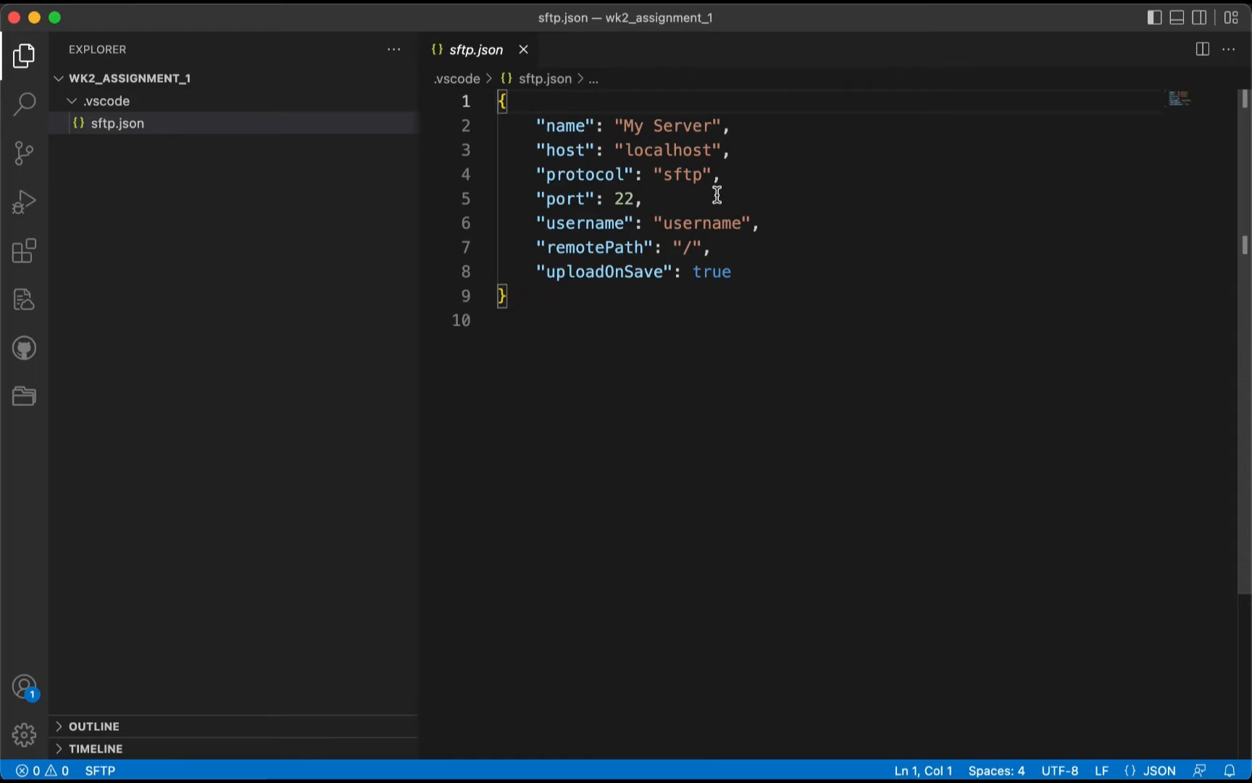
mouse_move(688, 158)
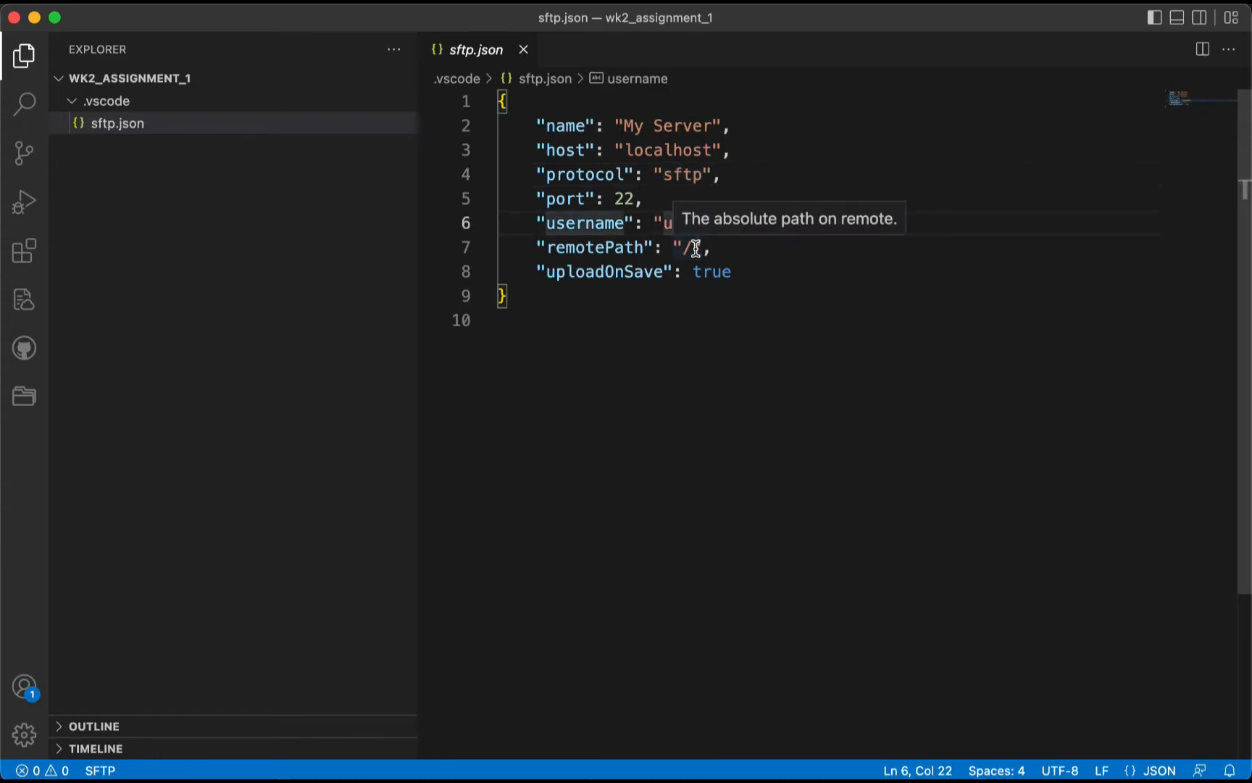
- Change the sftp.json remotePath value to '/public_html/'
left_click(691, 248)
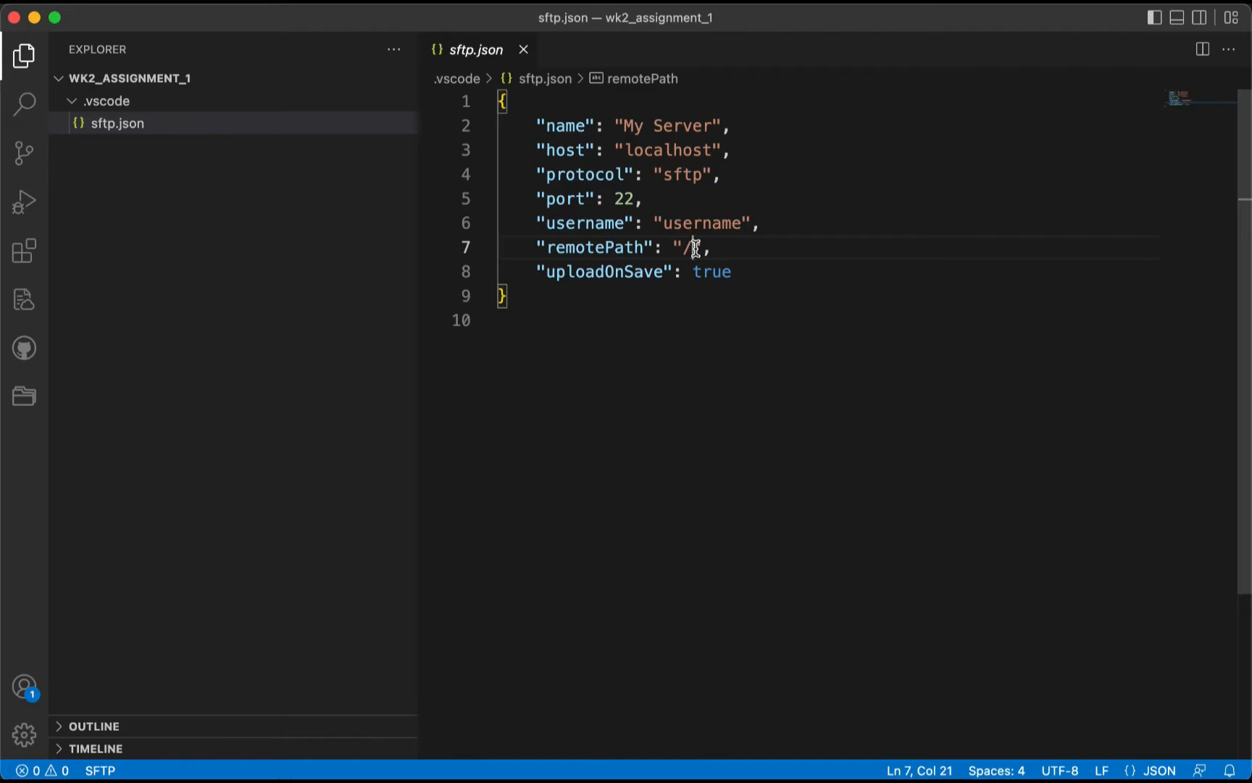
type("public")
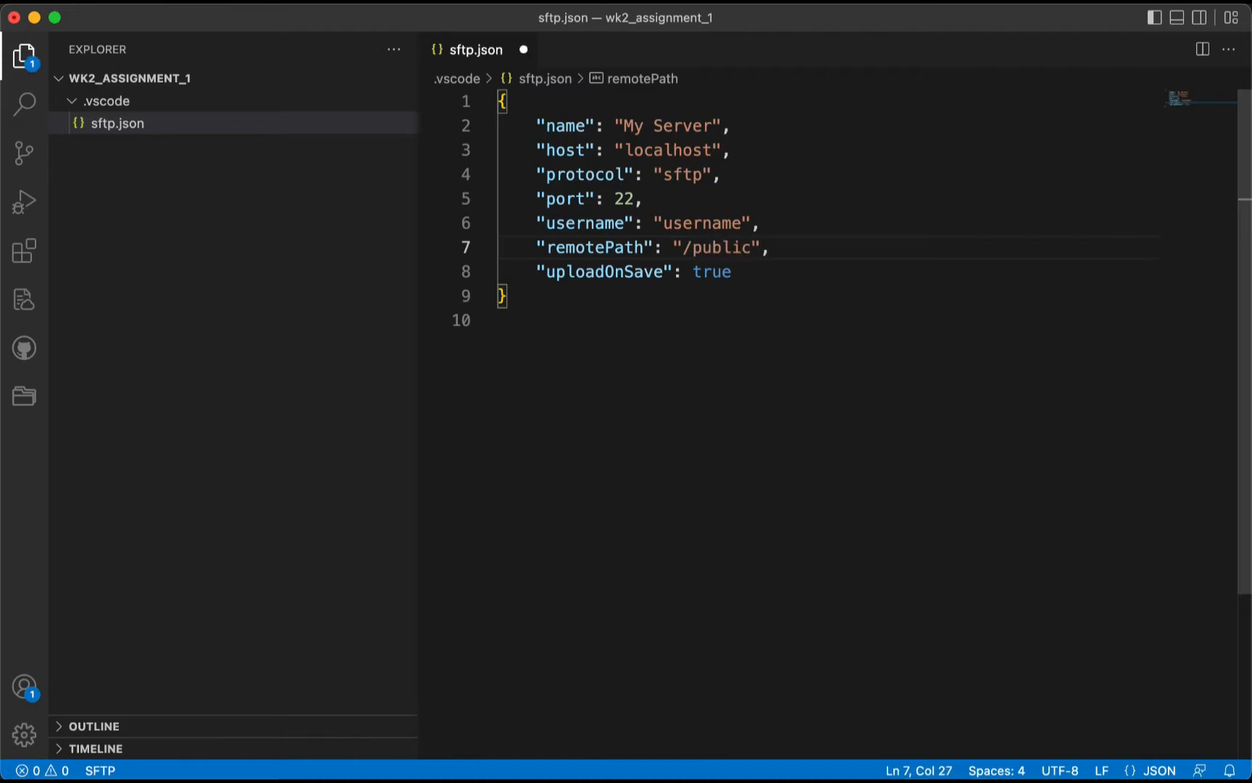
type("_html/")
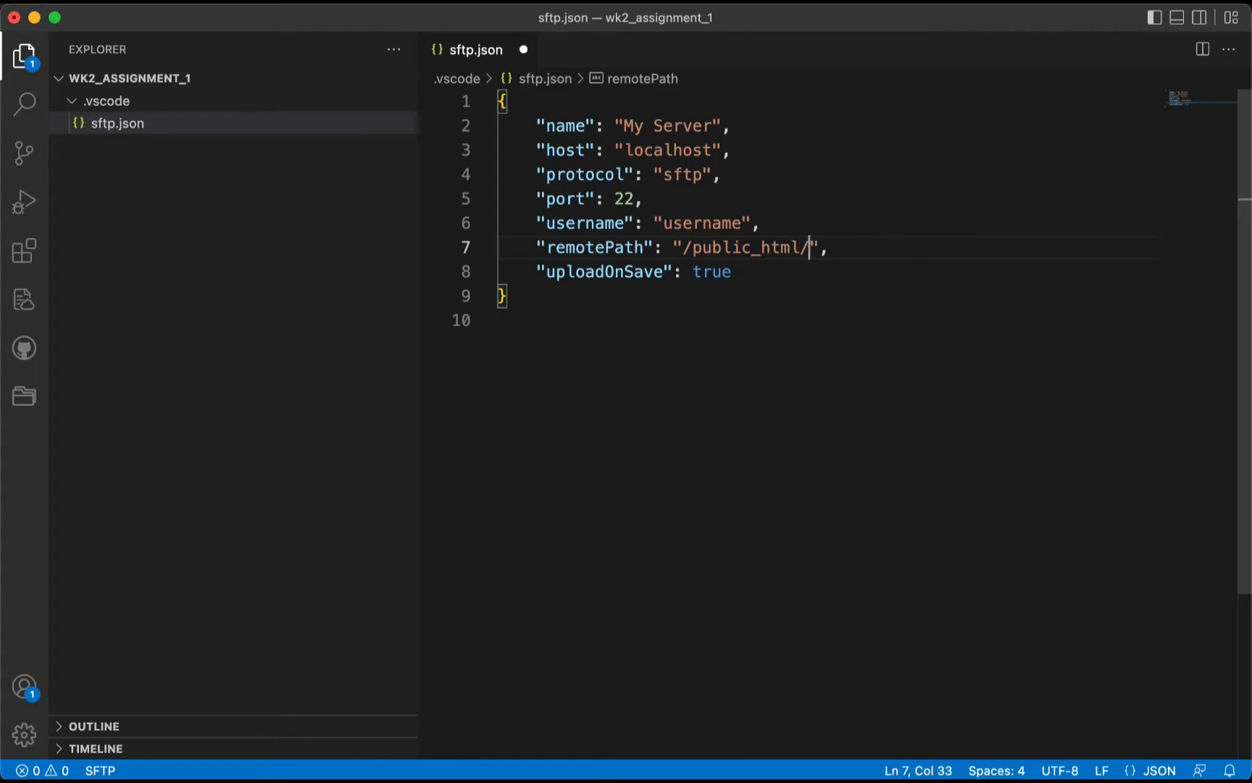
mouse_move(779, 289)
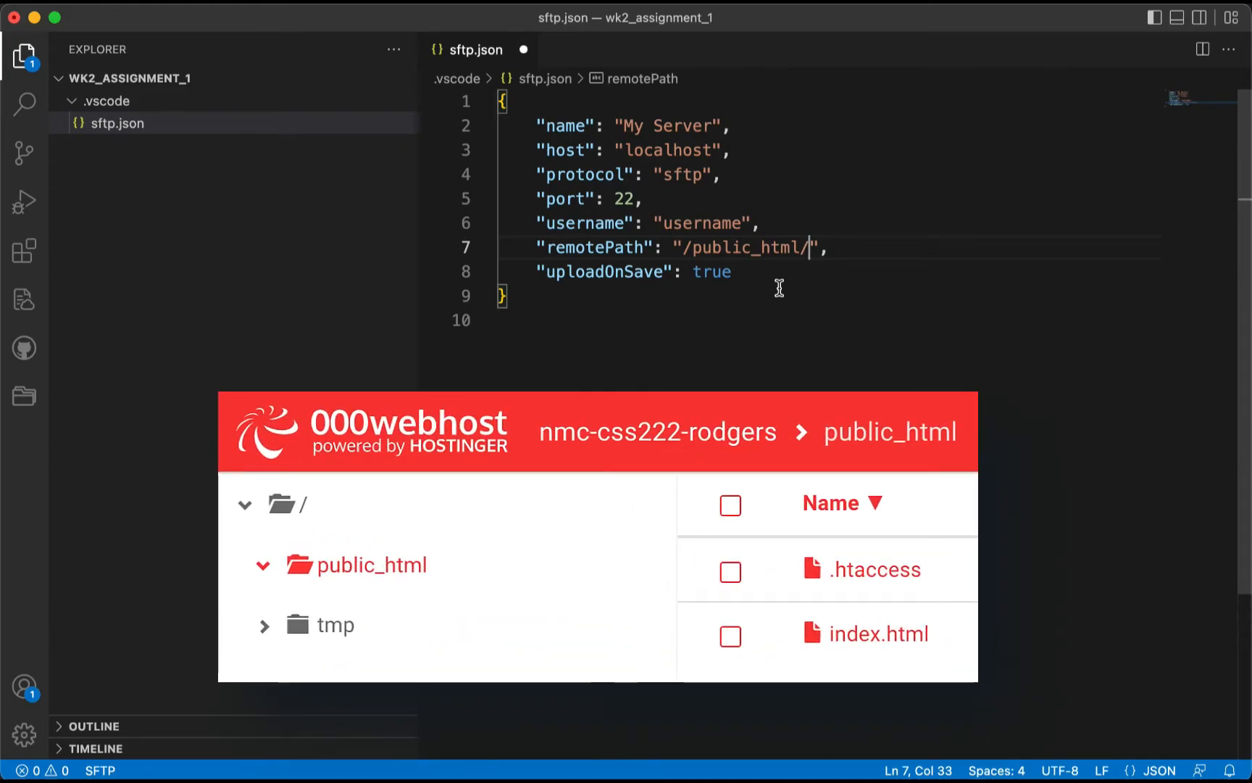
mouse_move(781, 294)
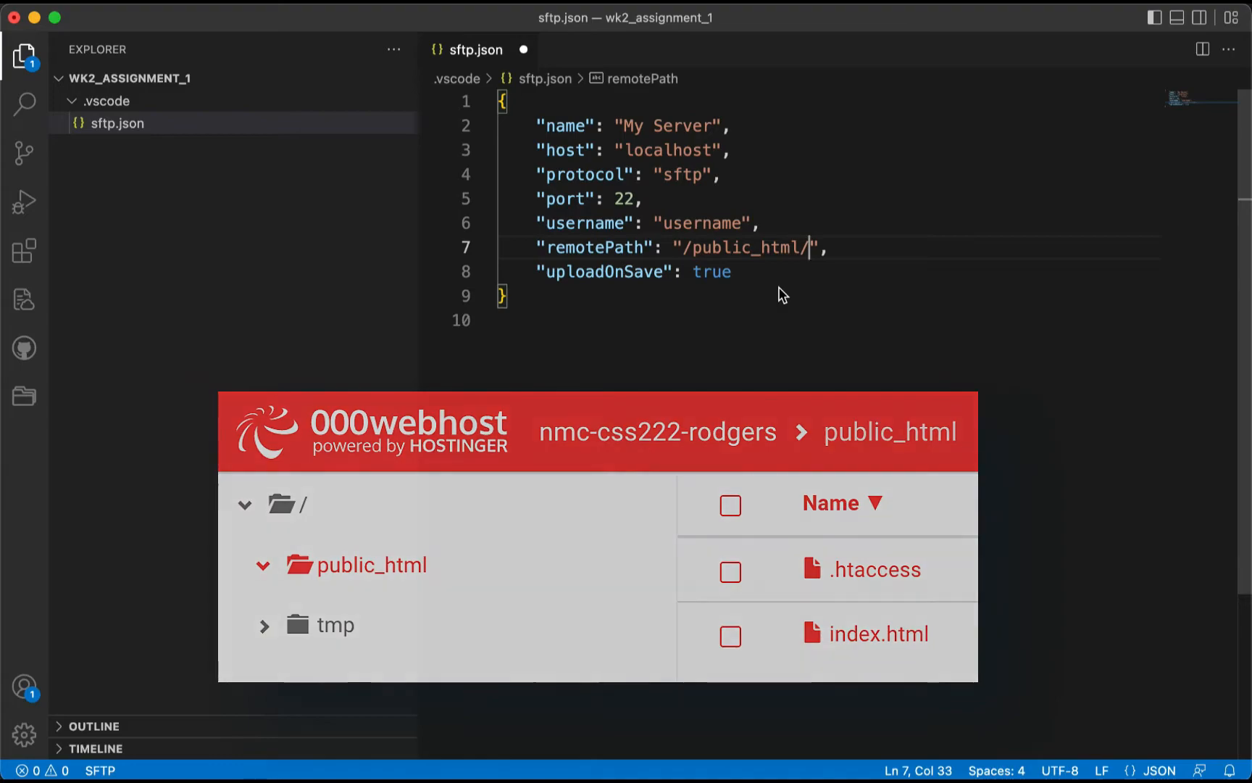
- Set uploadOnSave to false, protocol to ftp and port to 21
double_click(710, 271)
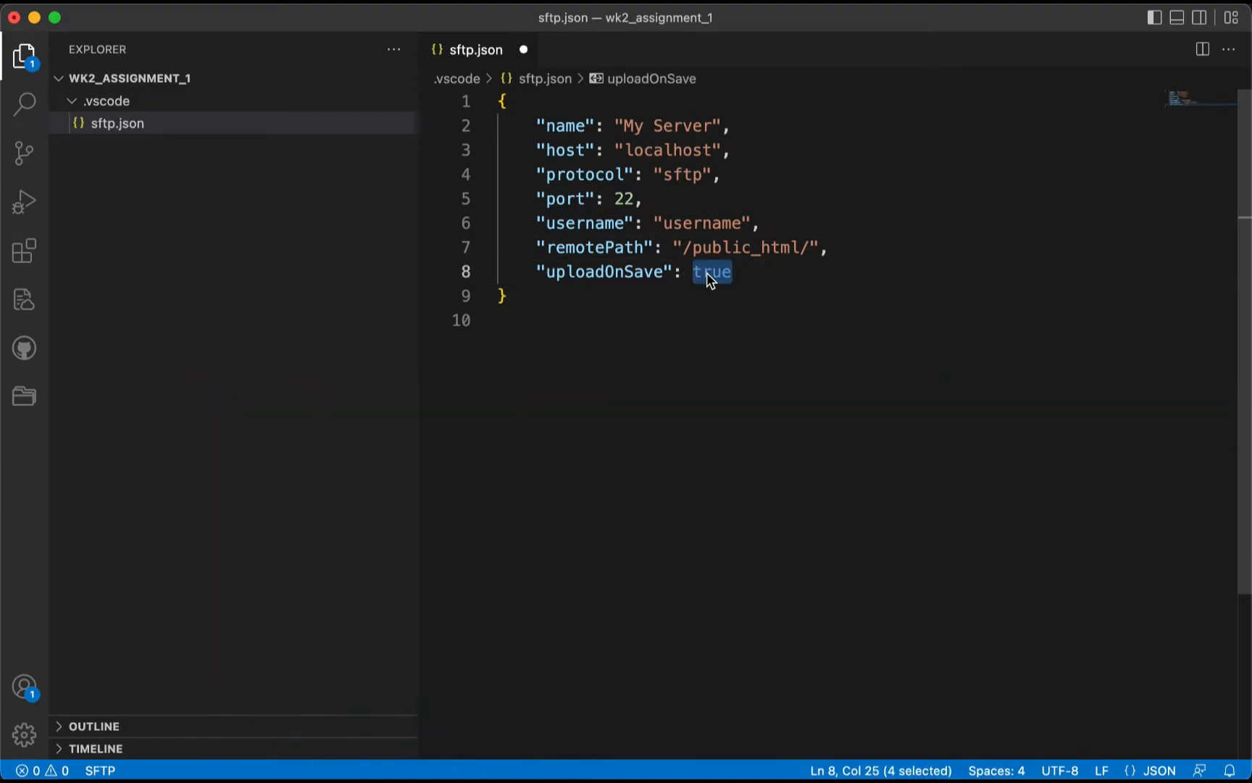
type("fals")
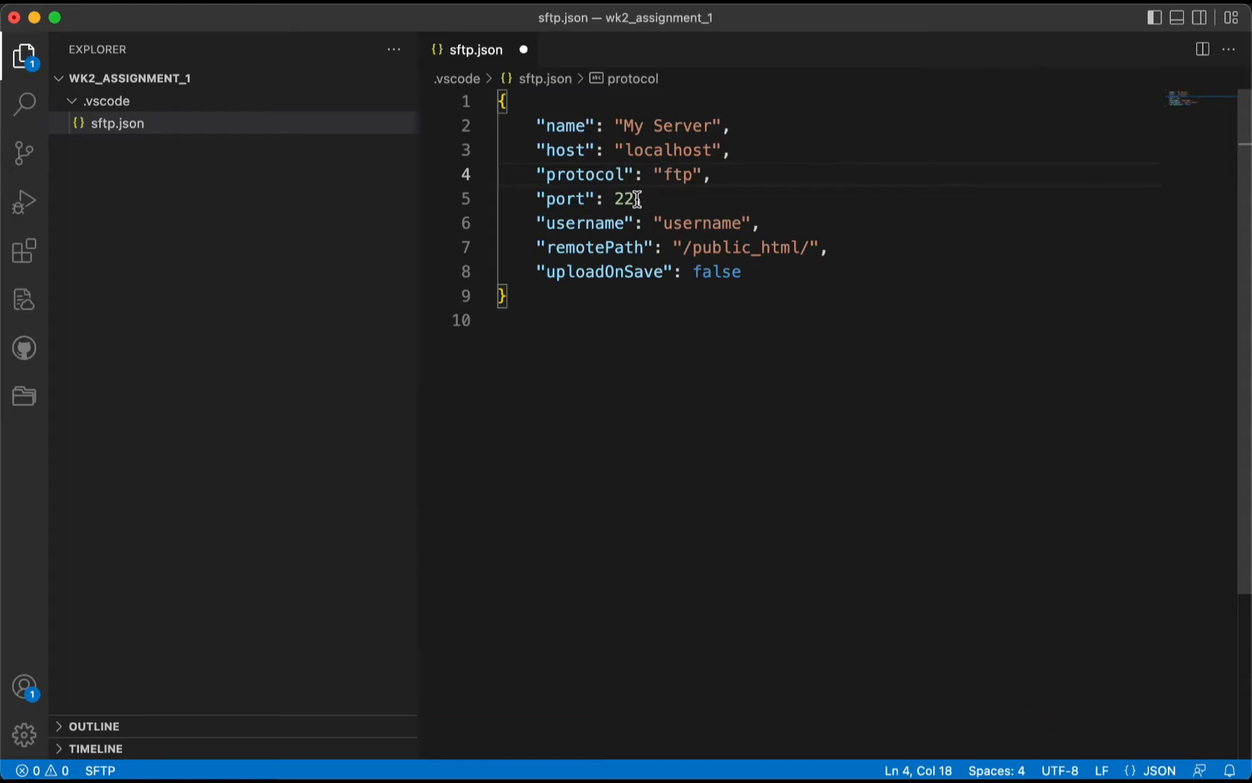
mouse_move(717, 271)
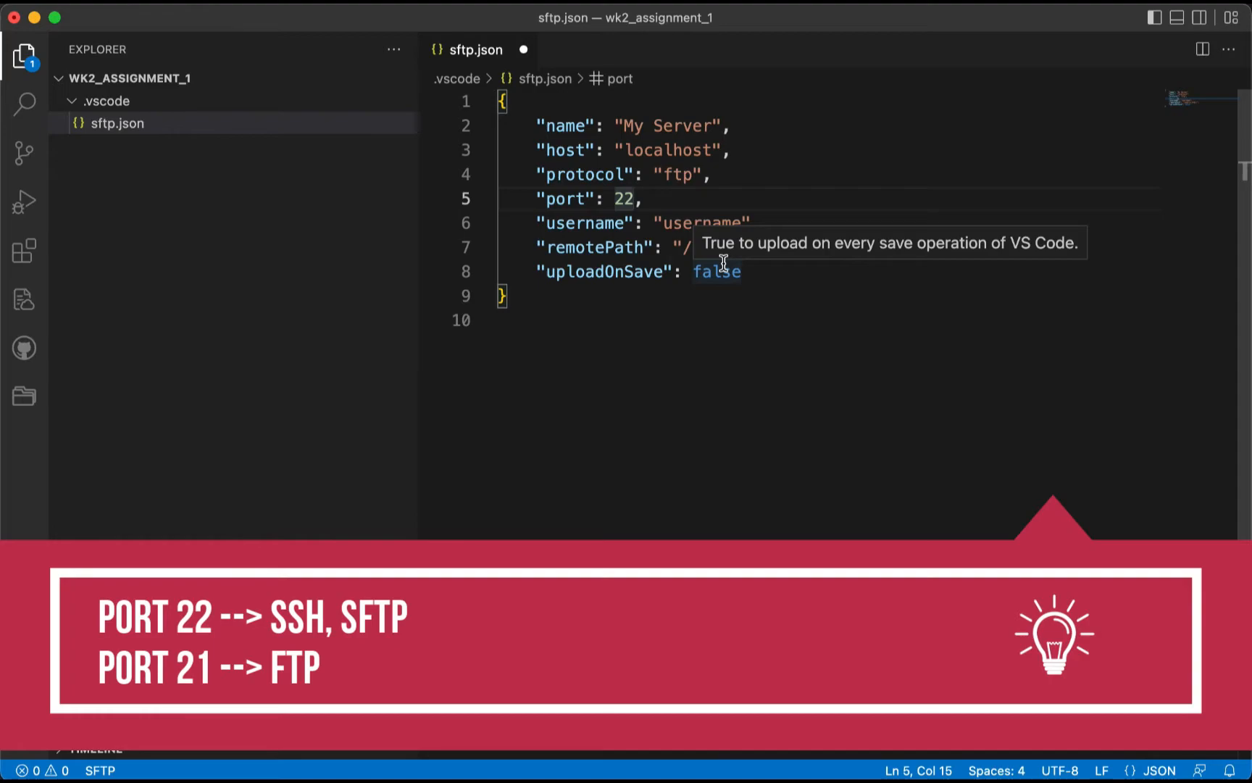
type("21")
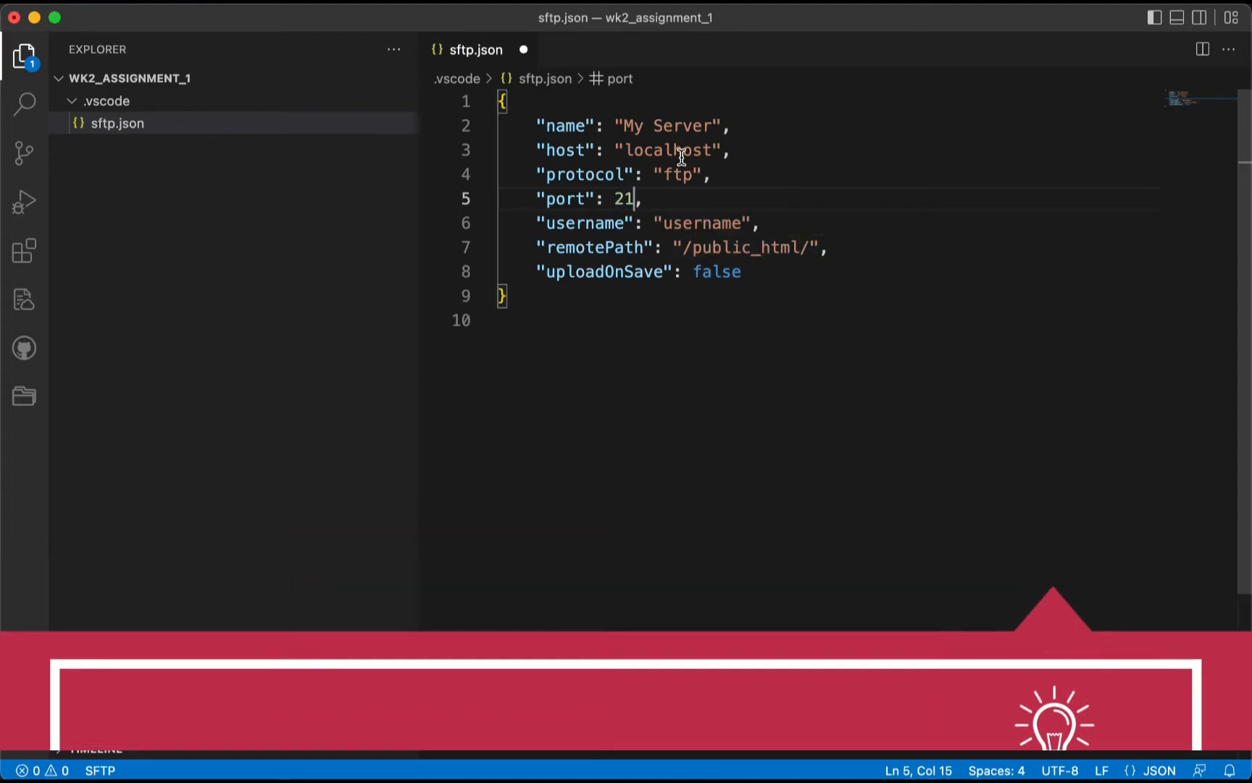
- Replace the localhost host value with files.000webhost.com
double_click(670, 150)
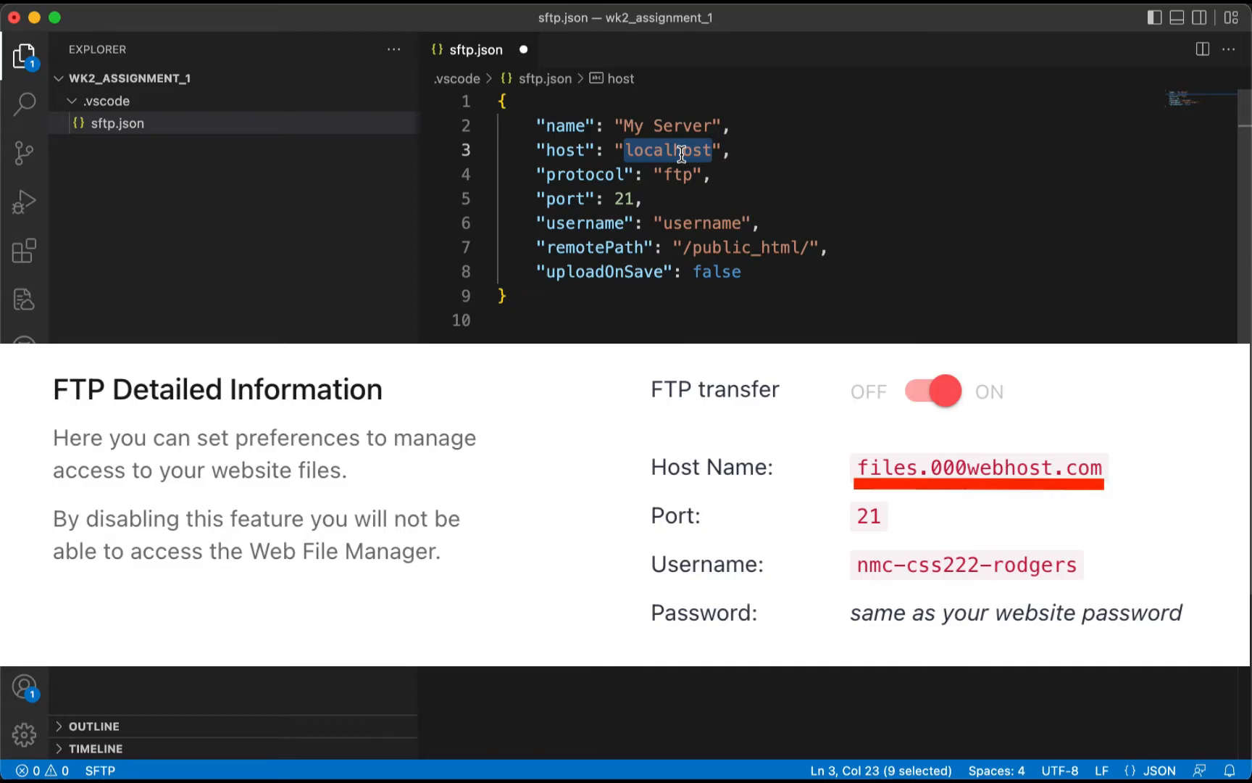
type("files.")
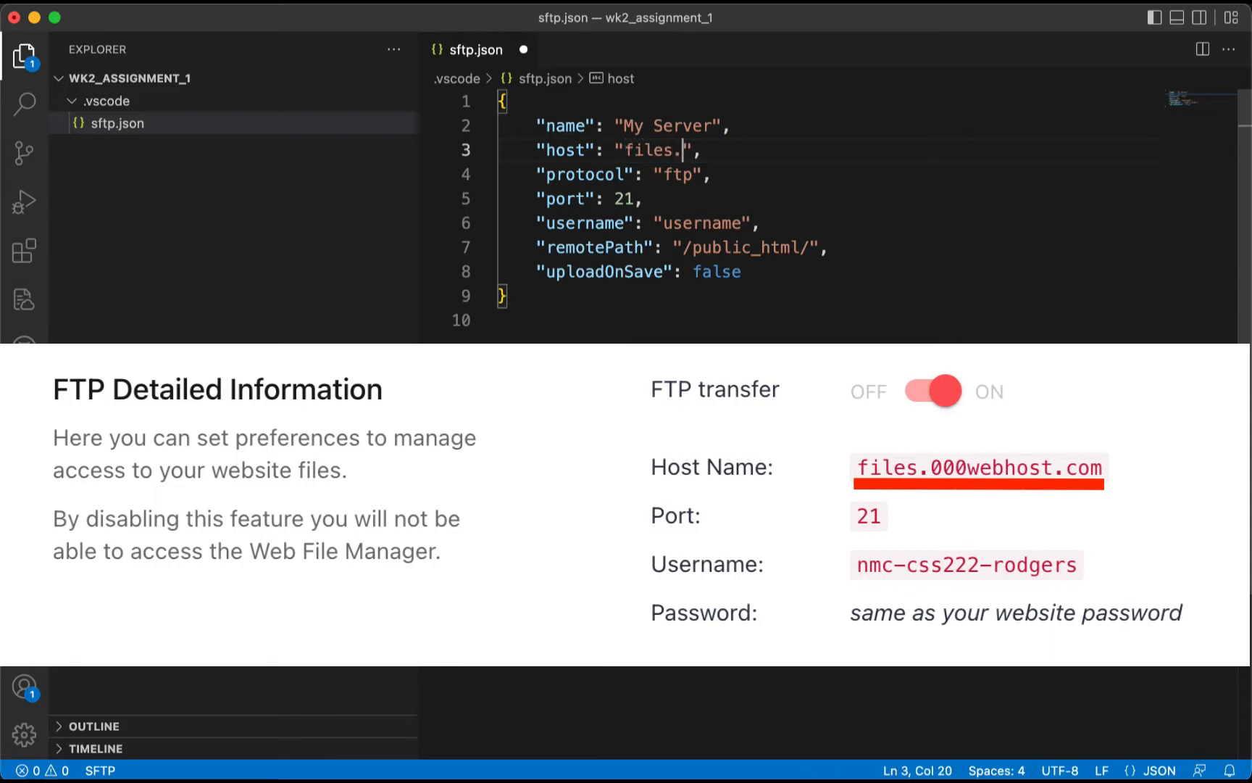
type("000")
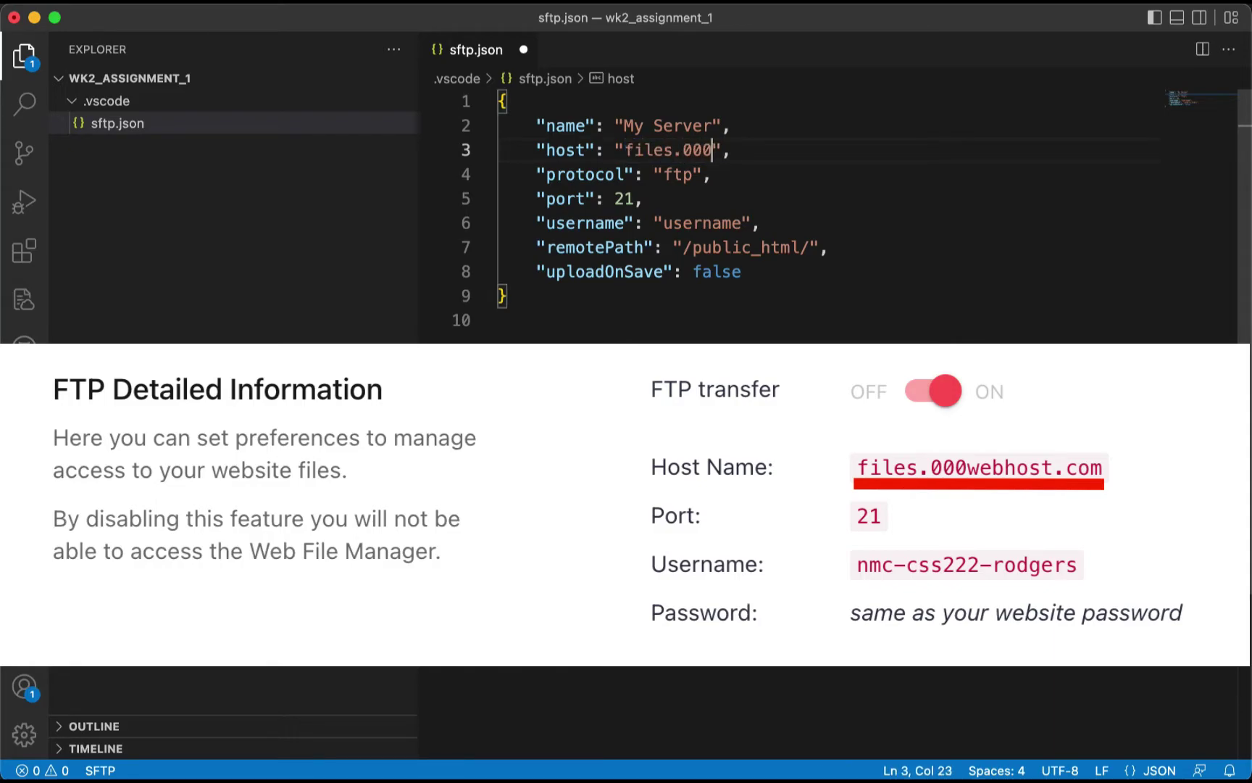
type("webhost.com")
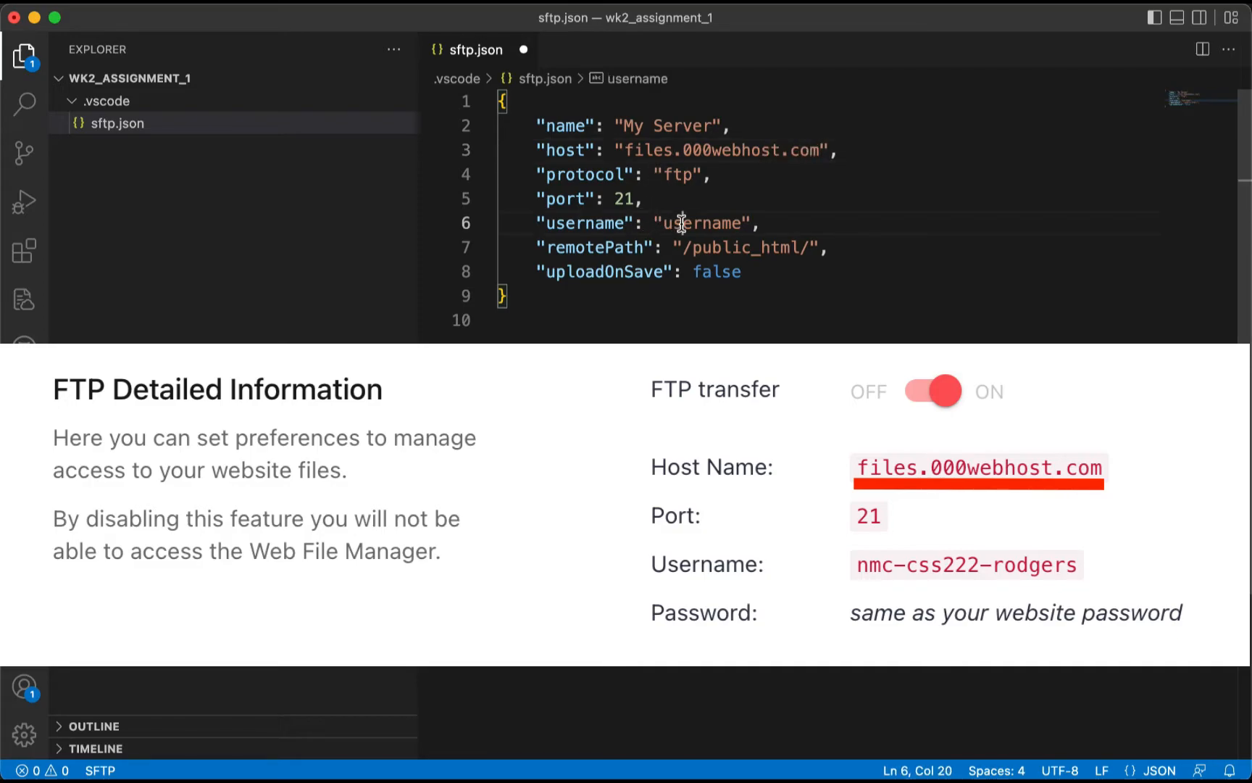
double_click(703, 223)
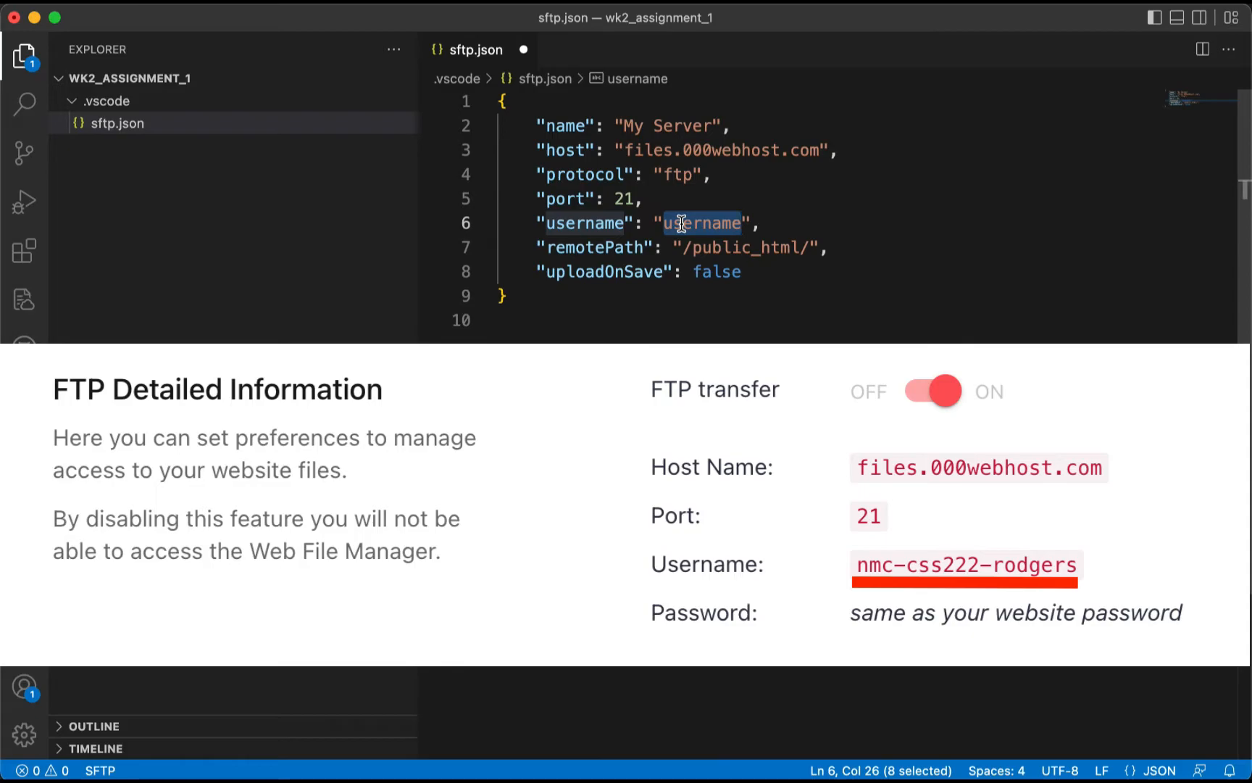
type("nmc-css")
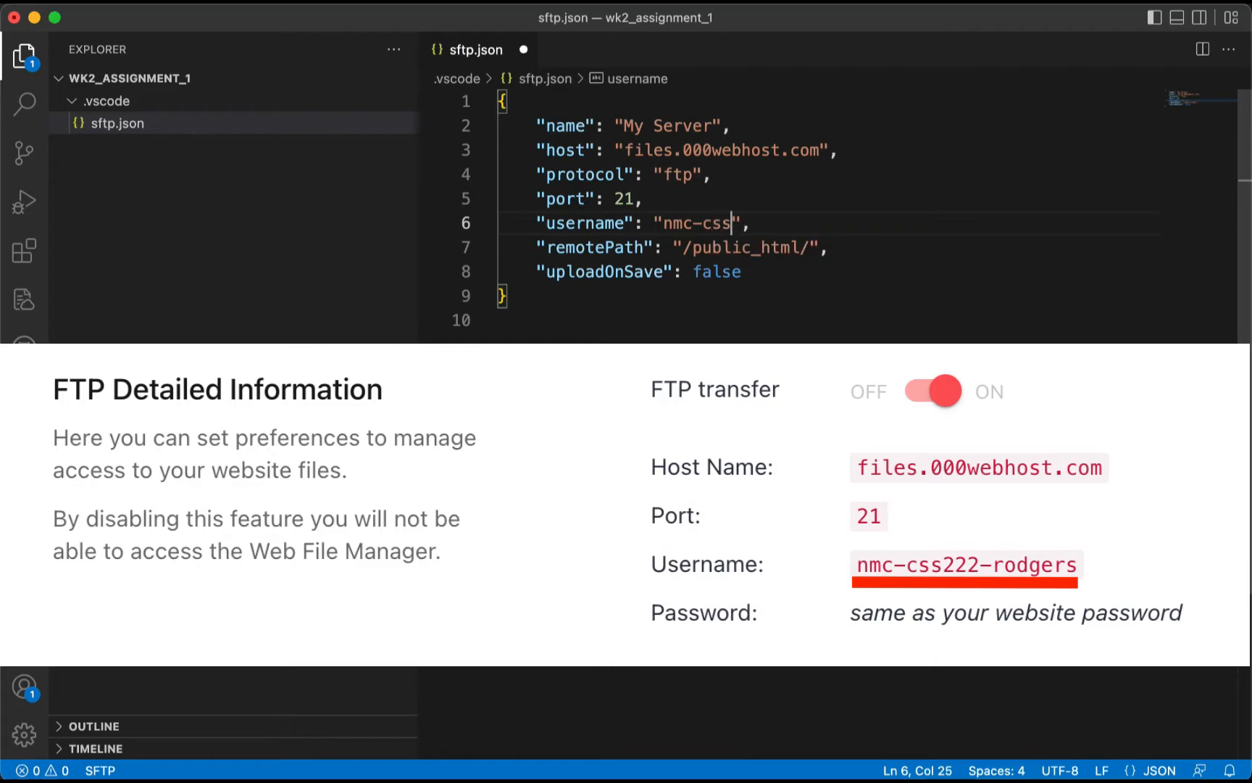
type("222-")
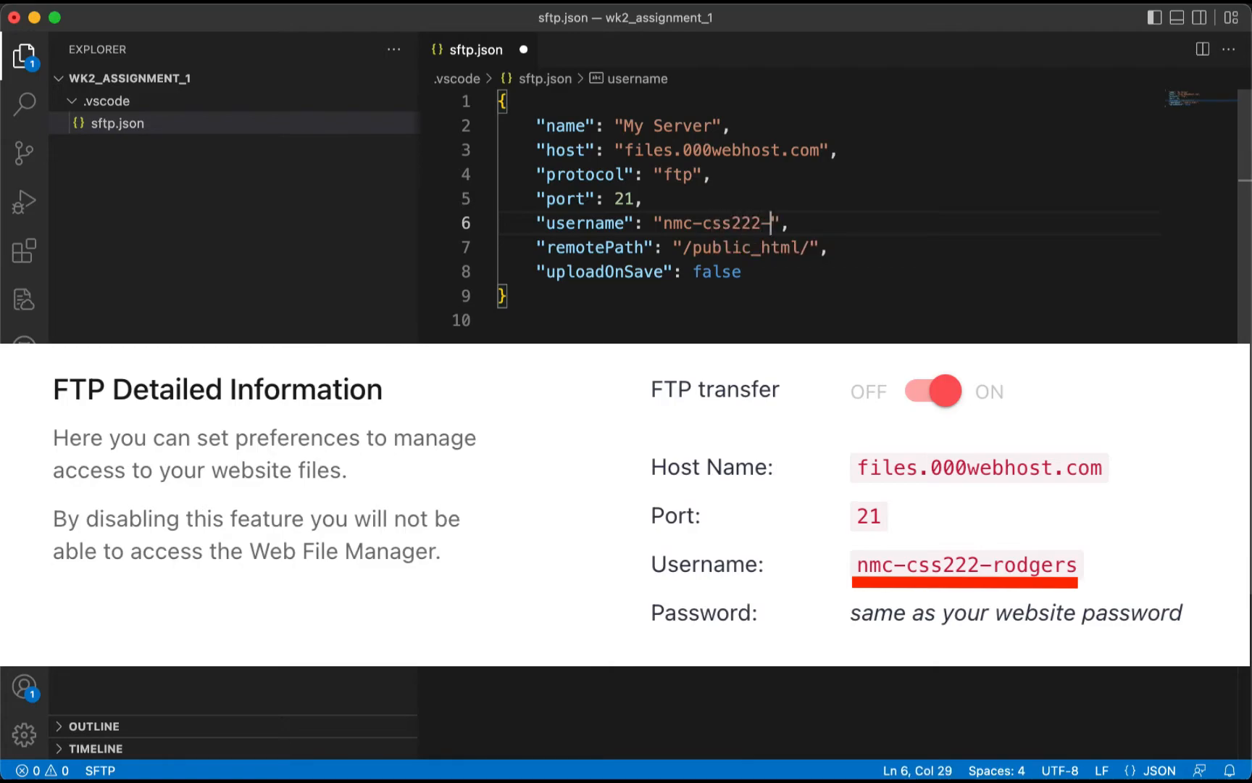
type("rodgers")
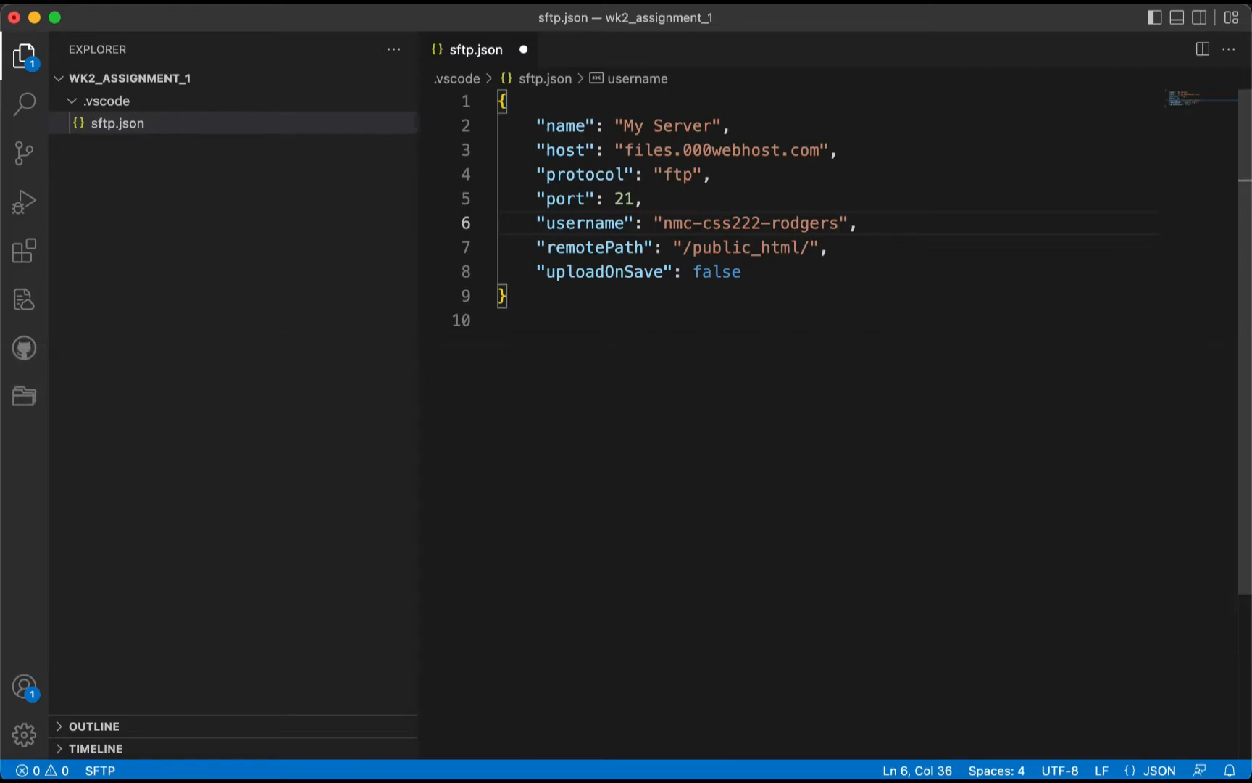
mouse_move(659, 265)
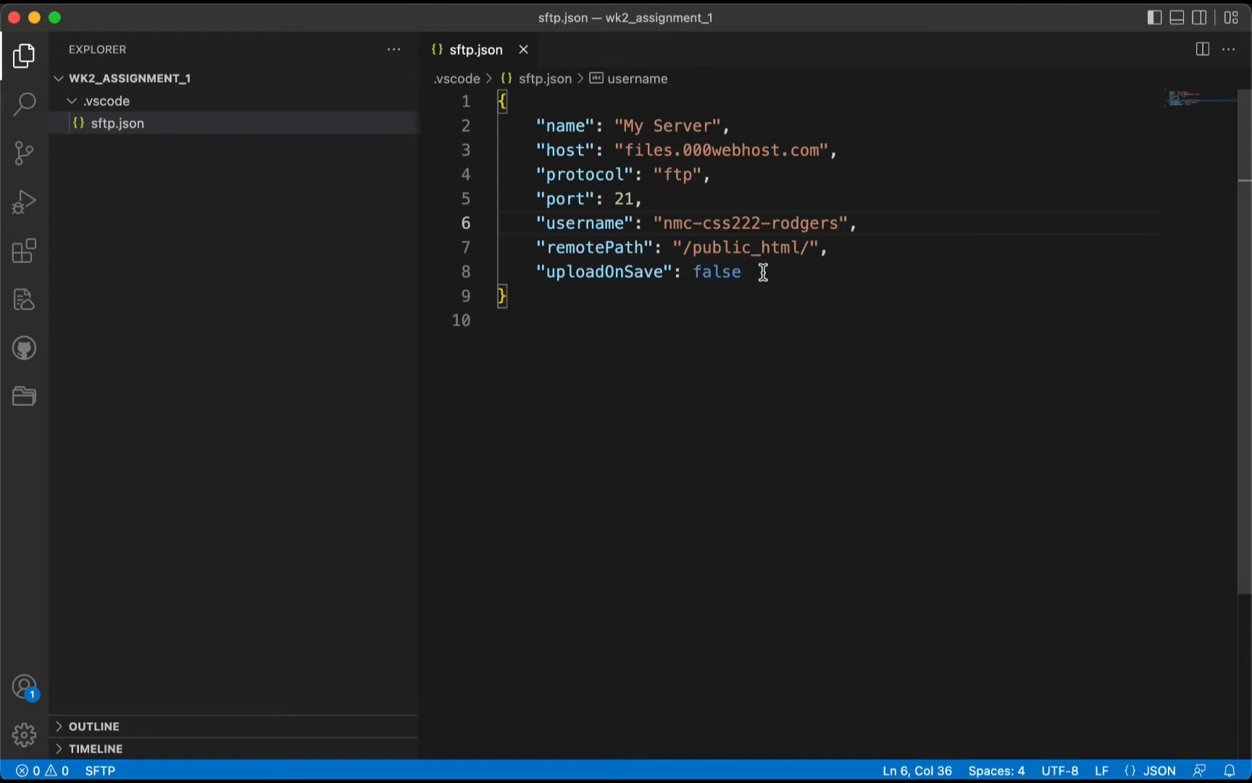
- Add "ignore": [".vscode", ".git", ".DS_Store"] on a new line after uploadOnSave
type(",")
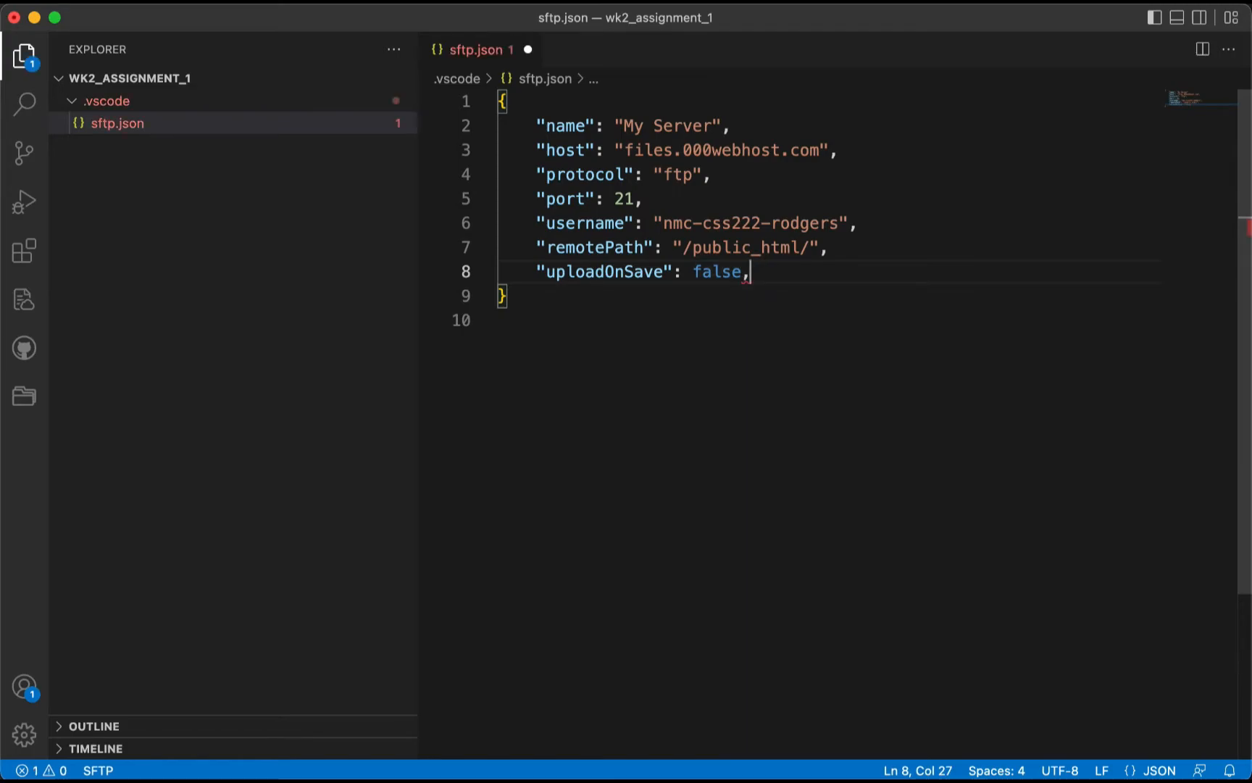
mouse_move(778, 272)
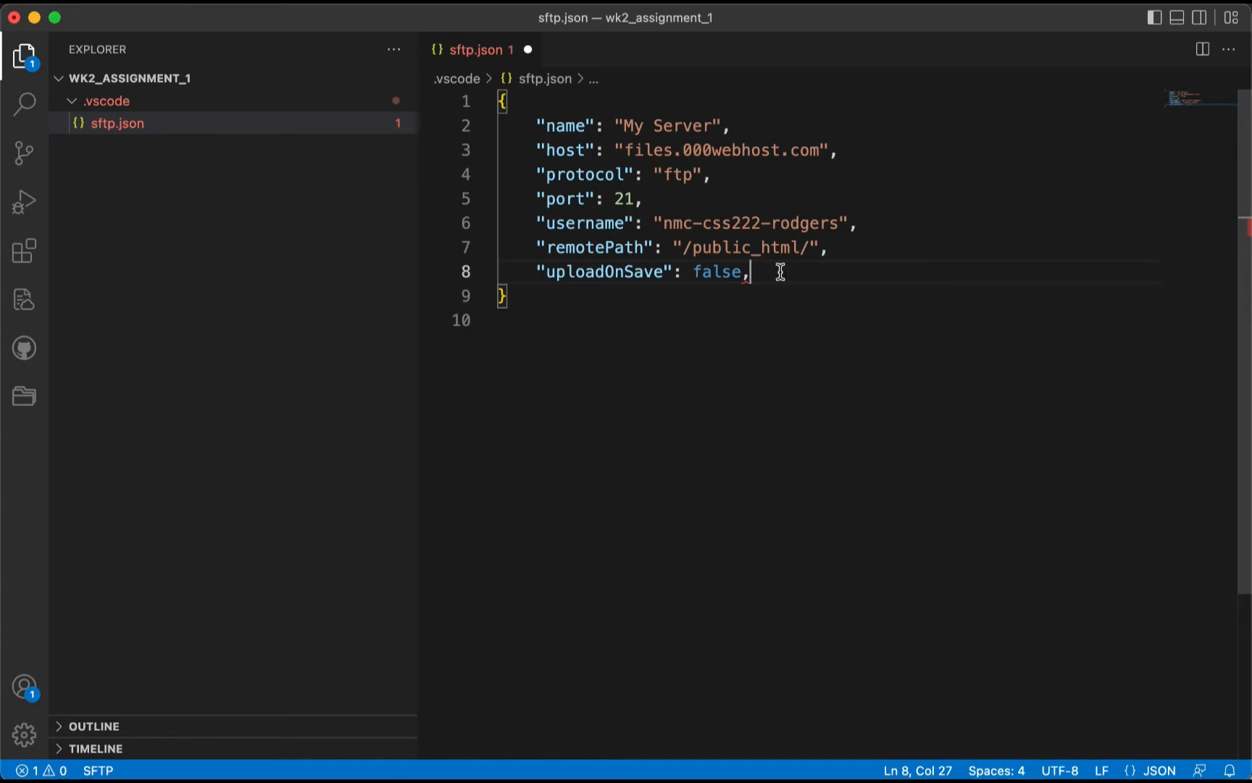
mouse_move(780, 272)
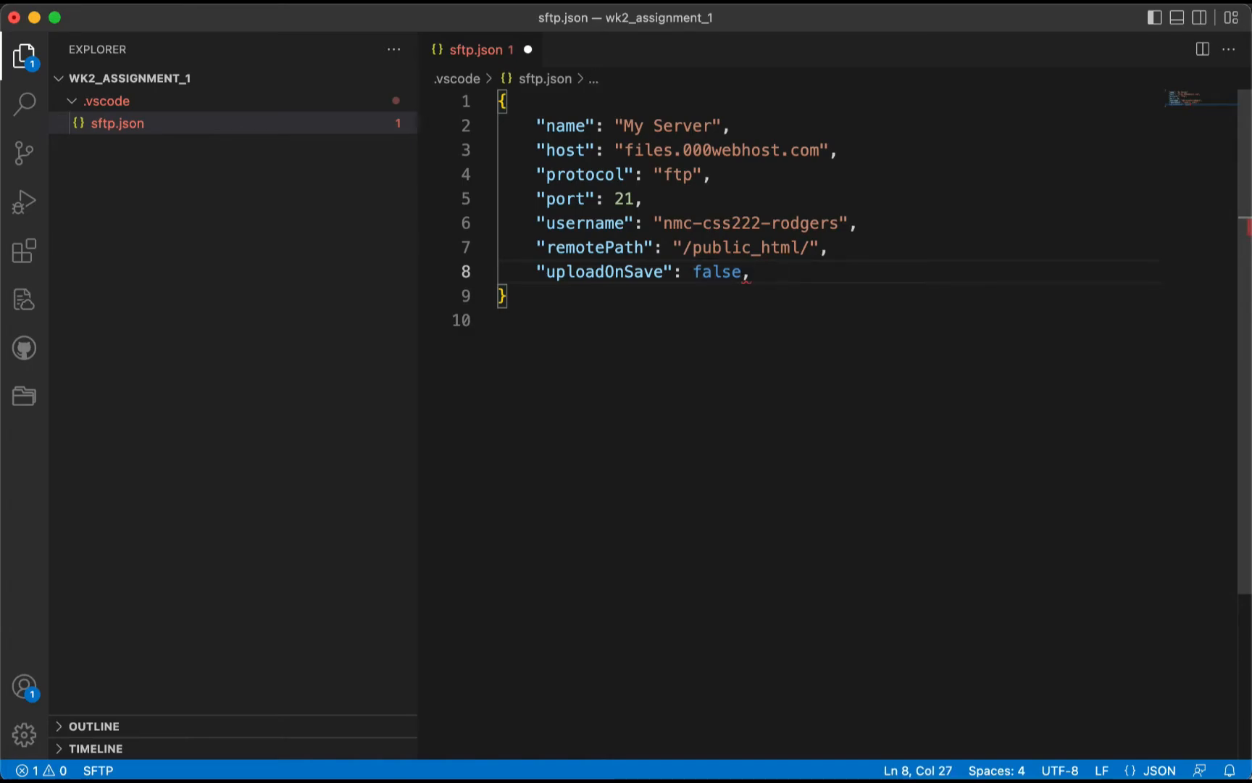
key("Return")
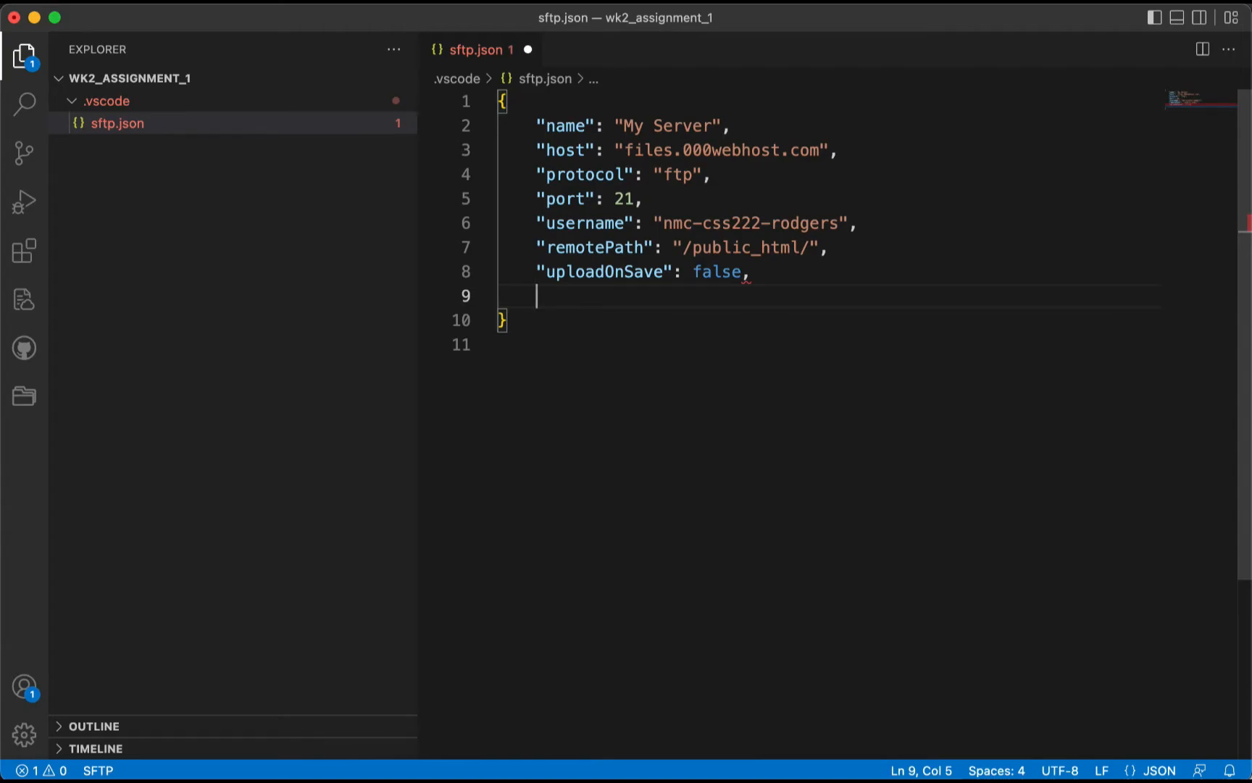
type("\"ignore\": [\".vscode\", \".git\", \".DS_Store\"]")
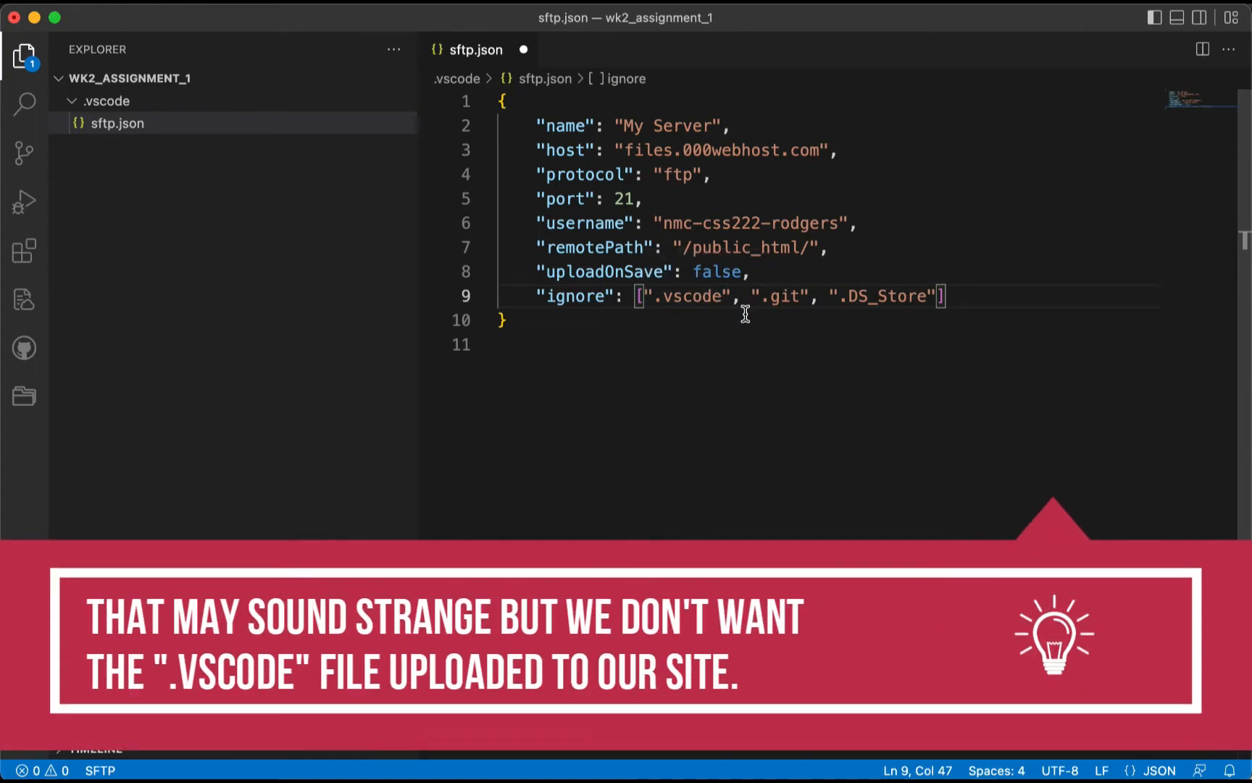
mouse_move(543, 296)
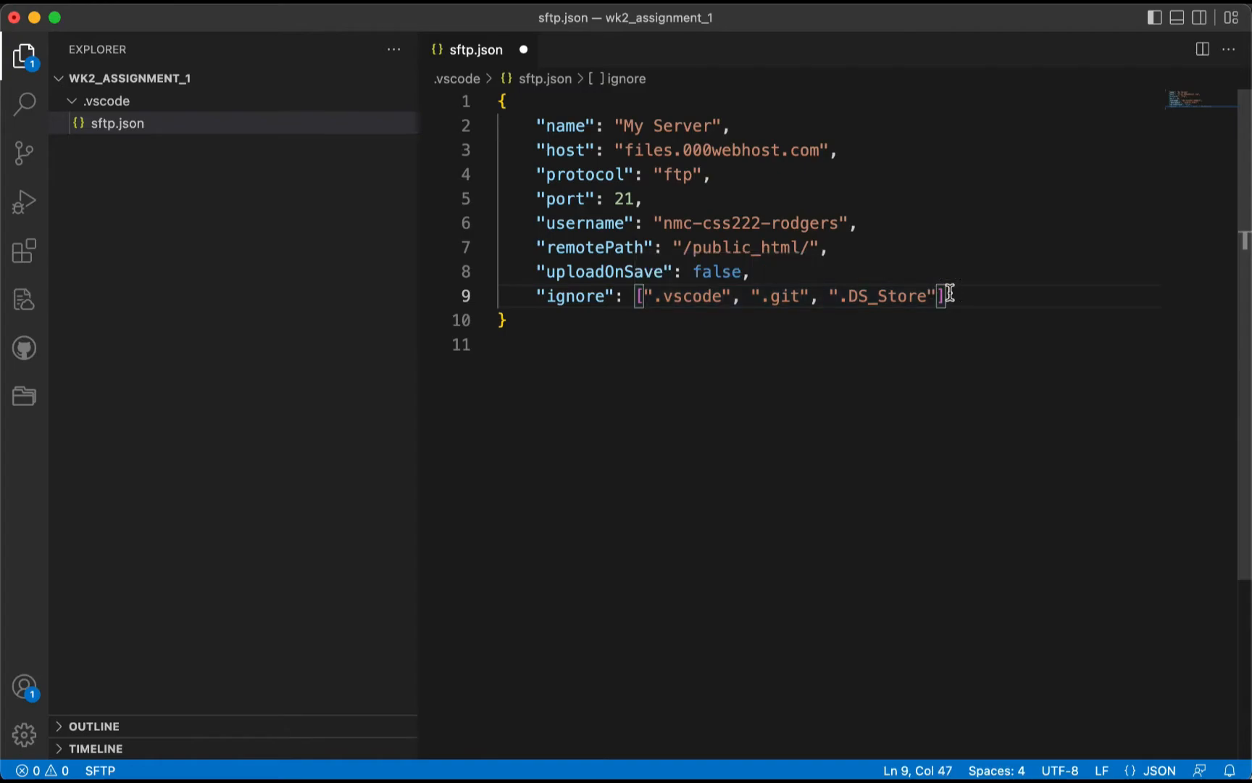
mouse_move(787, 297)
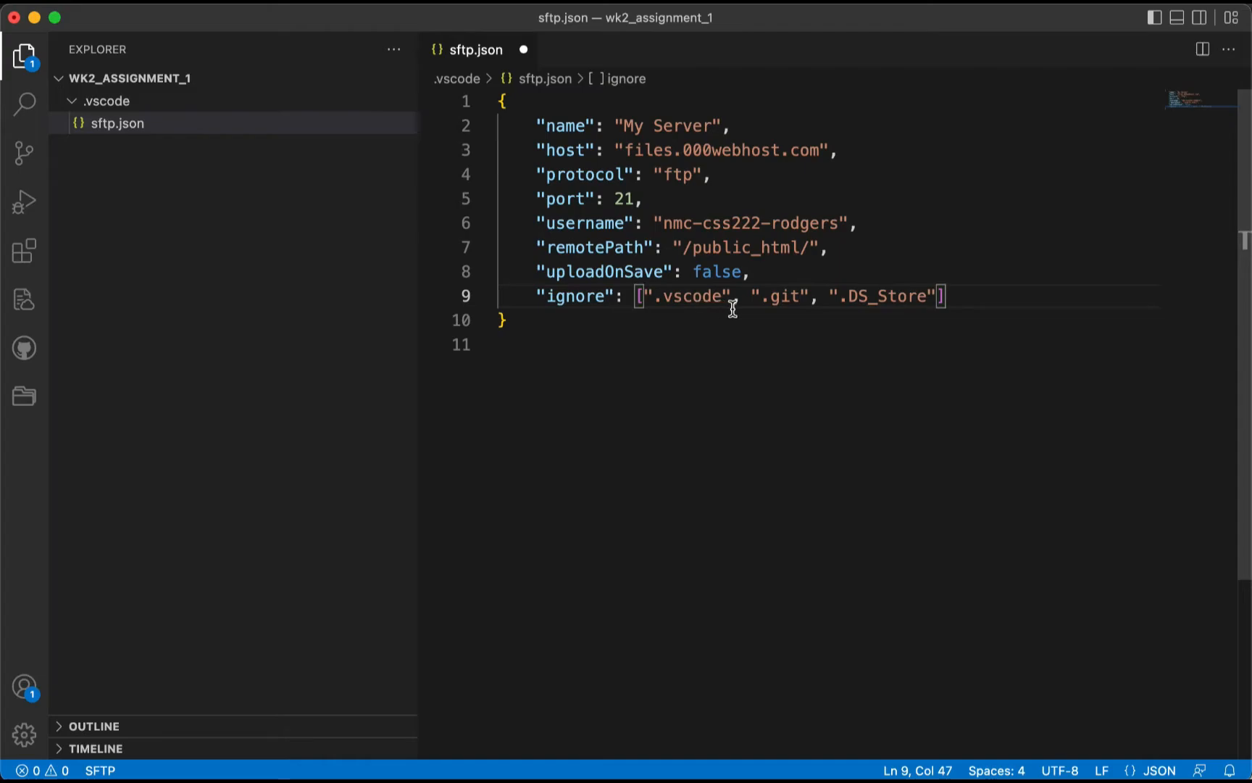
mouse_move(862, 310)
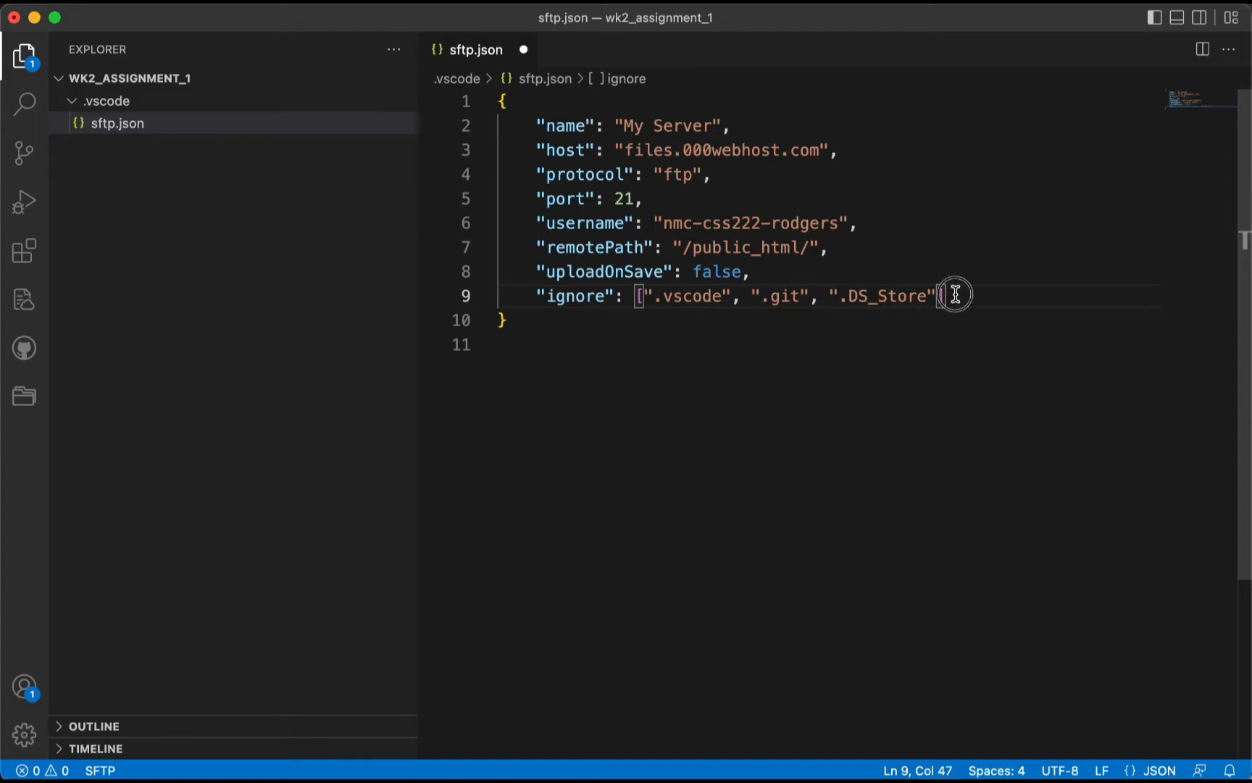
mouse_move(943, 296)
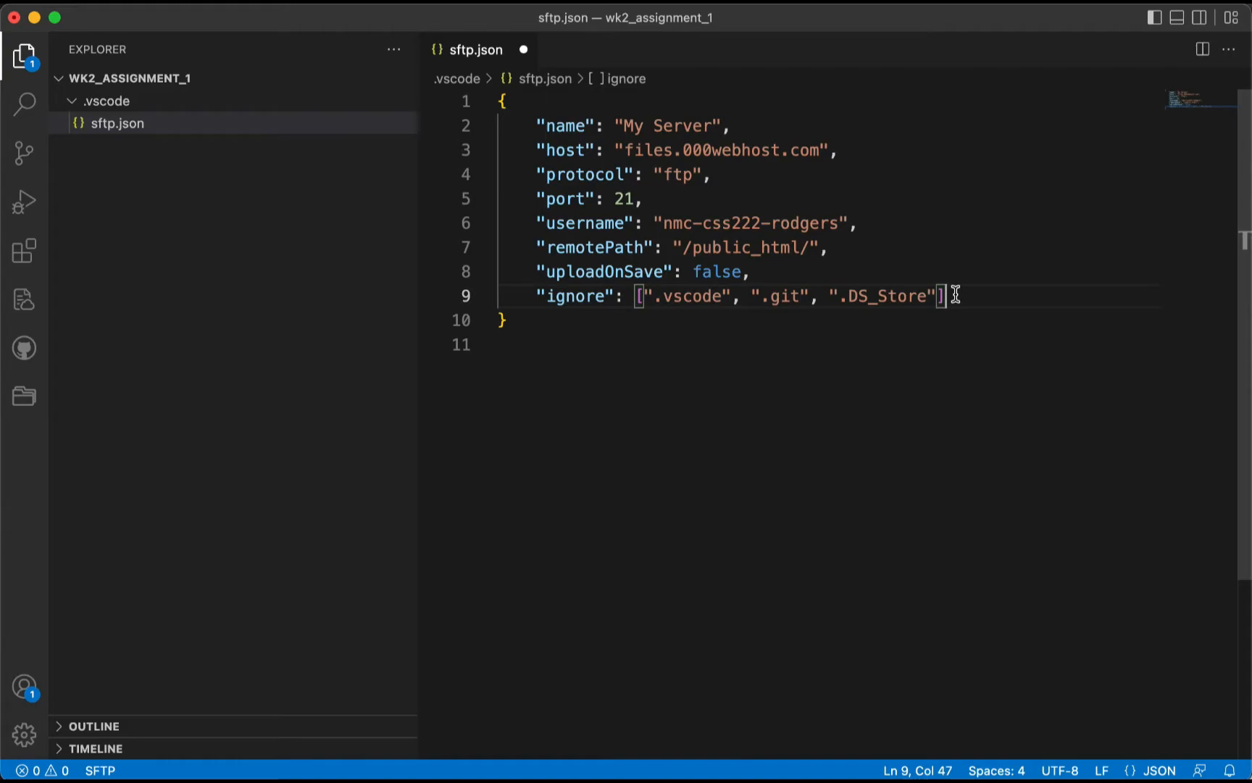
mouse_move(803, 297)
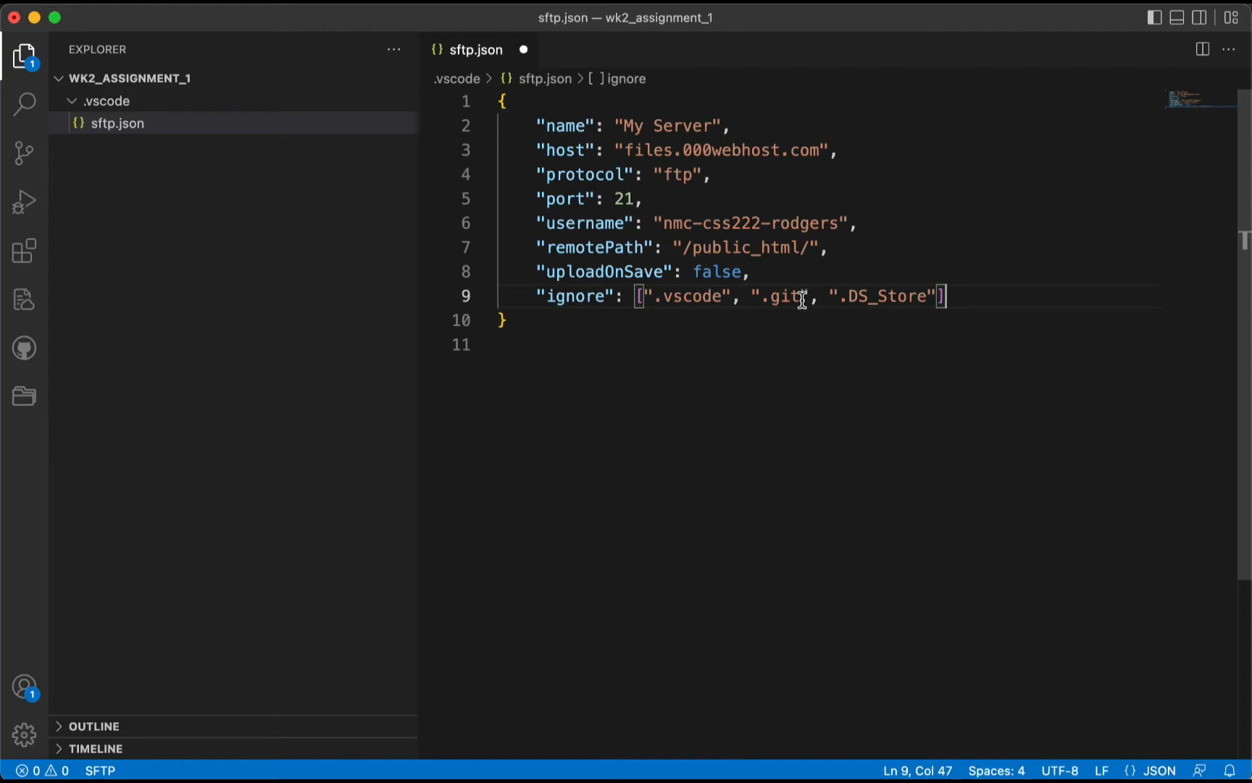
mouse_move(806, 296)
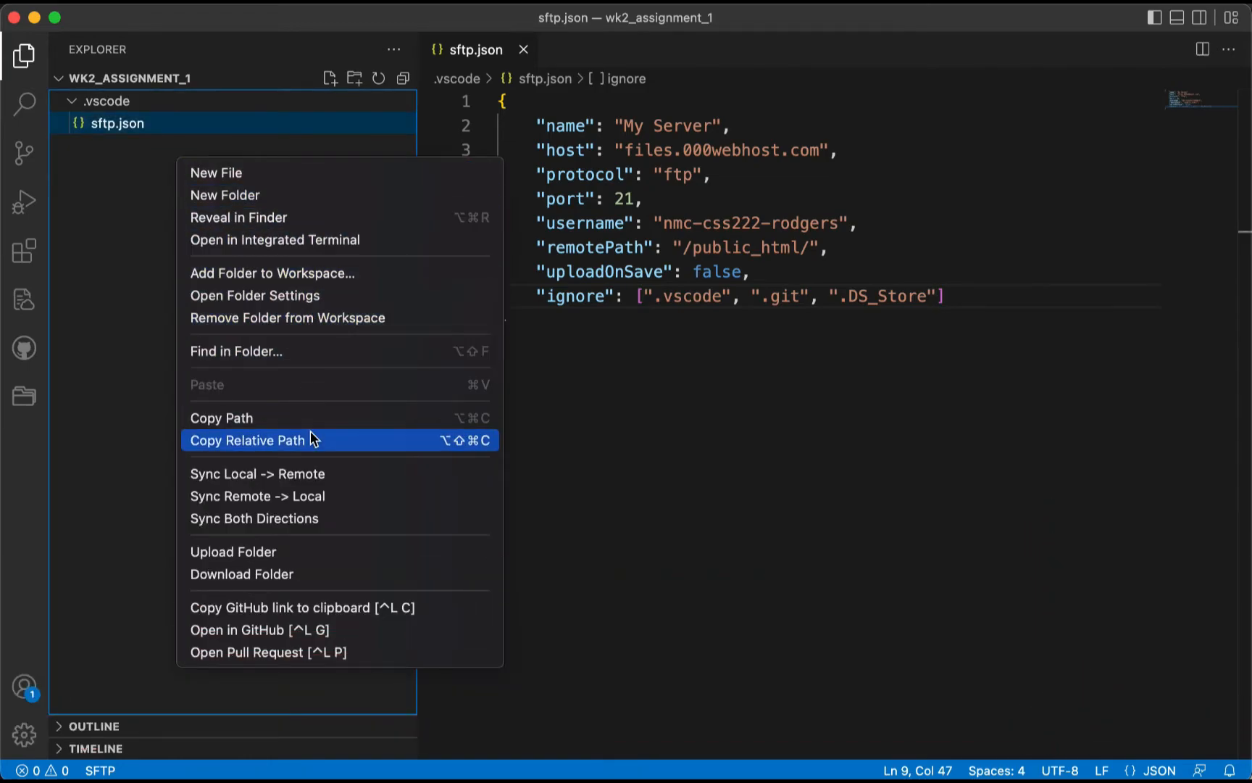
mouse_move(328, 473)
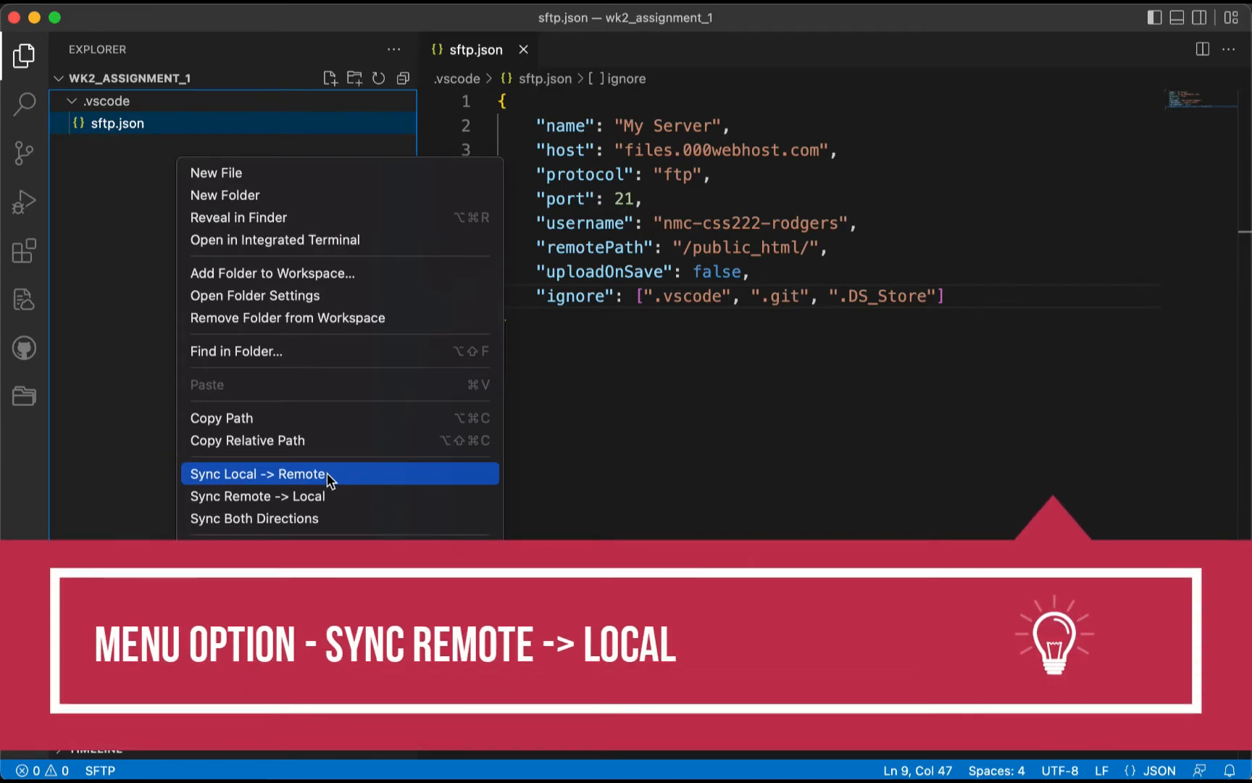
mouse_move(328, 495)
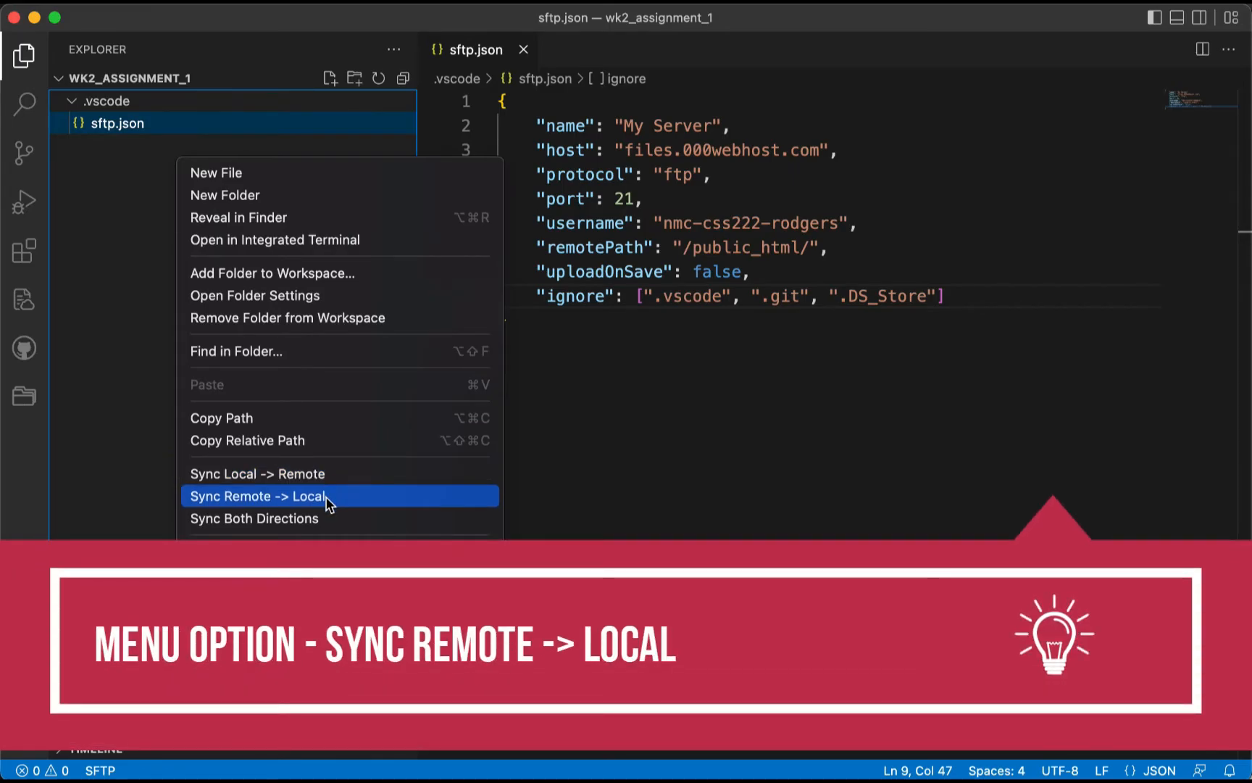
- Download the project from 000webhost, pulling .htaccess and index.html after the password prompt
left_click(256, 495)
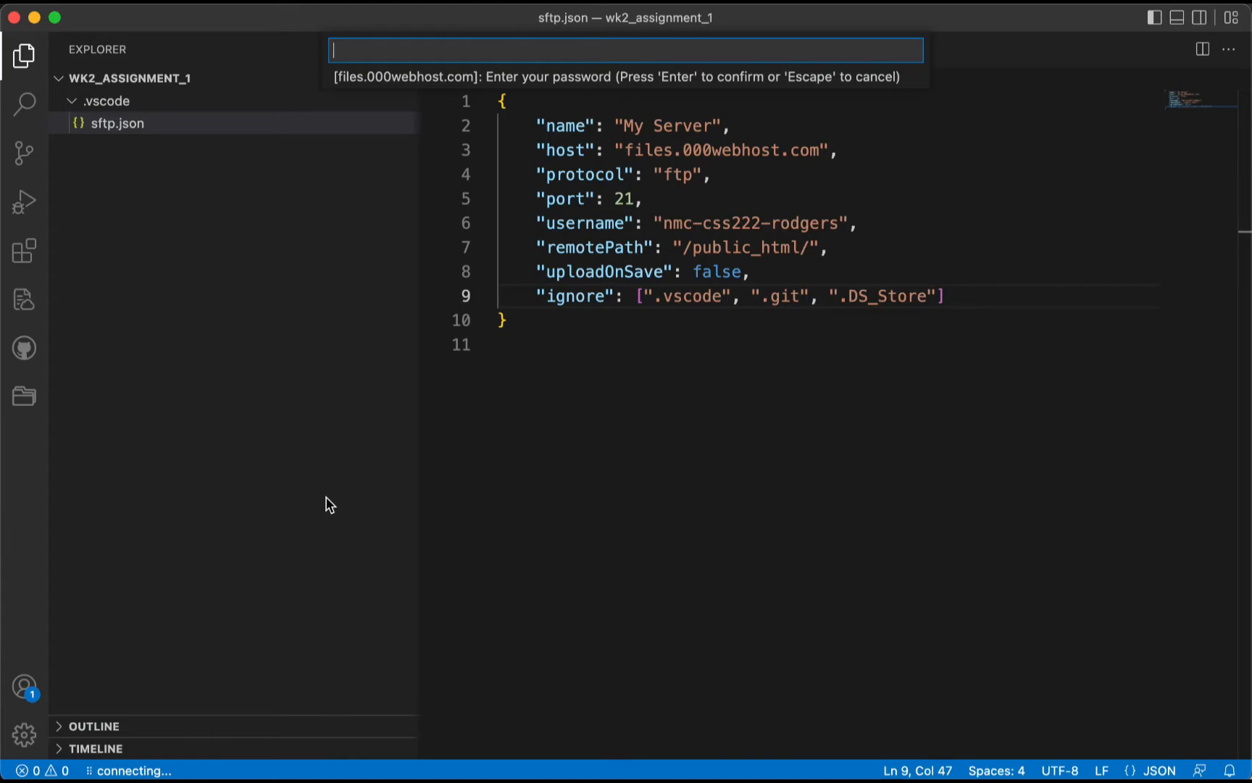
mouse_move(298, 179)
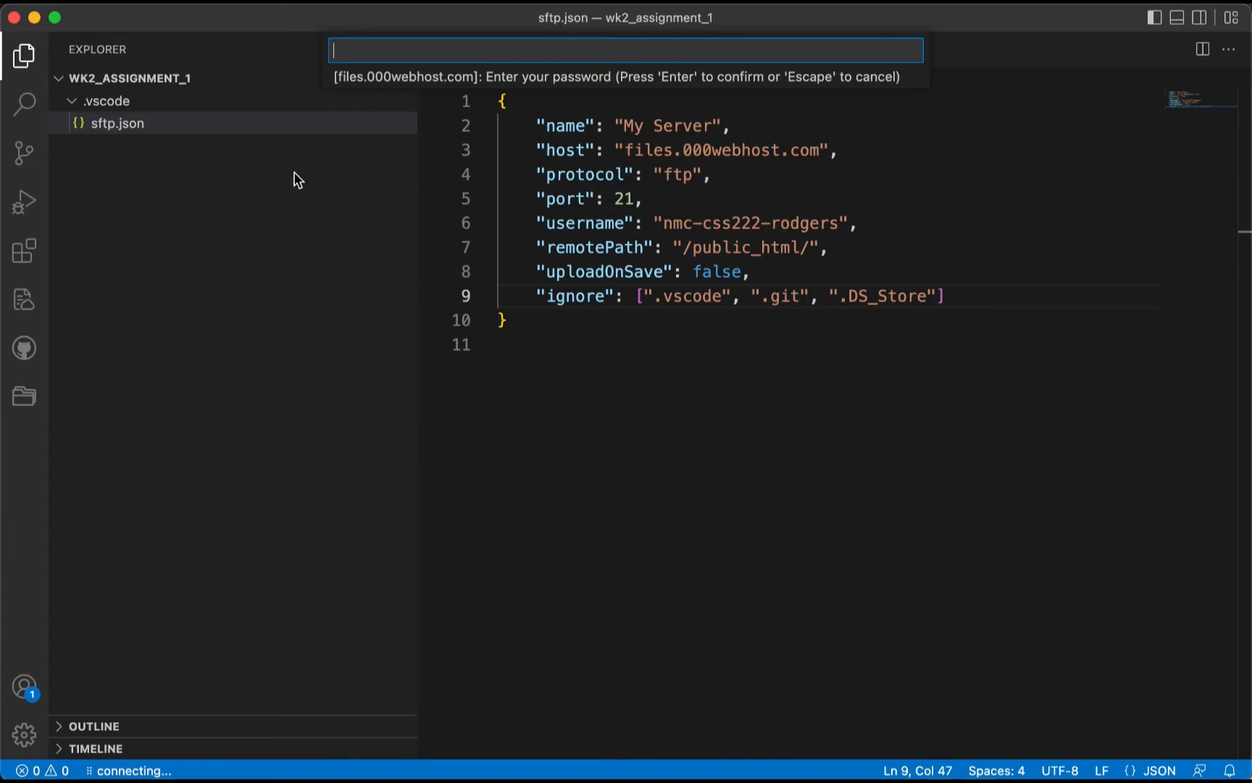
mouse_move(367, 50)
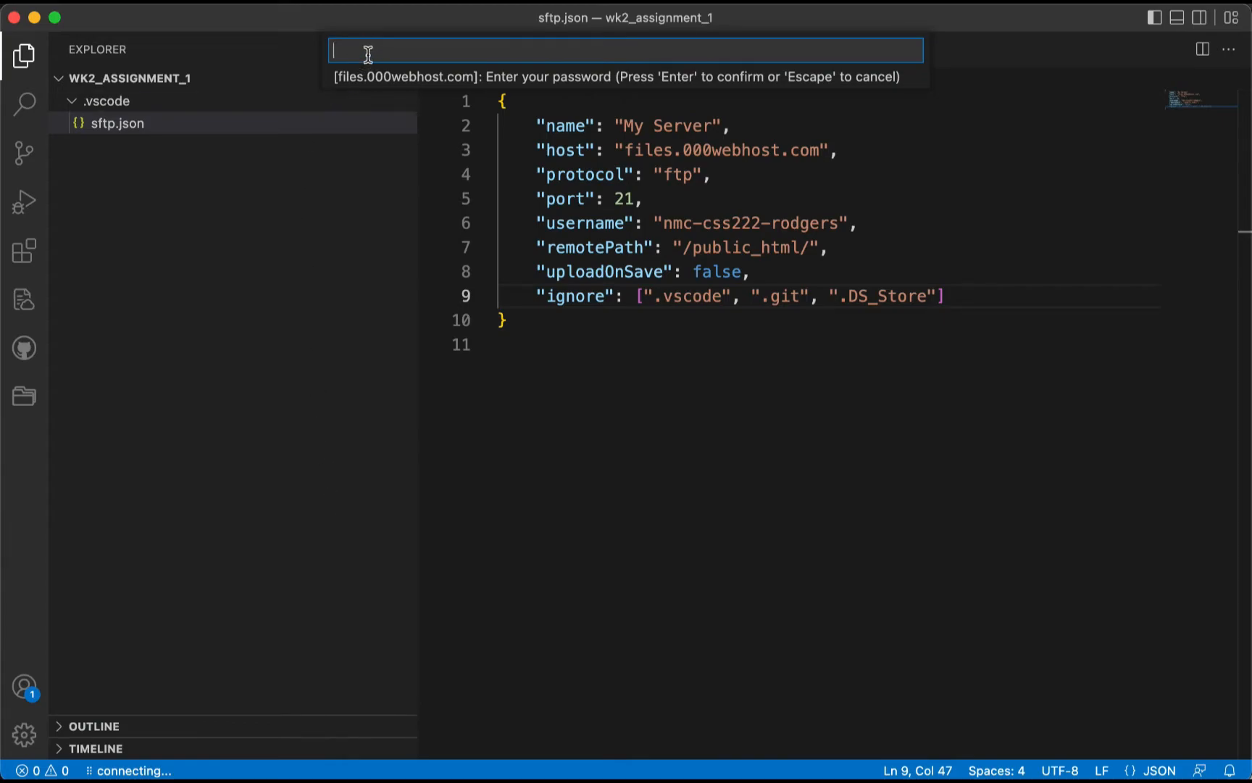
mouse_move(665, 224)
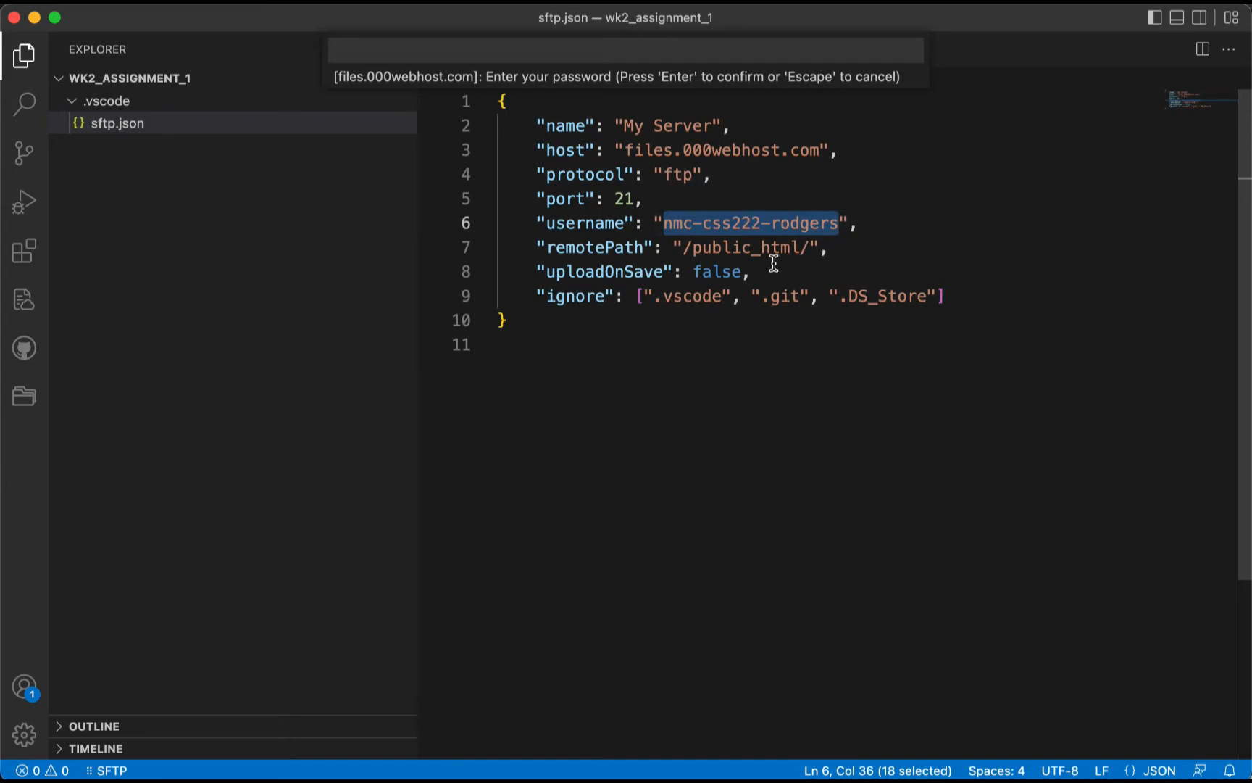
left_click(781, 224)
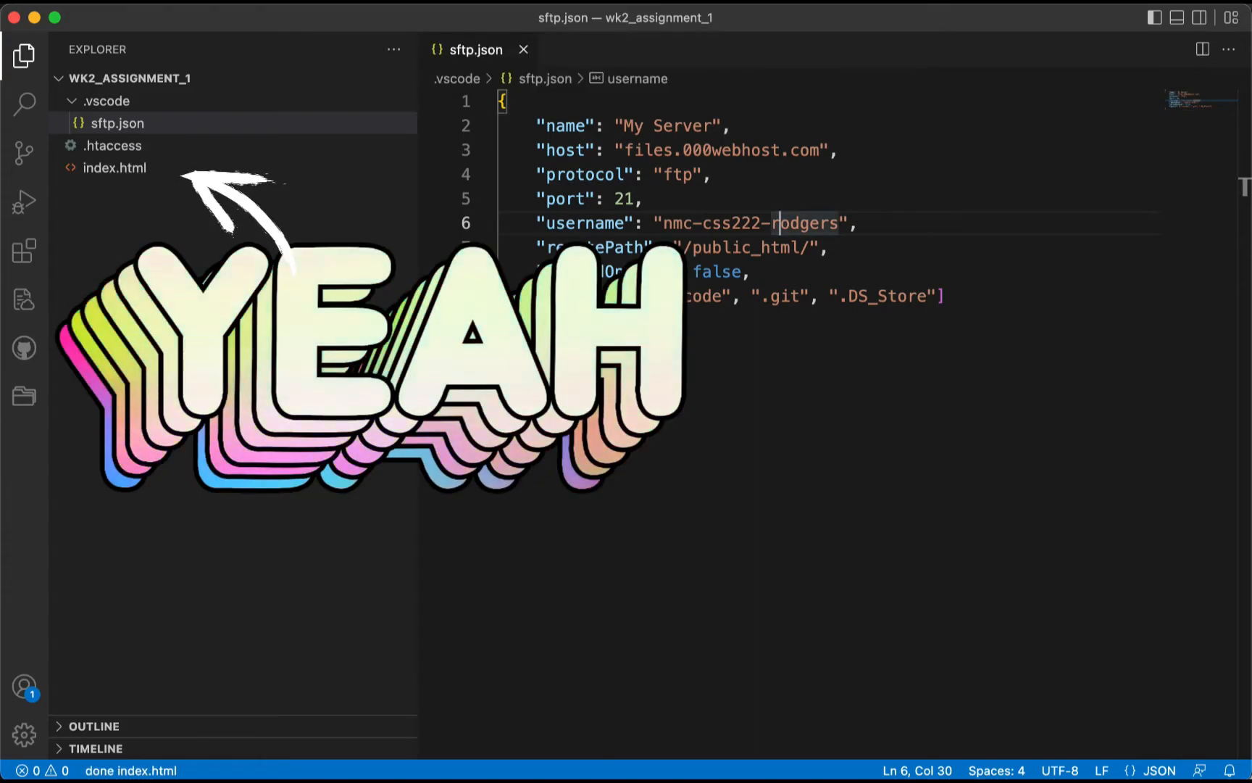
mouse_move(138, 152)
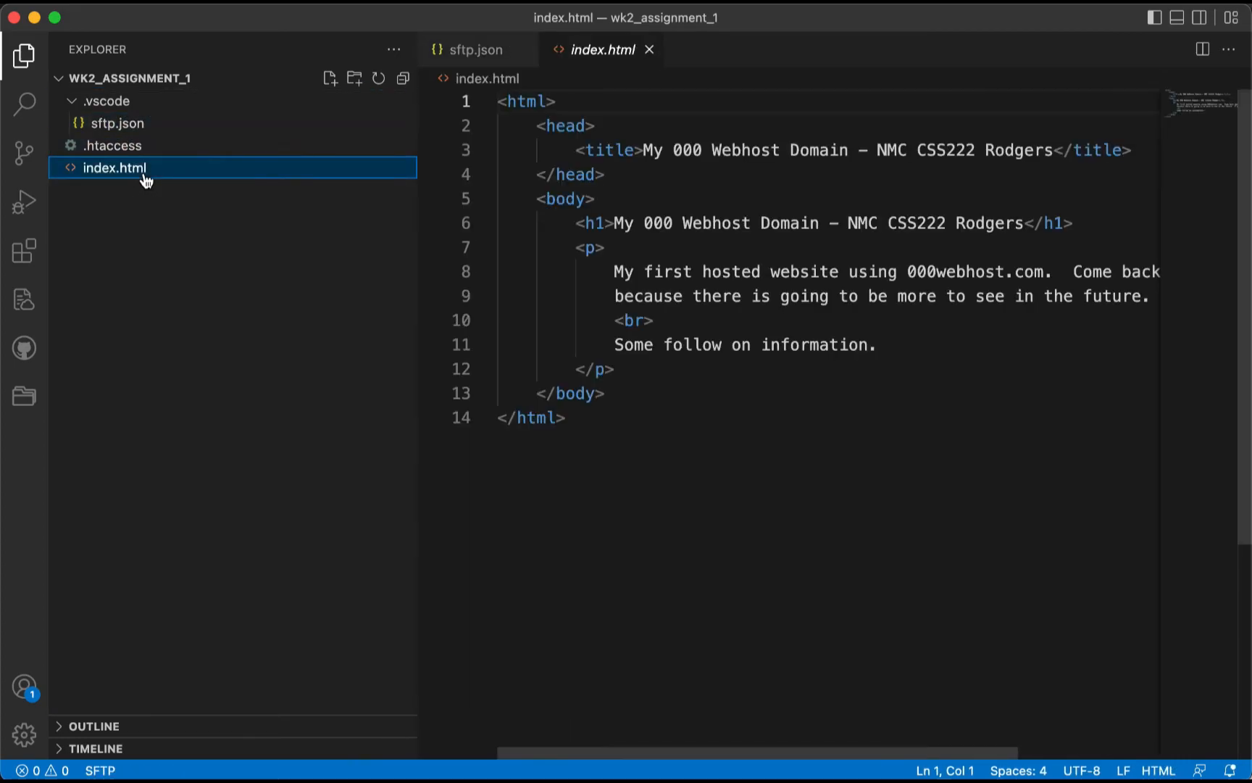
- View the downloaded index.html markup, then bring sftp.json back to the front
left_click(903, 332)
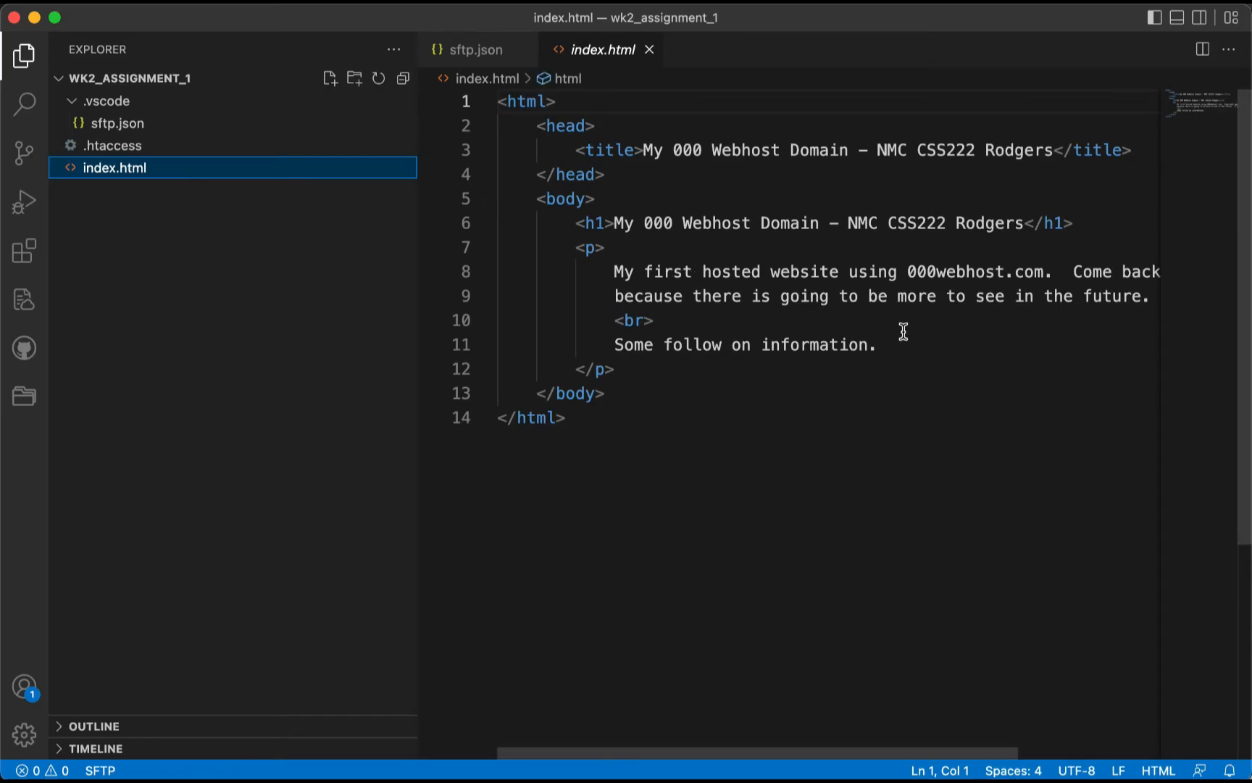
left_click(475, 50)
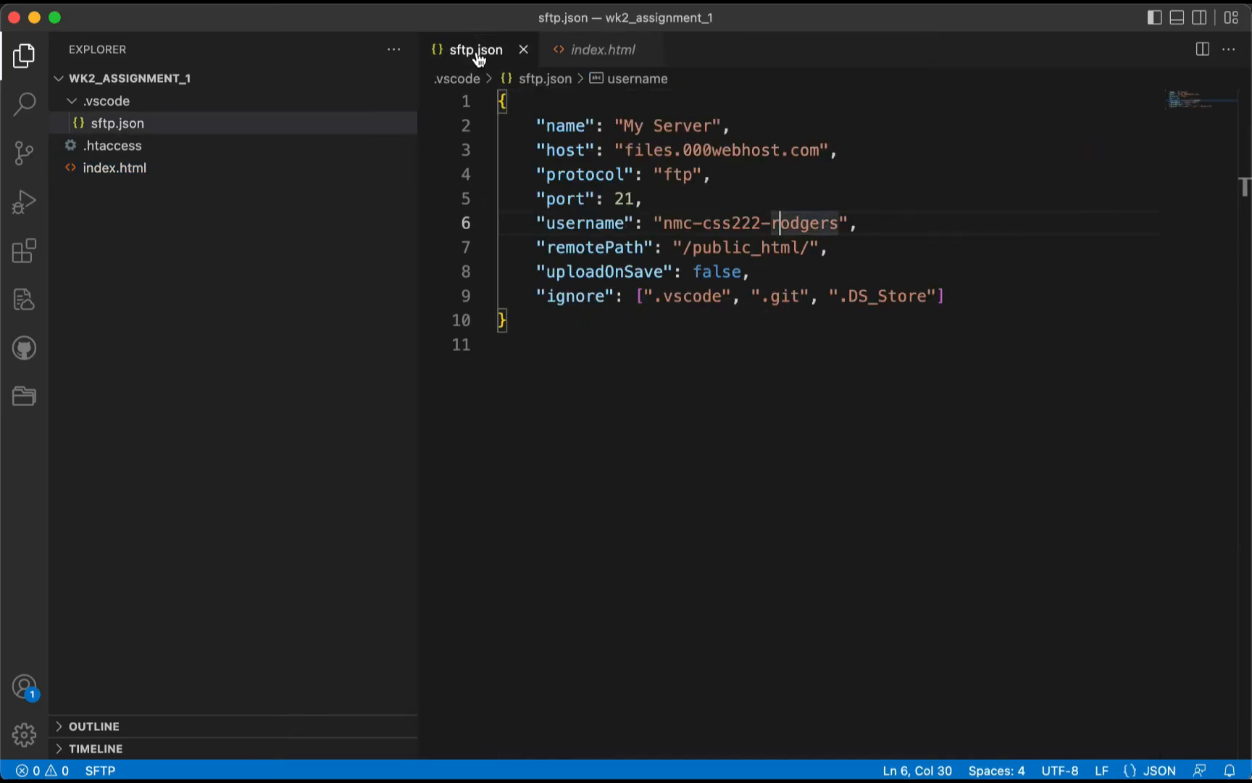
- Add a password line after the sftp.json ignore list, delete it, and reopen index.html
left_click(947, 296)
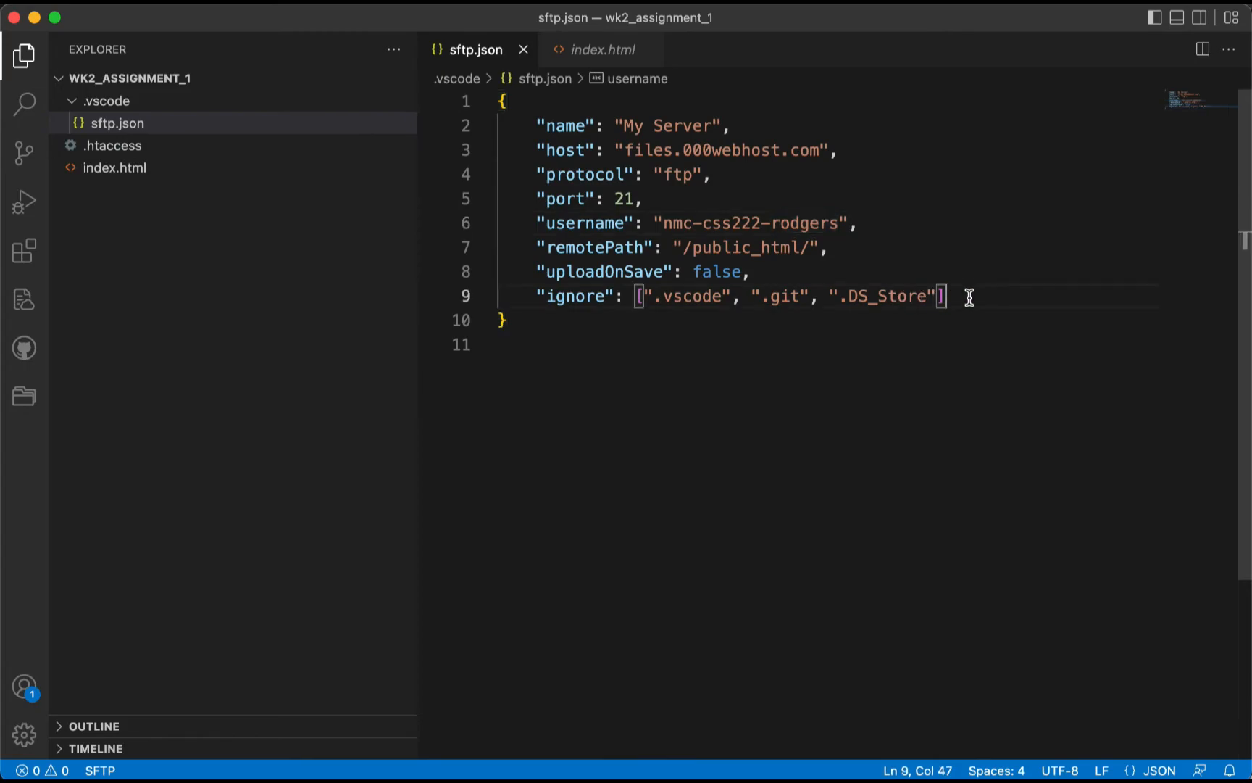
type(",")
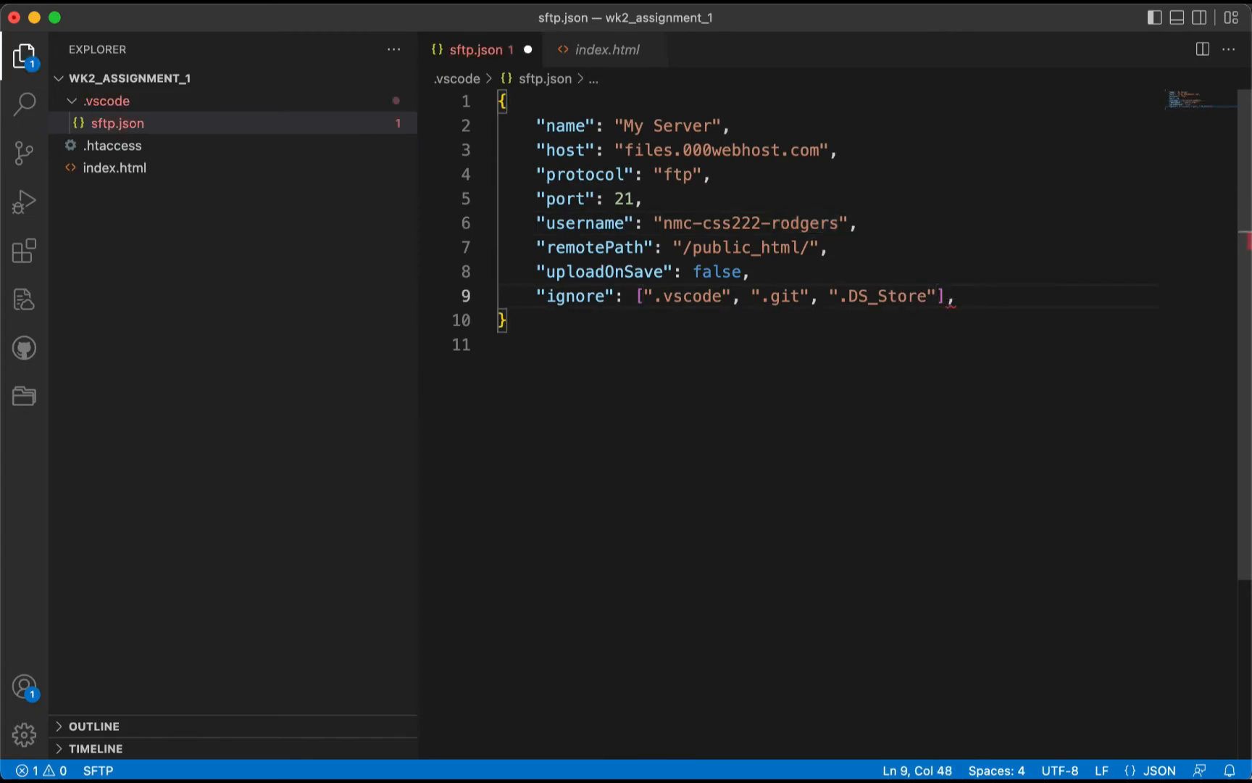
key("enter")
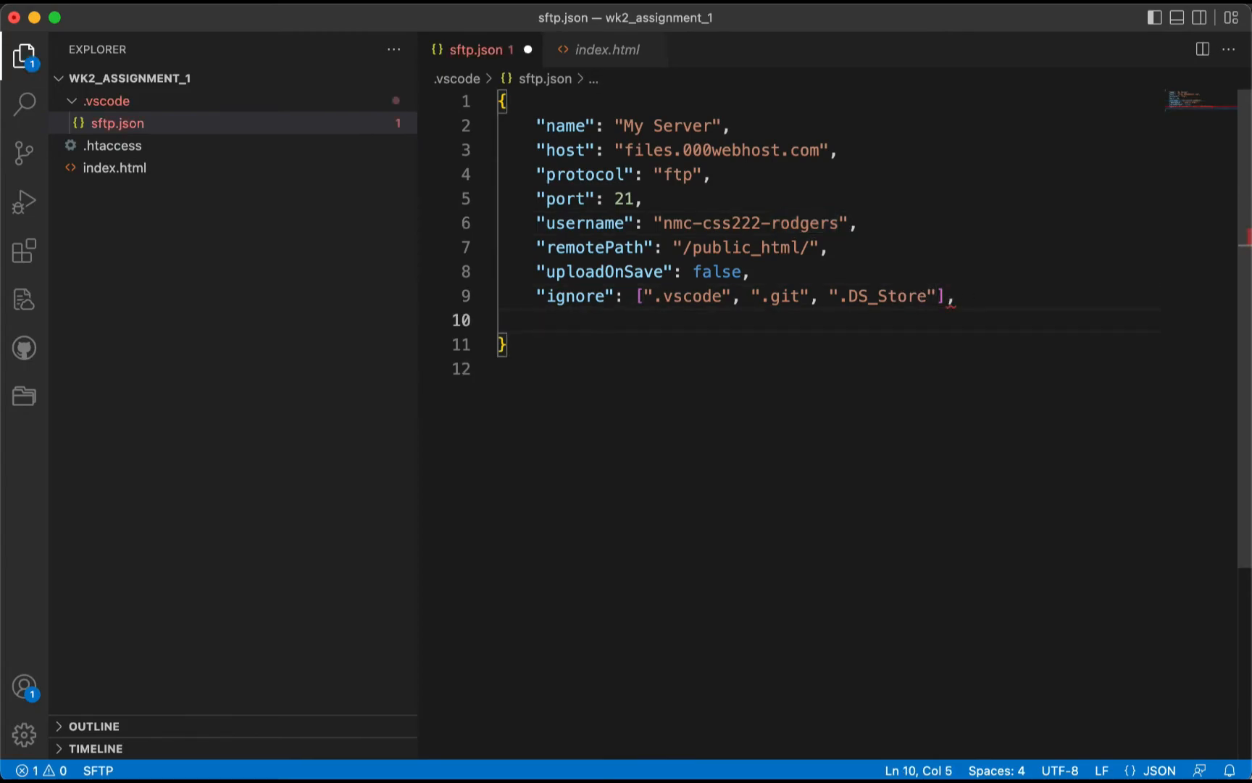
mouse_move(967, 325)
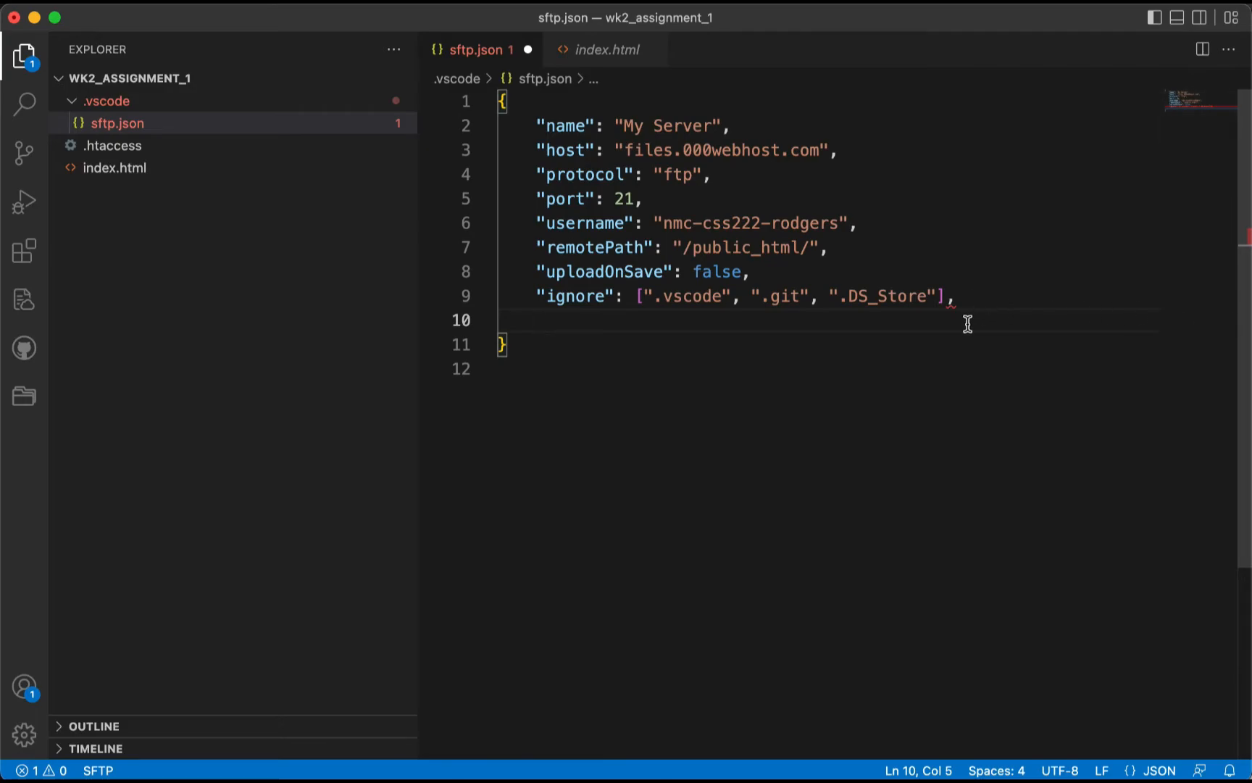
type("\"password\": \"")
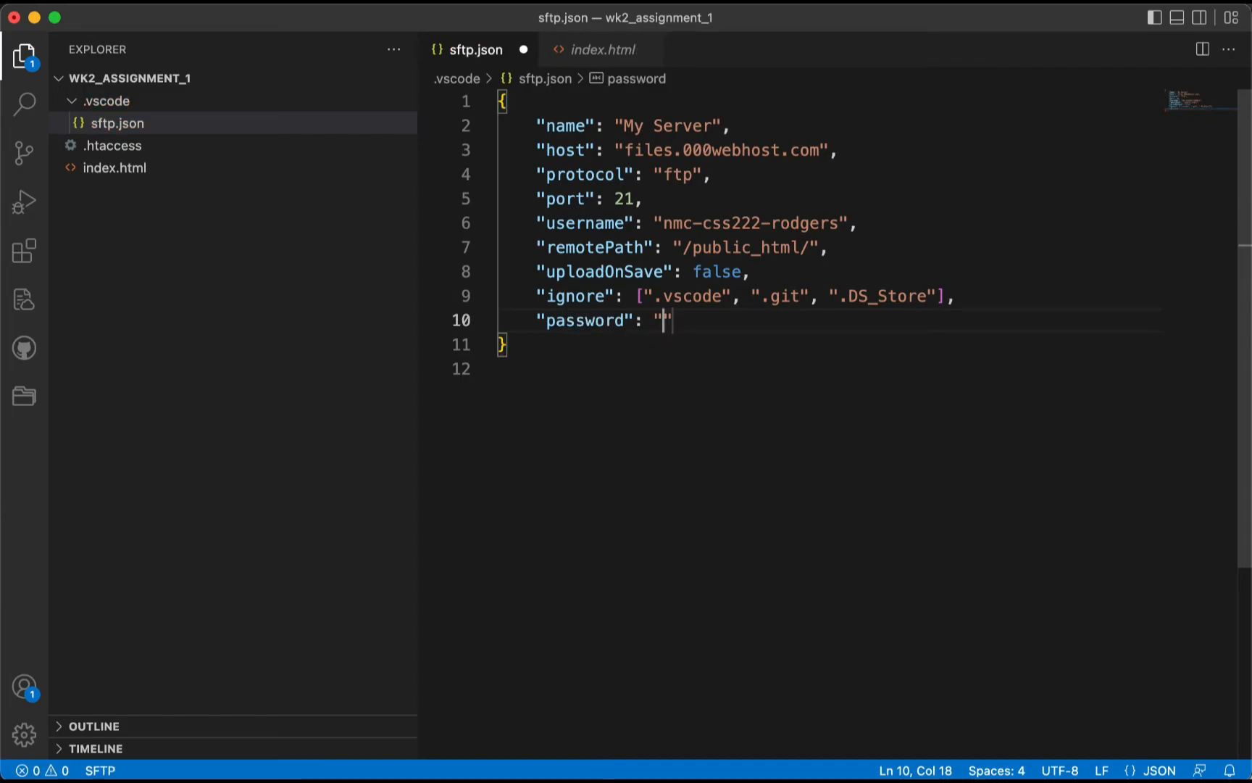
type("p")
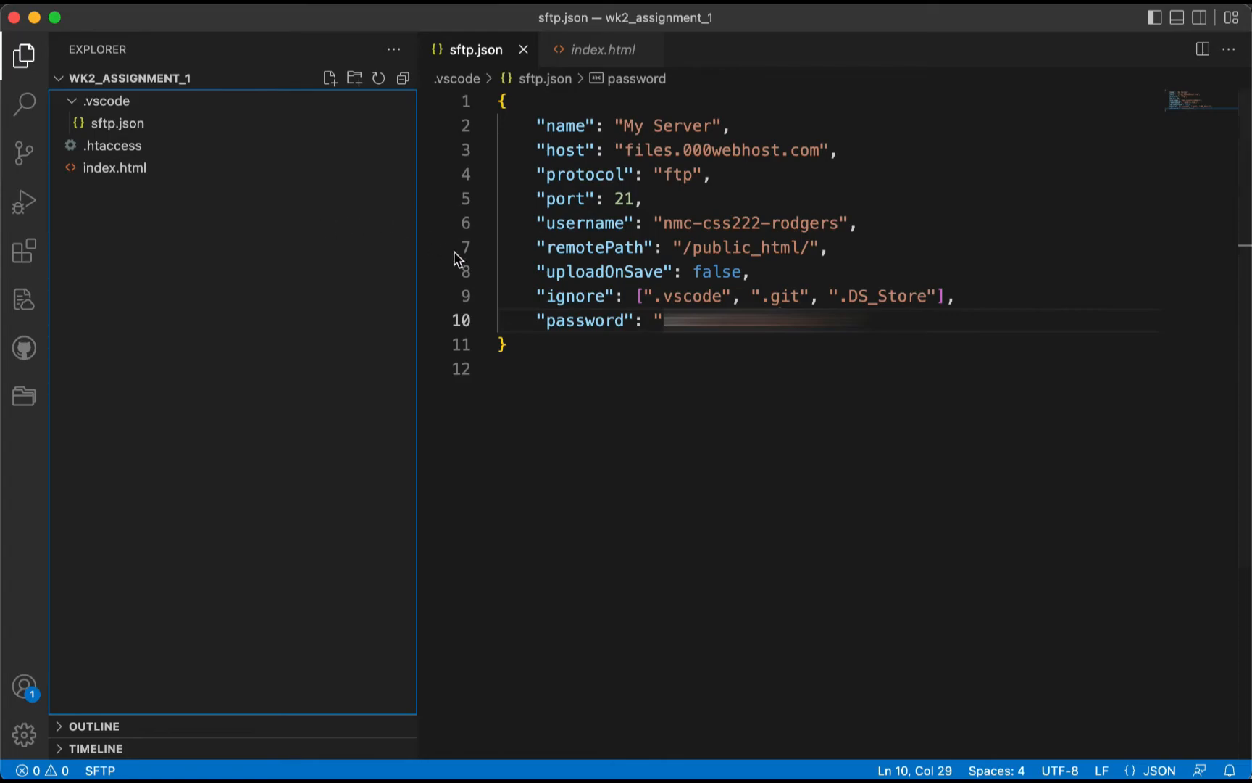
mouse_move(532, 298)
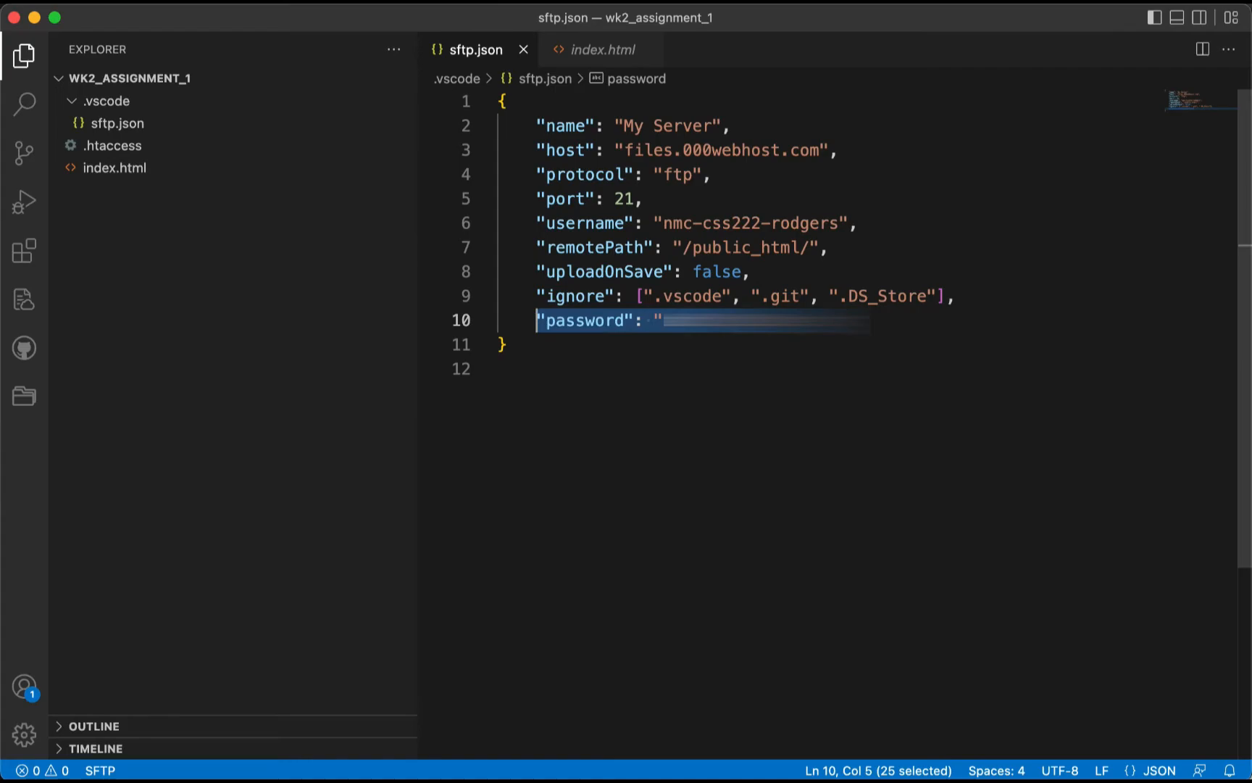
left_click(962, 320)
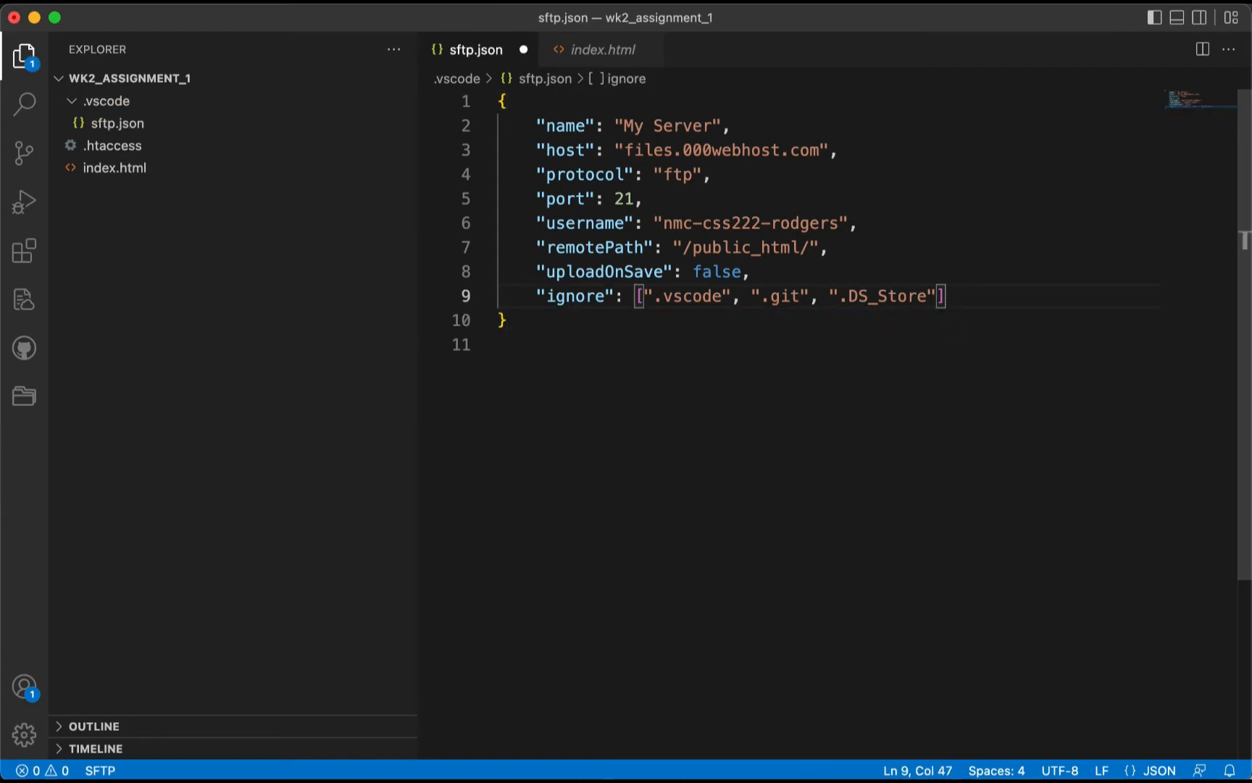
left_click(115, 167)
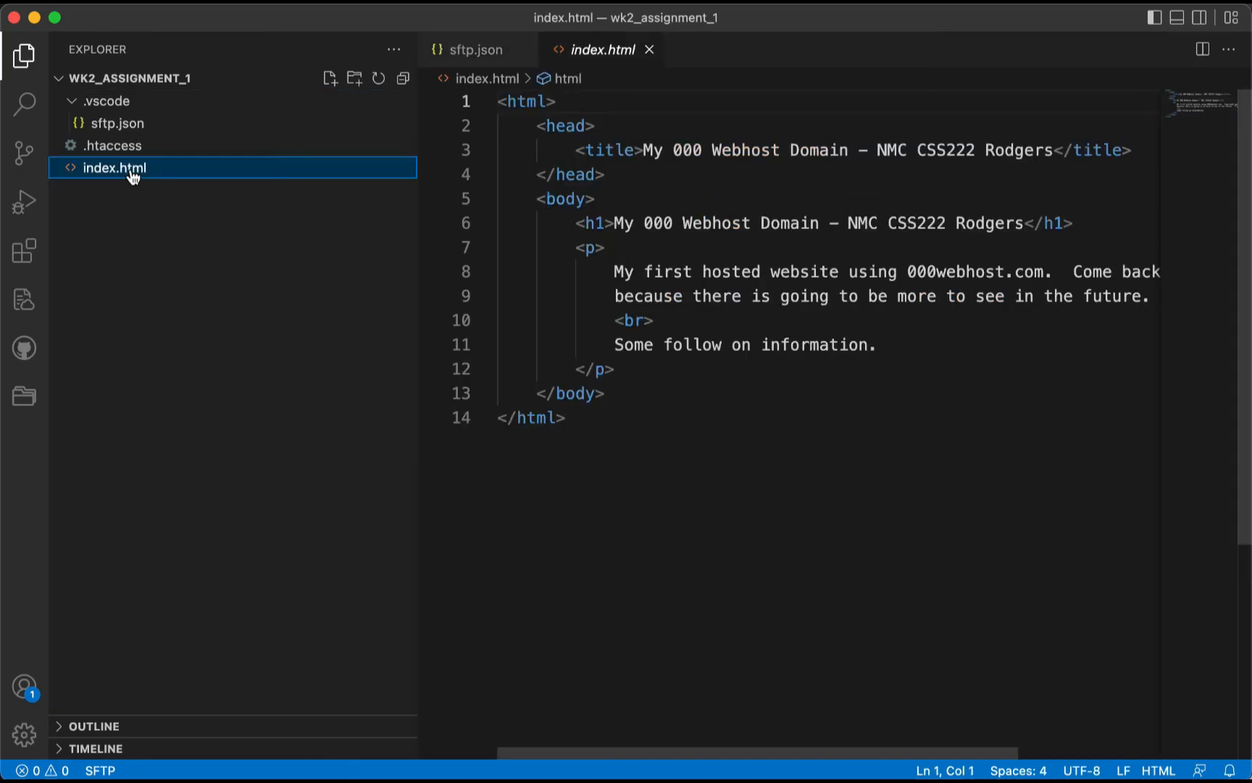
mouse_move(540, 293)
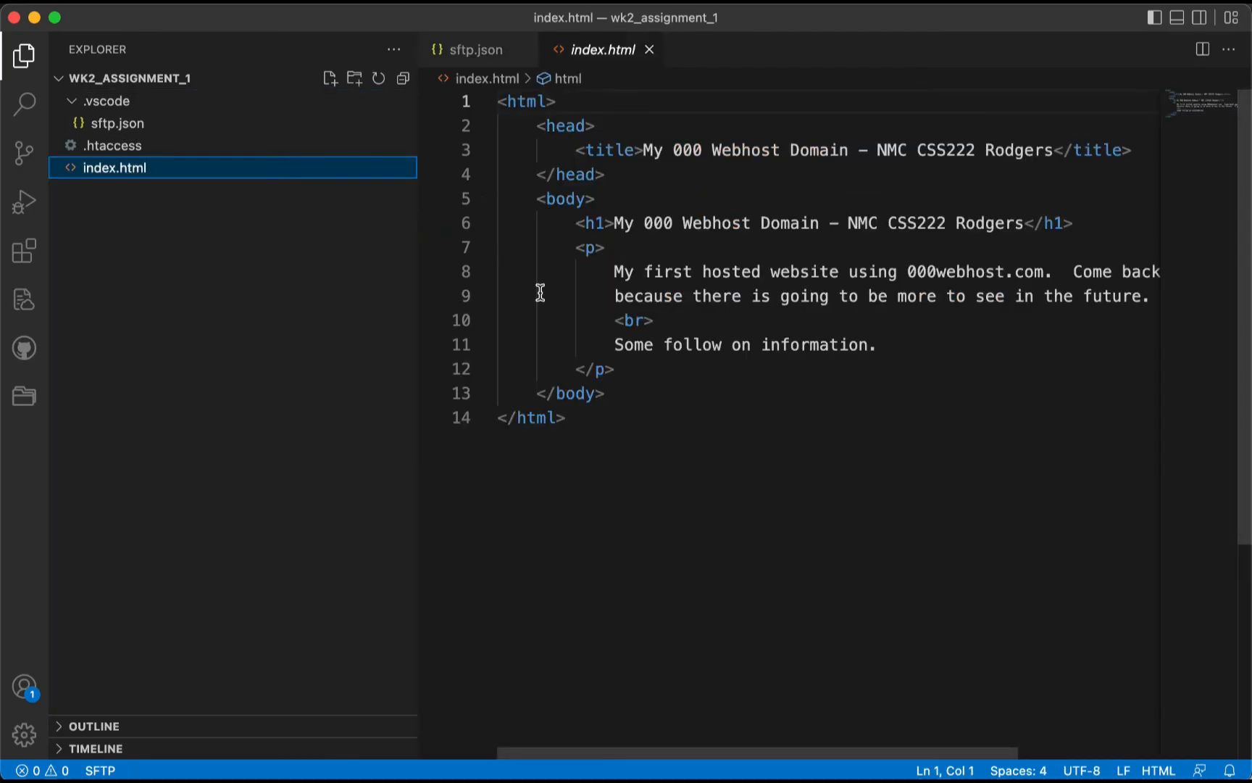
mouse_move(898, 345)
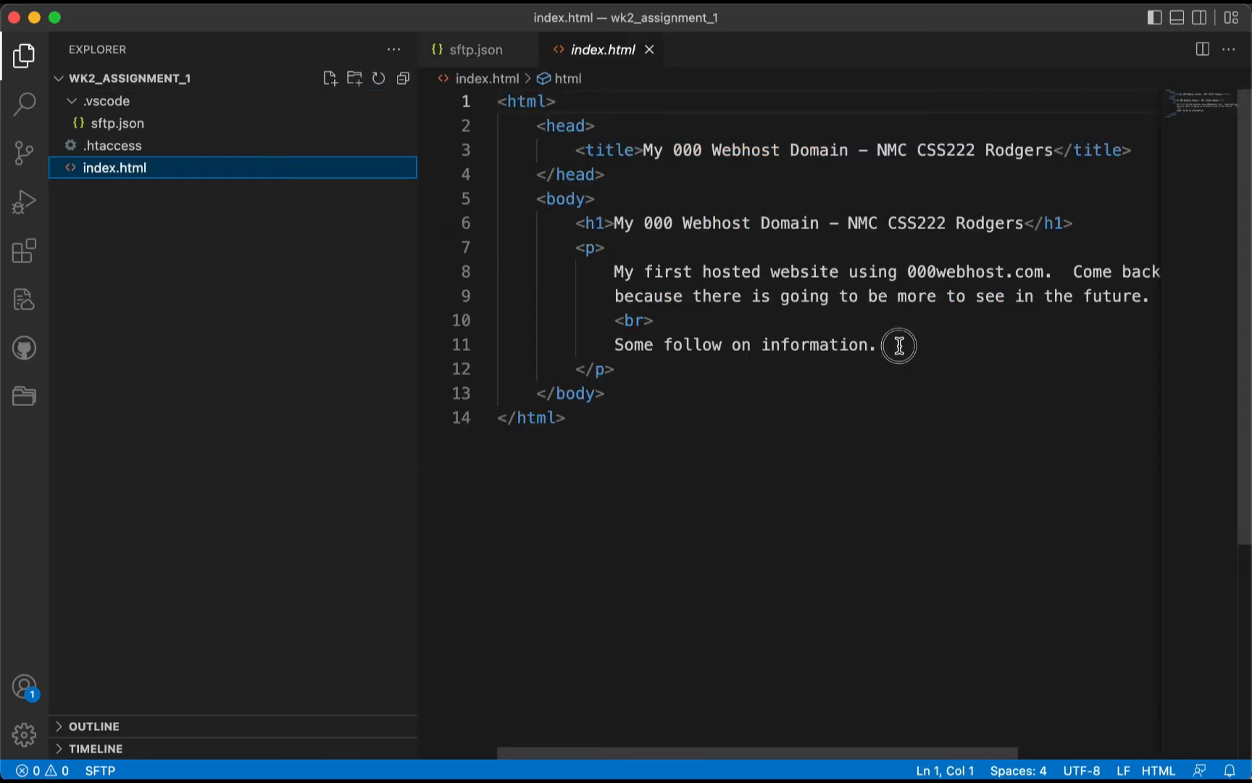
- Type the h2 'I have successfully uploaded my site via VS CODE using a free sftp extension'
left_click(879, 344)
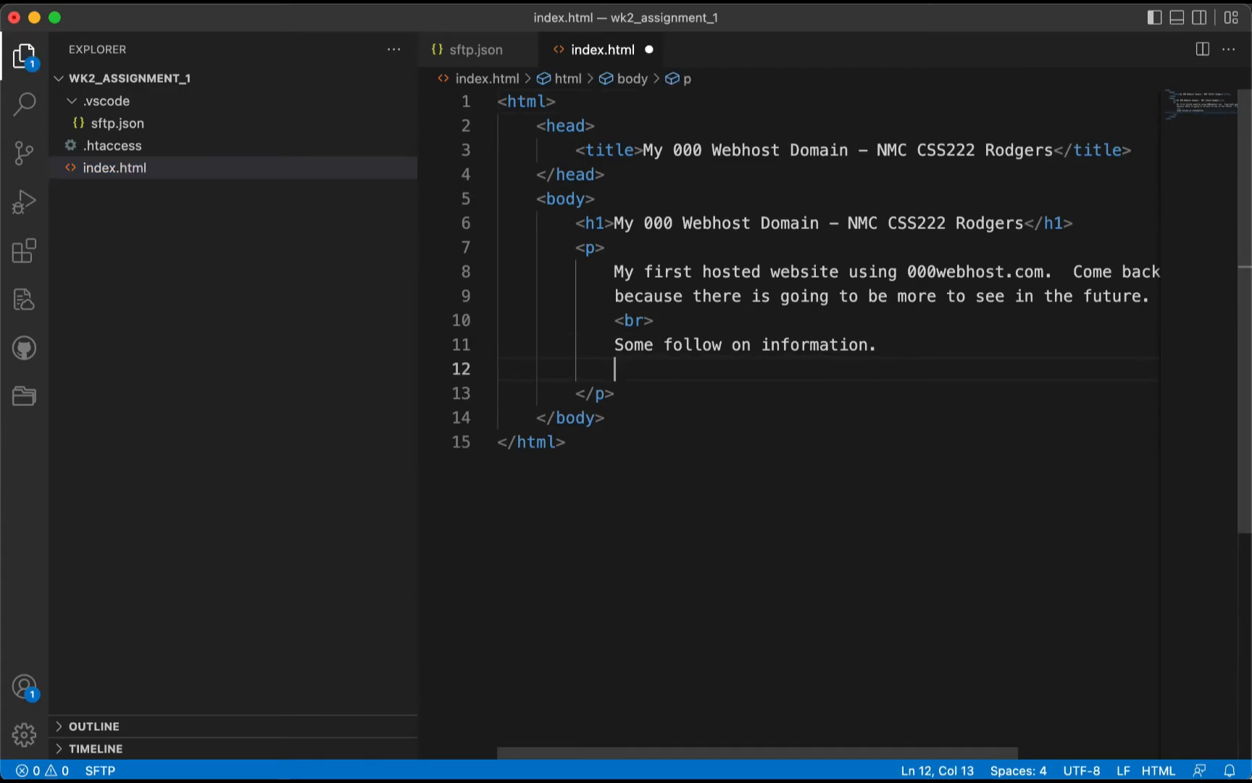
type("<br>")
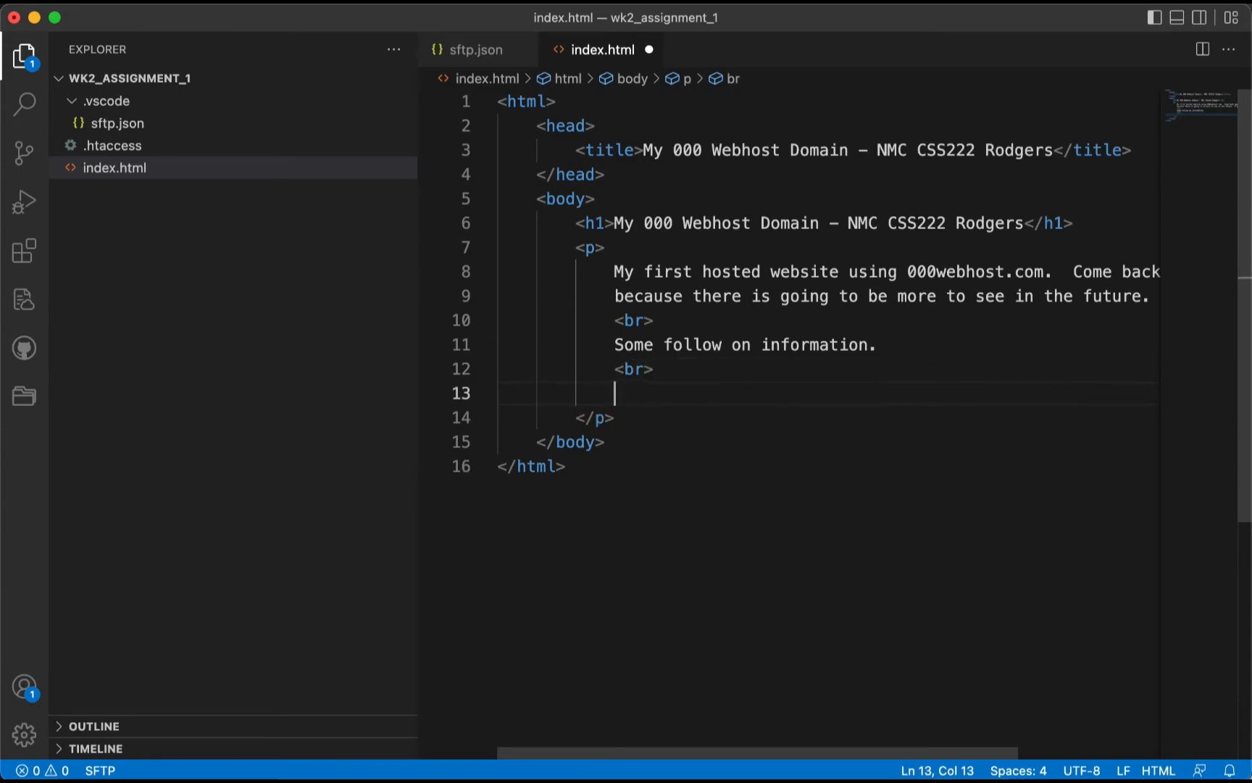
type("<br>")
type("<h2></h2>")
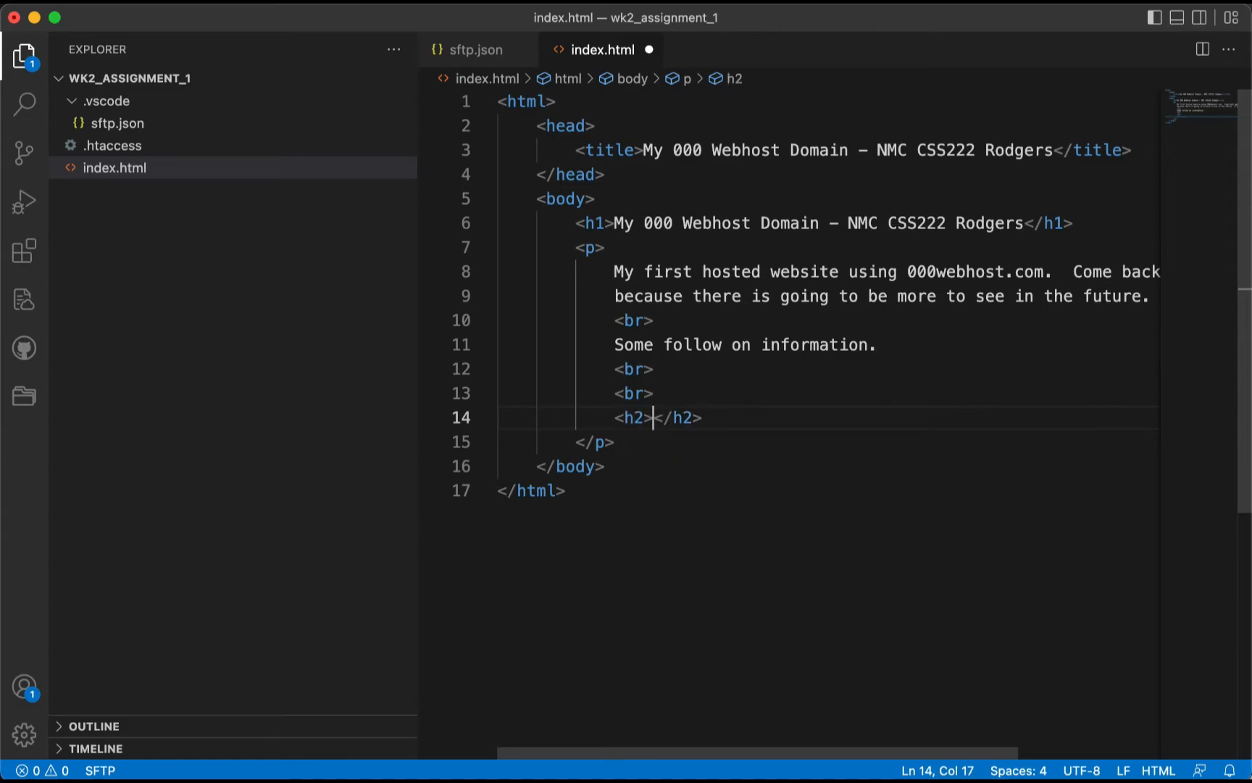
type("I hav")
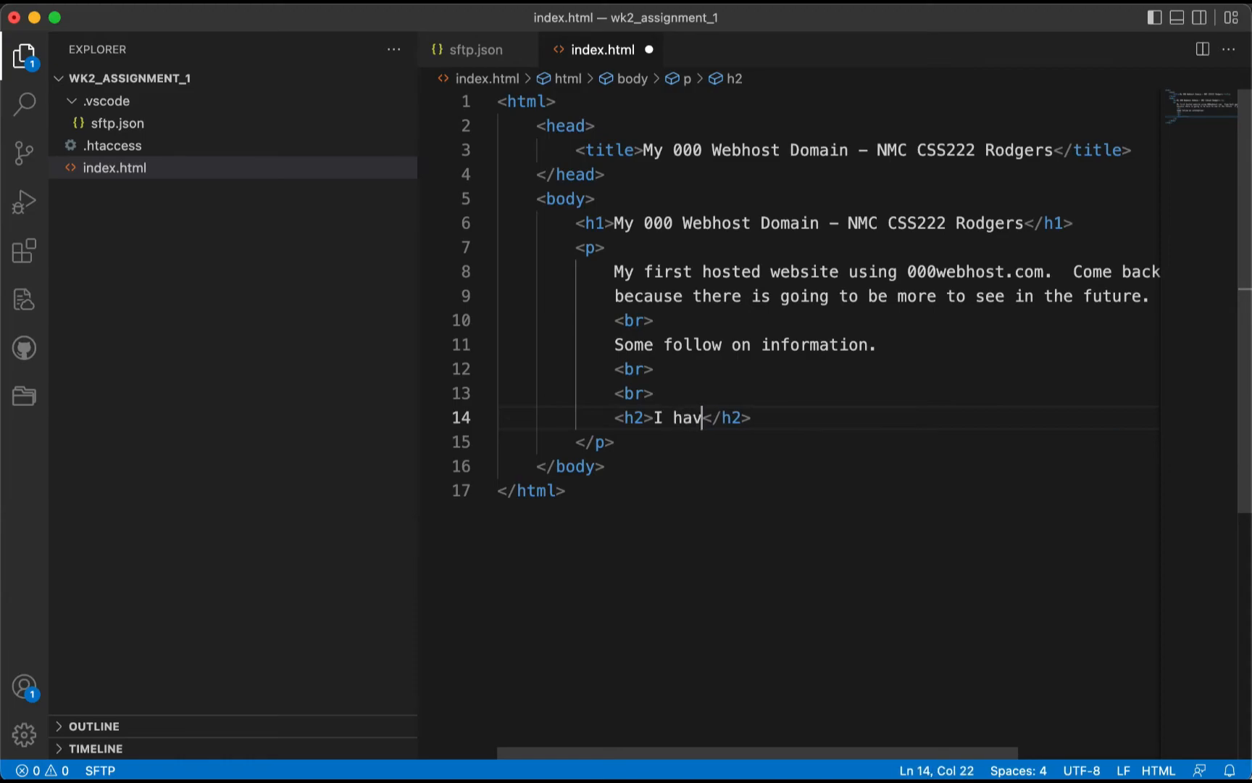
type("e succe")
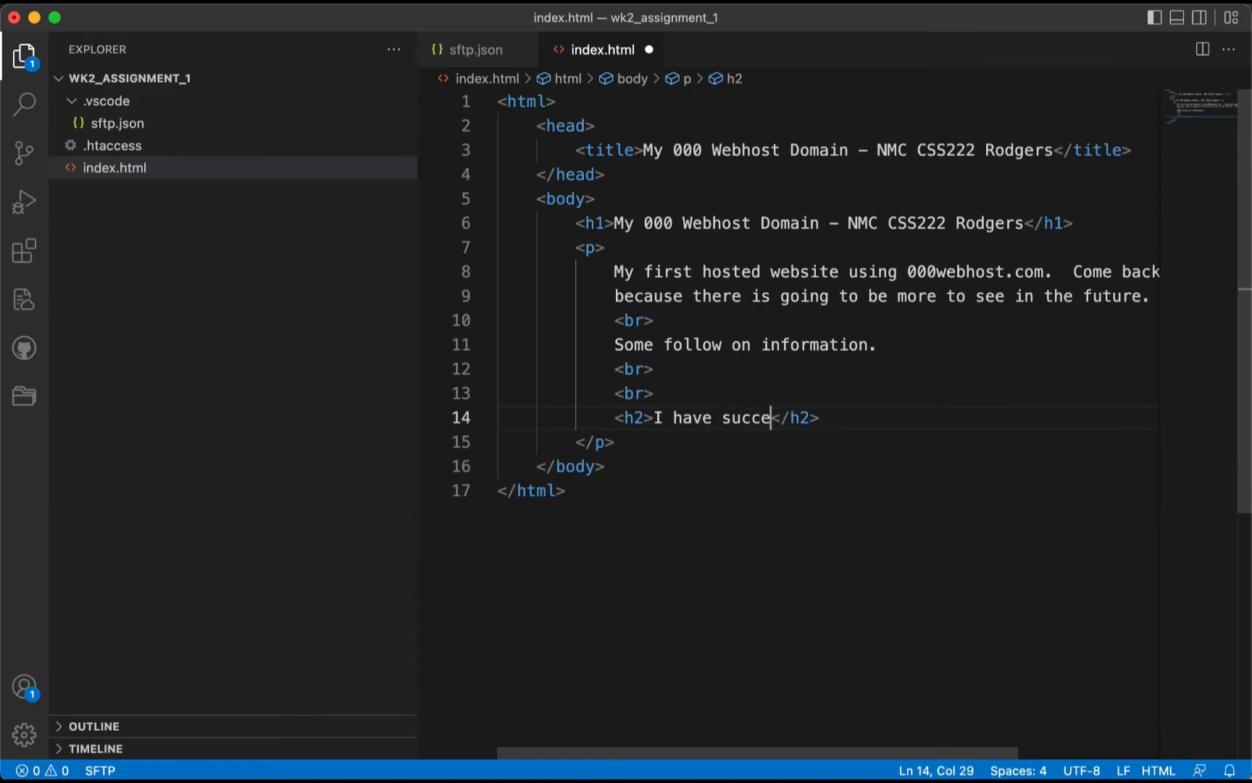
type("ssfully u")
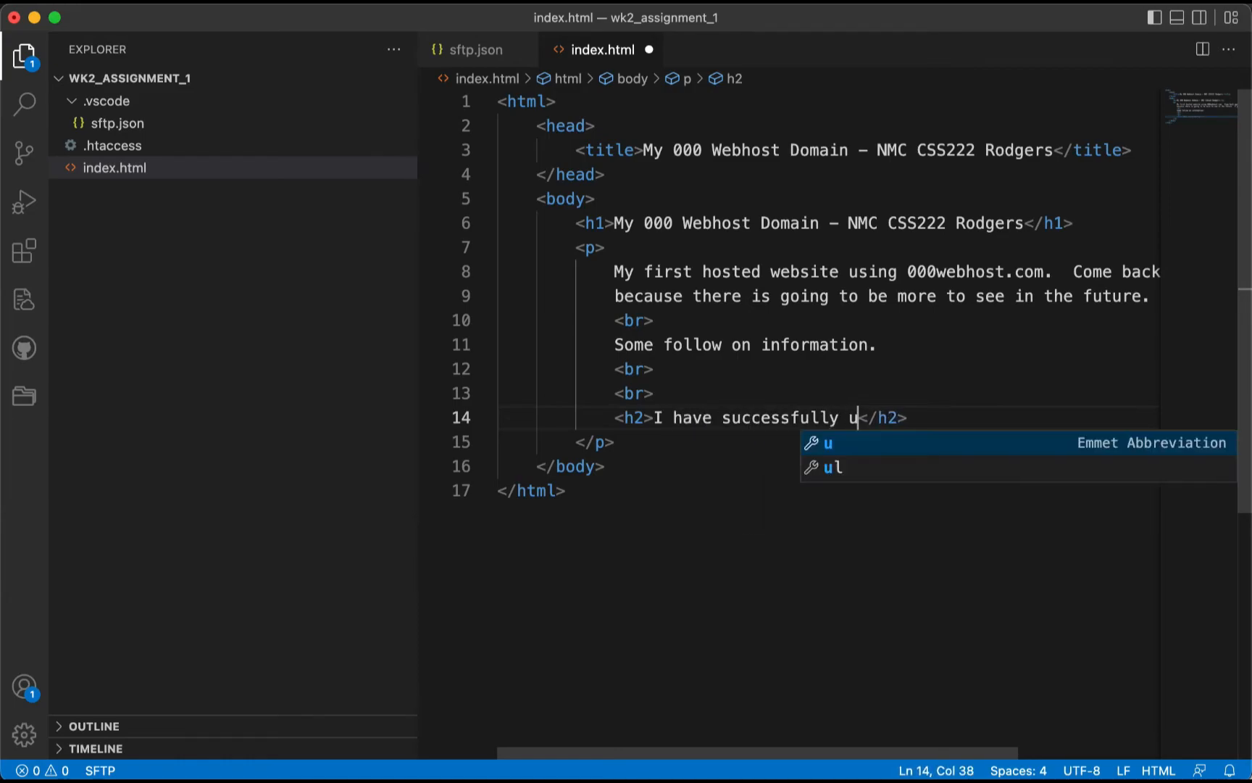
type("ploaded")
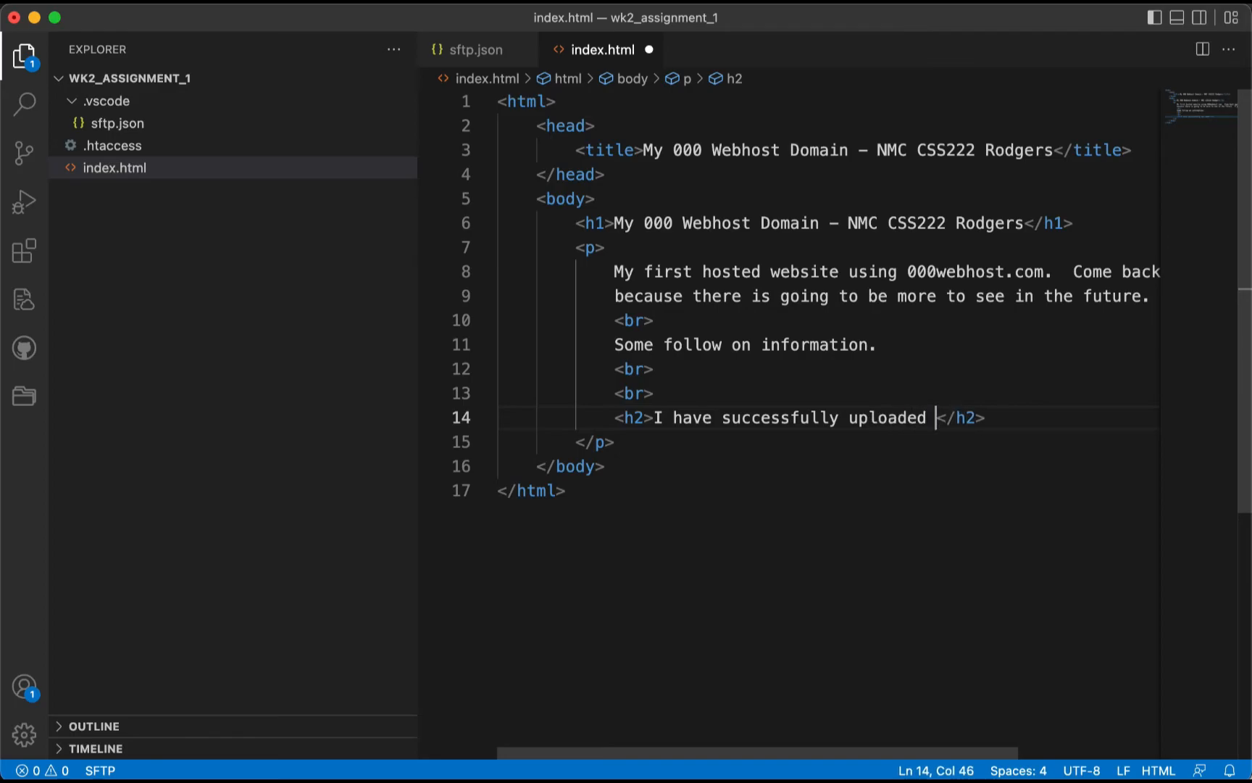
type("my site via VS")
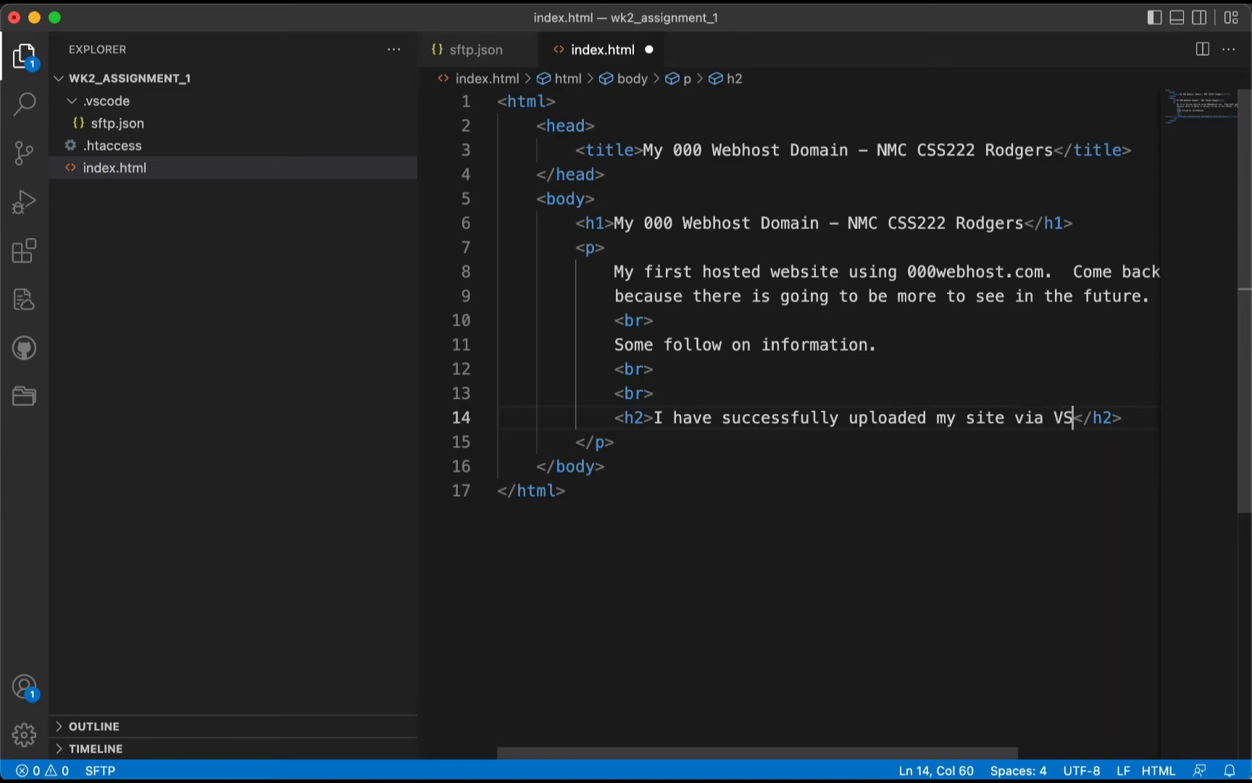
type("CODE use")
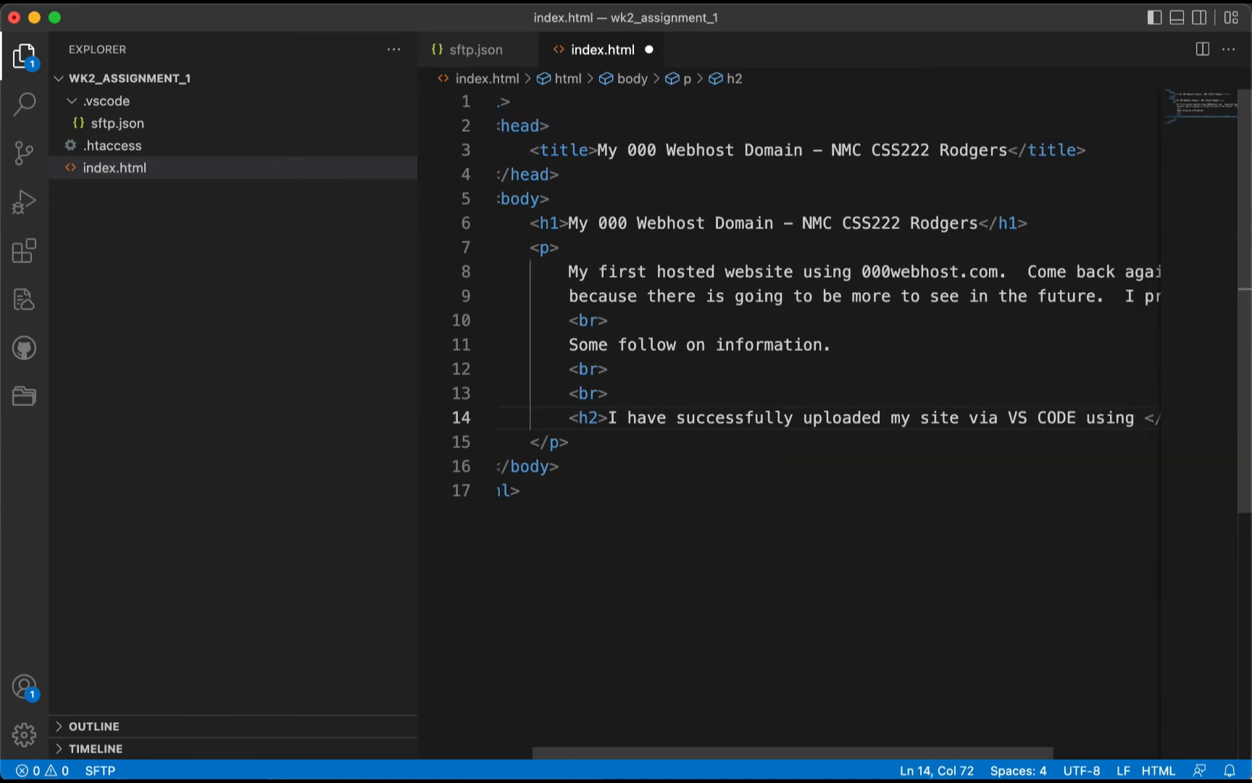
type("s")
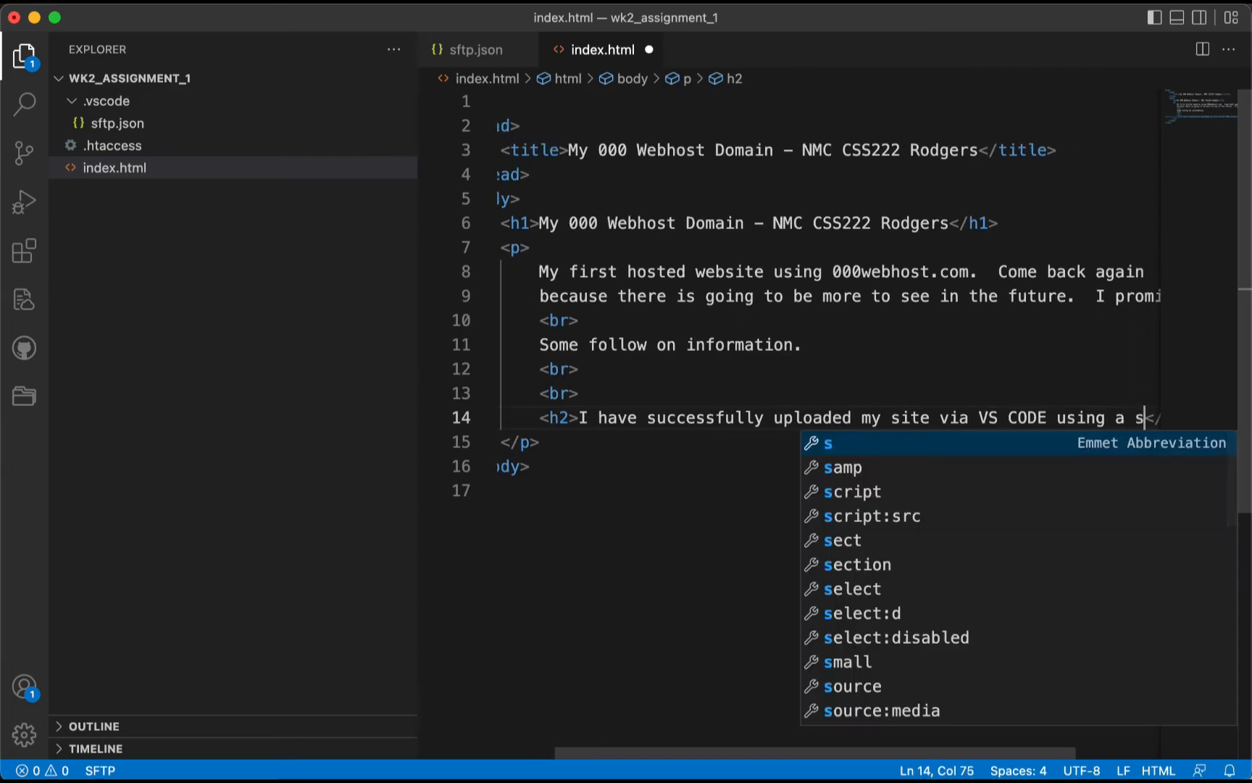
type("ftp ex")
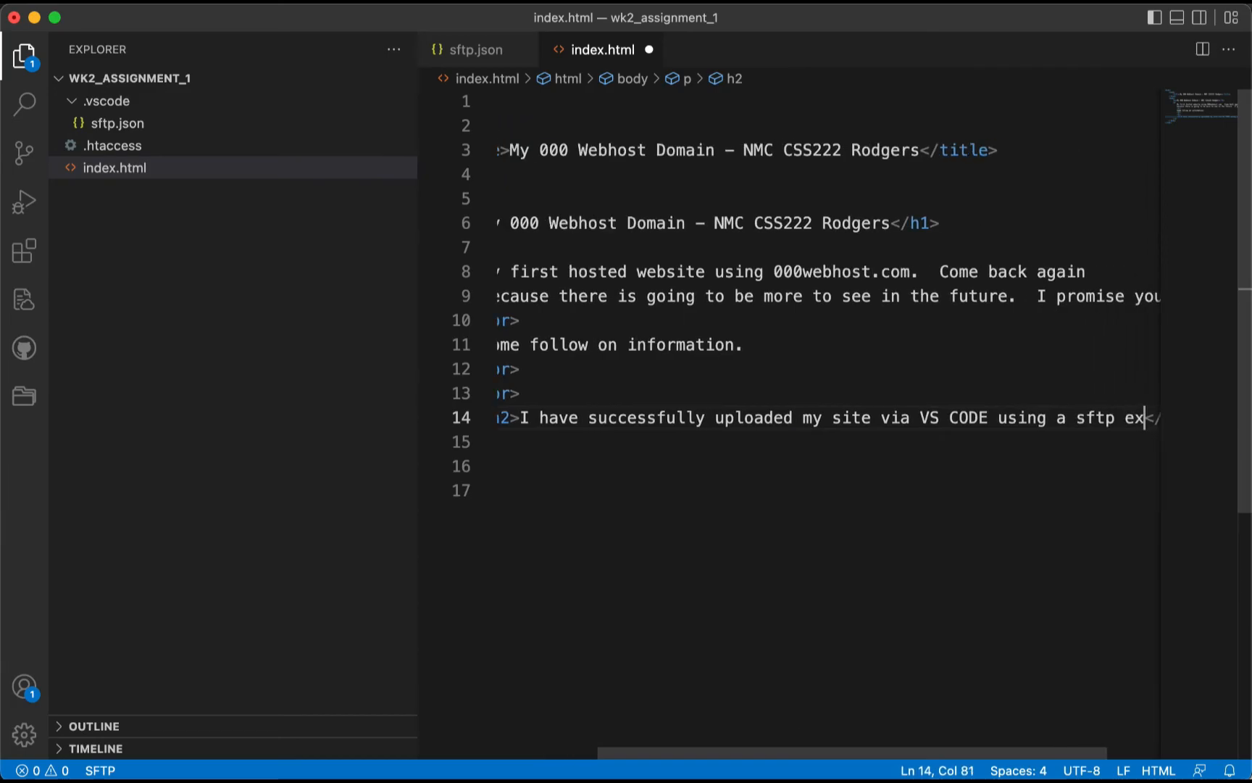
type("tension")
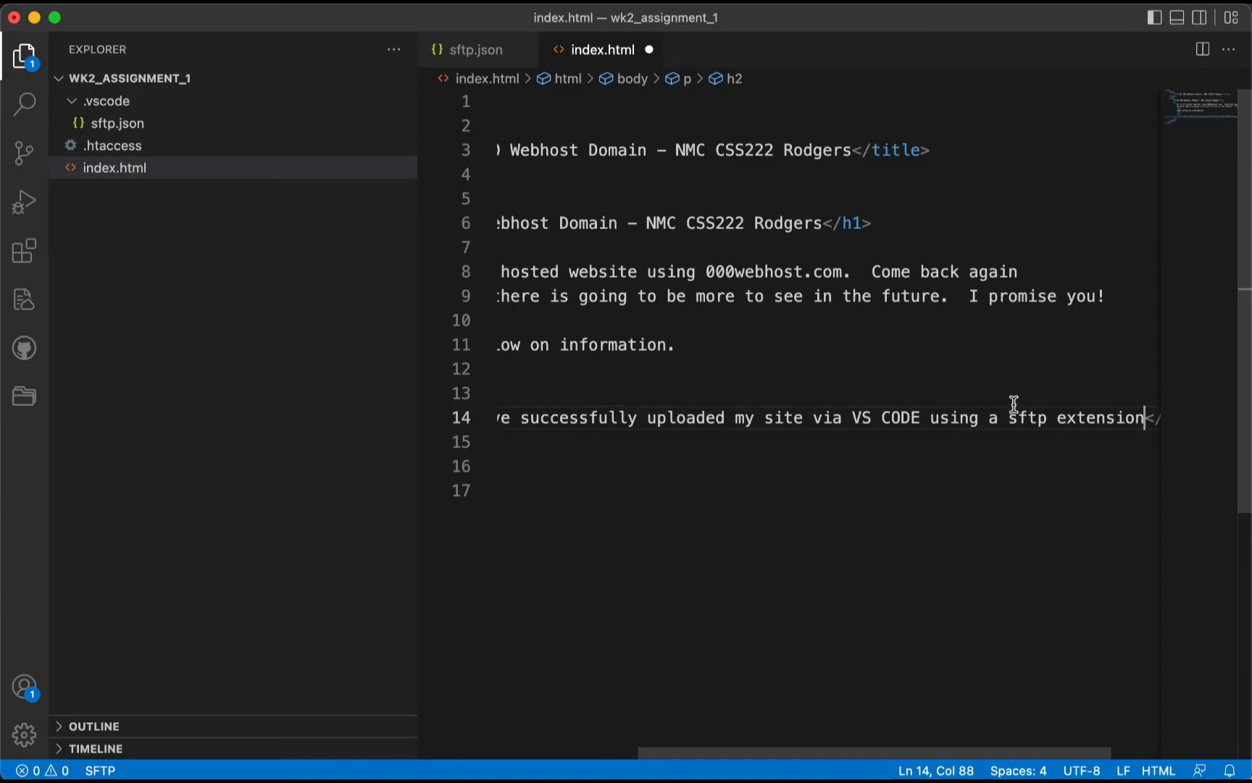
type("fr")
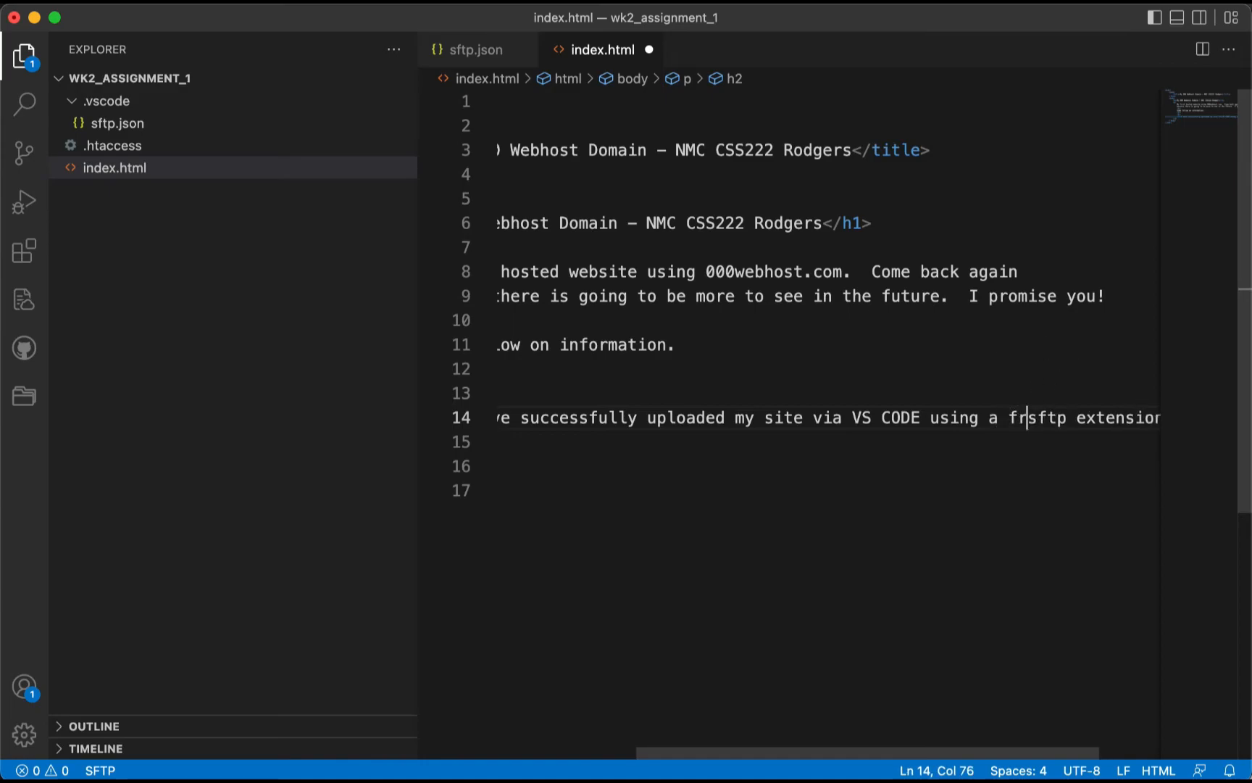
type("ee")
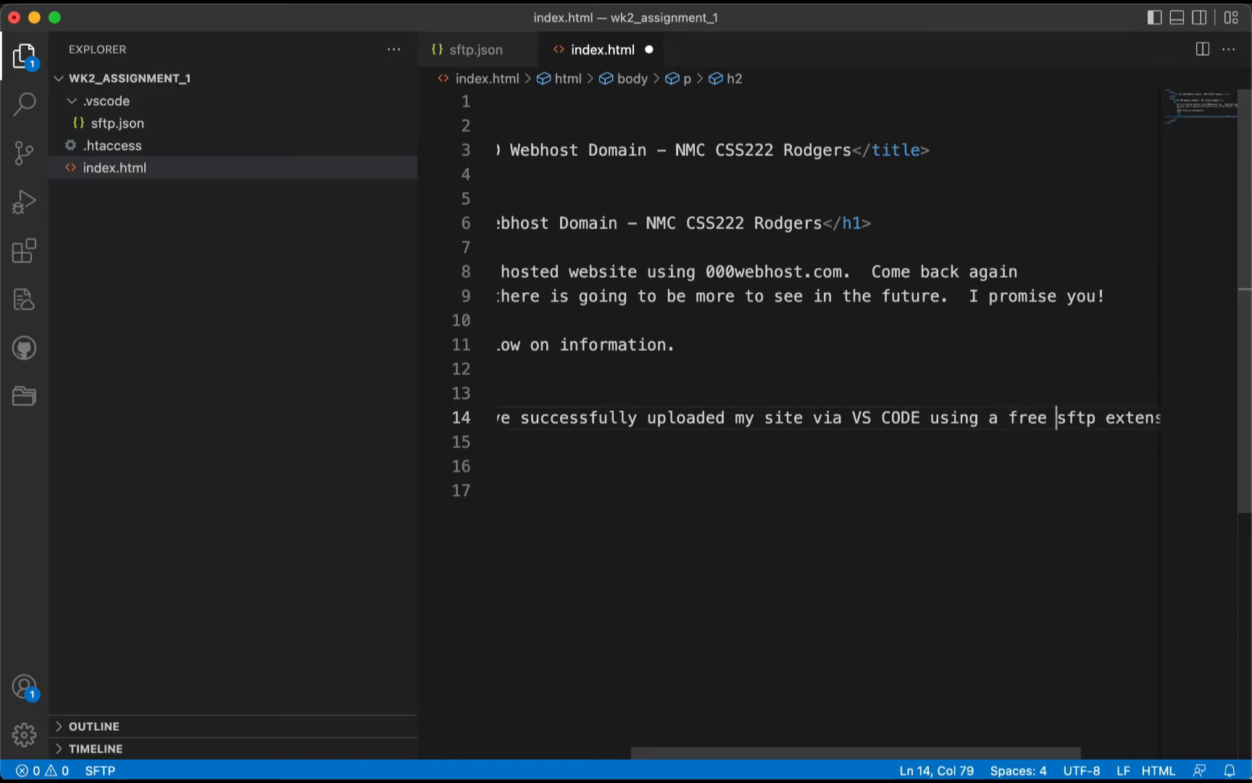
mouse_move(163, 212)
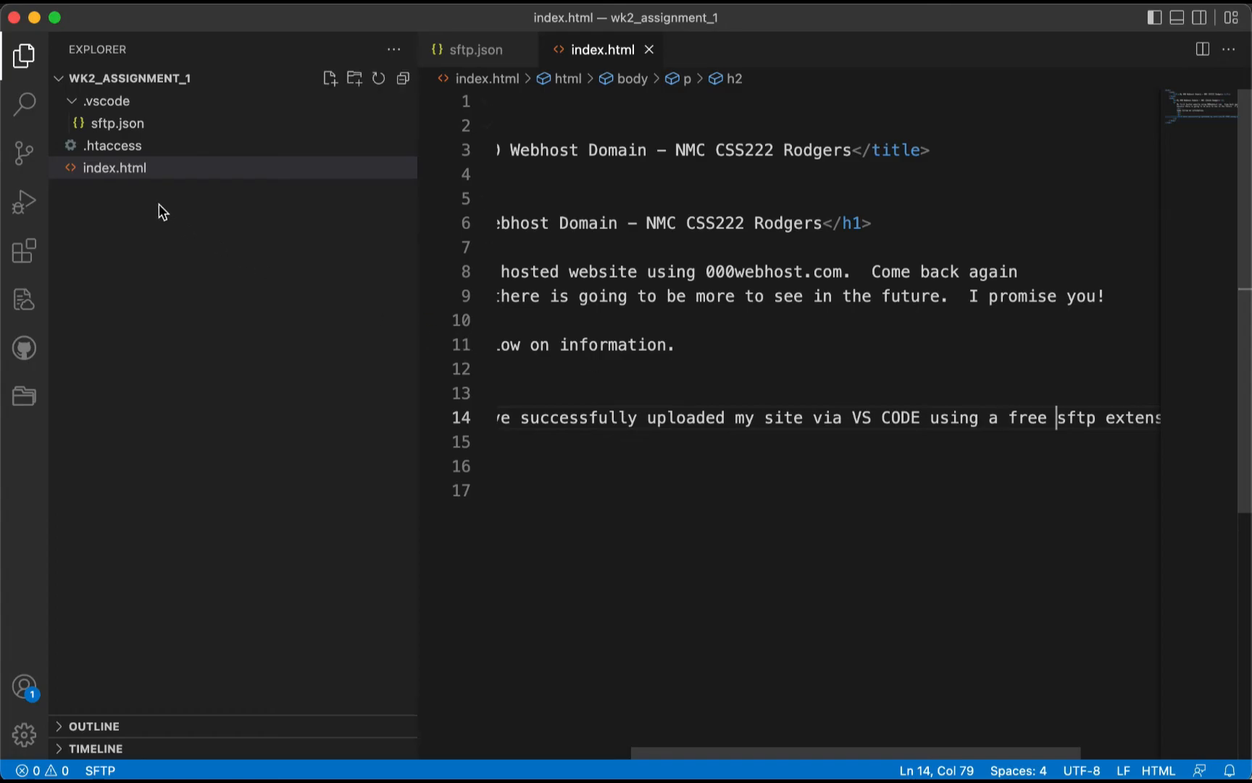
- Upload index.html and sync the local project folder to the server, entering the password
right_click(115, 168)
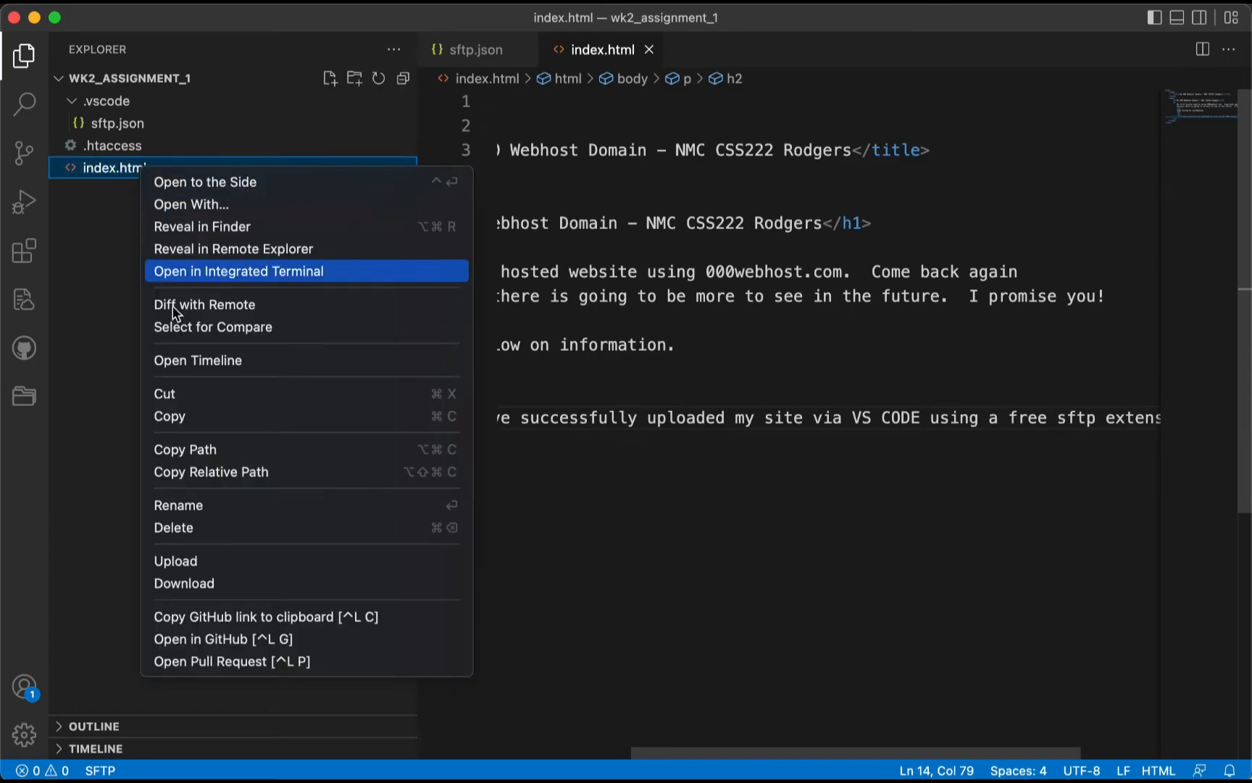
mouse_move(211, 561)
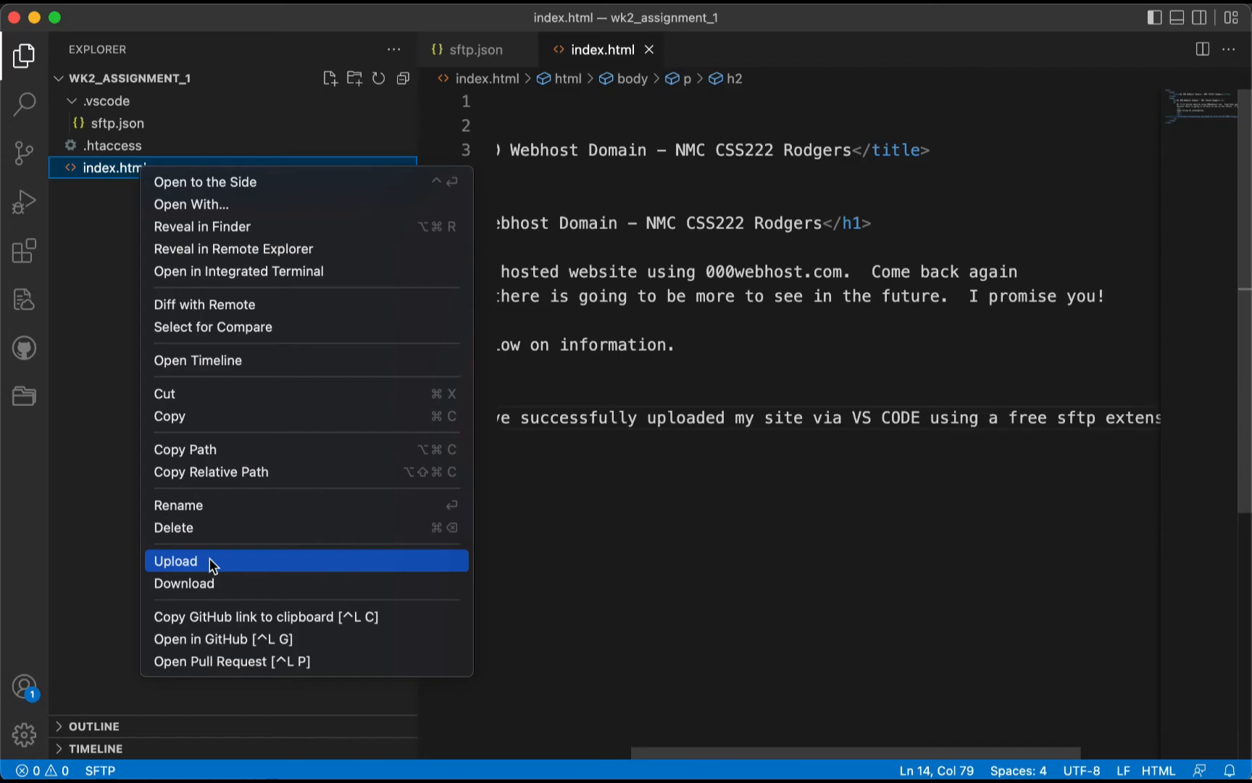
left_click(175, 561)
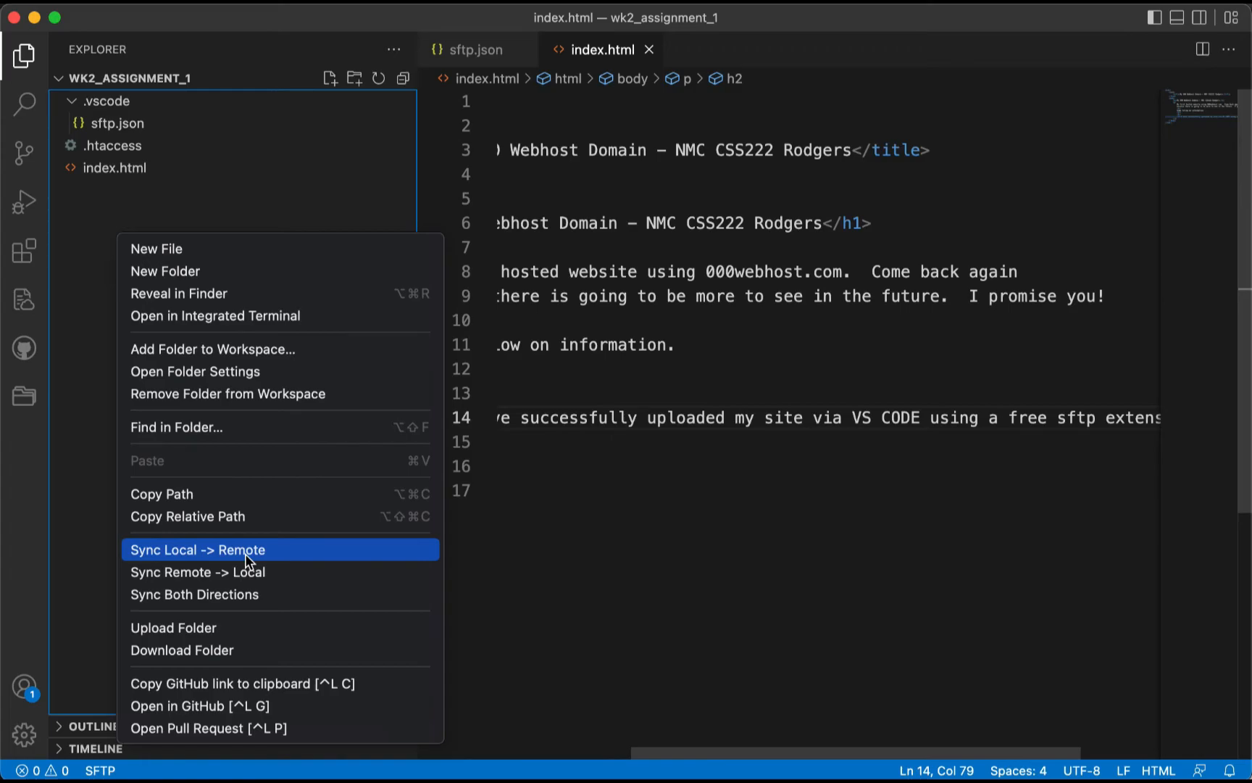
left_click(197, 550)
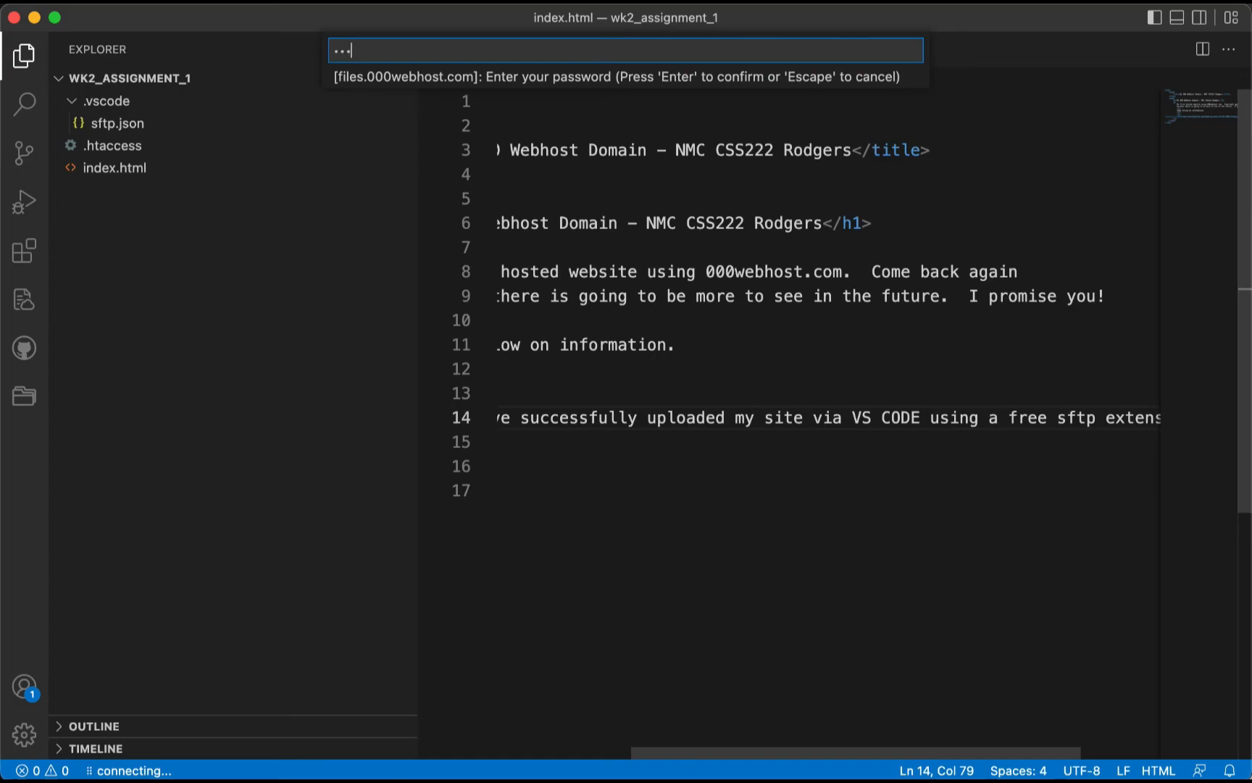
type("•")
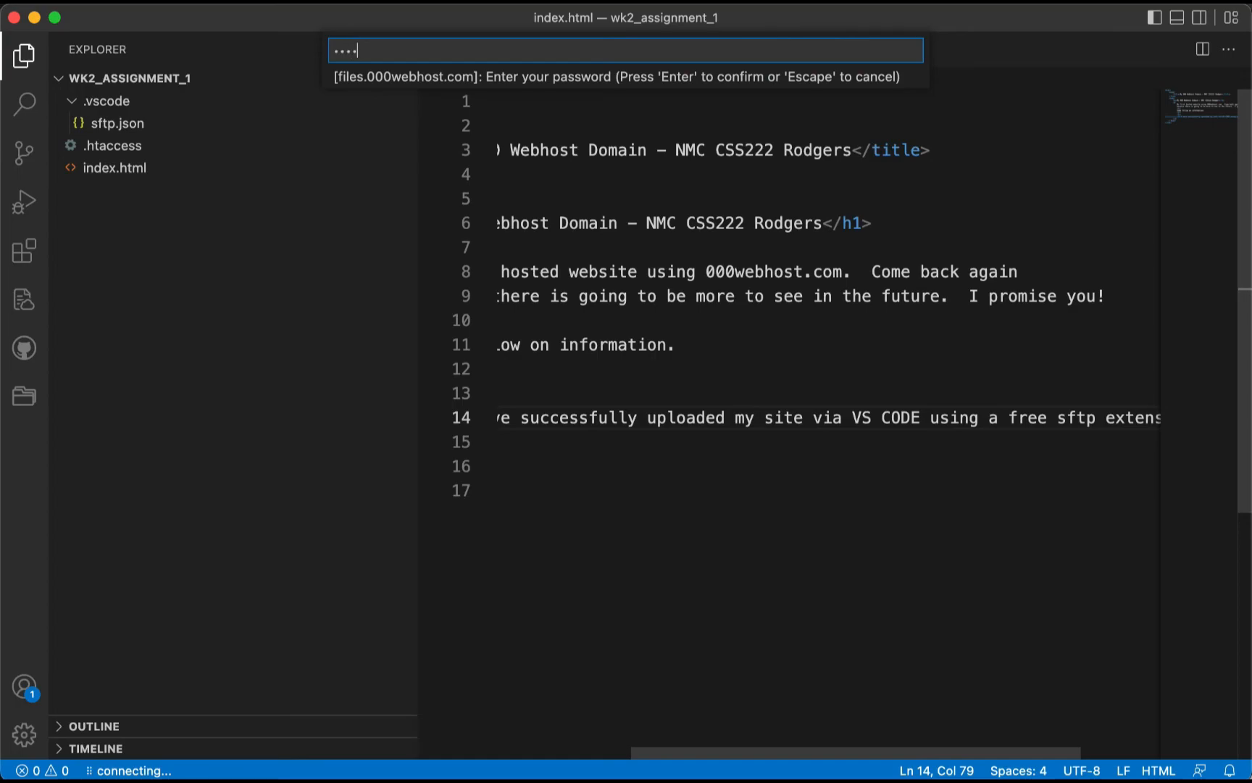
key("Return")
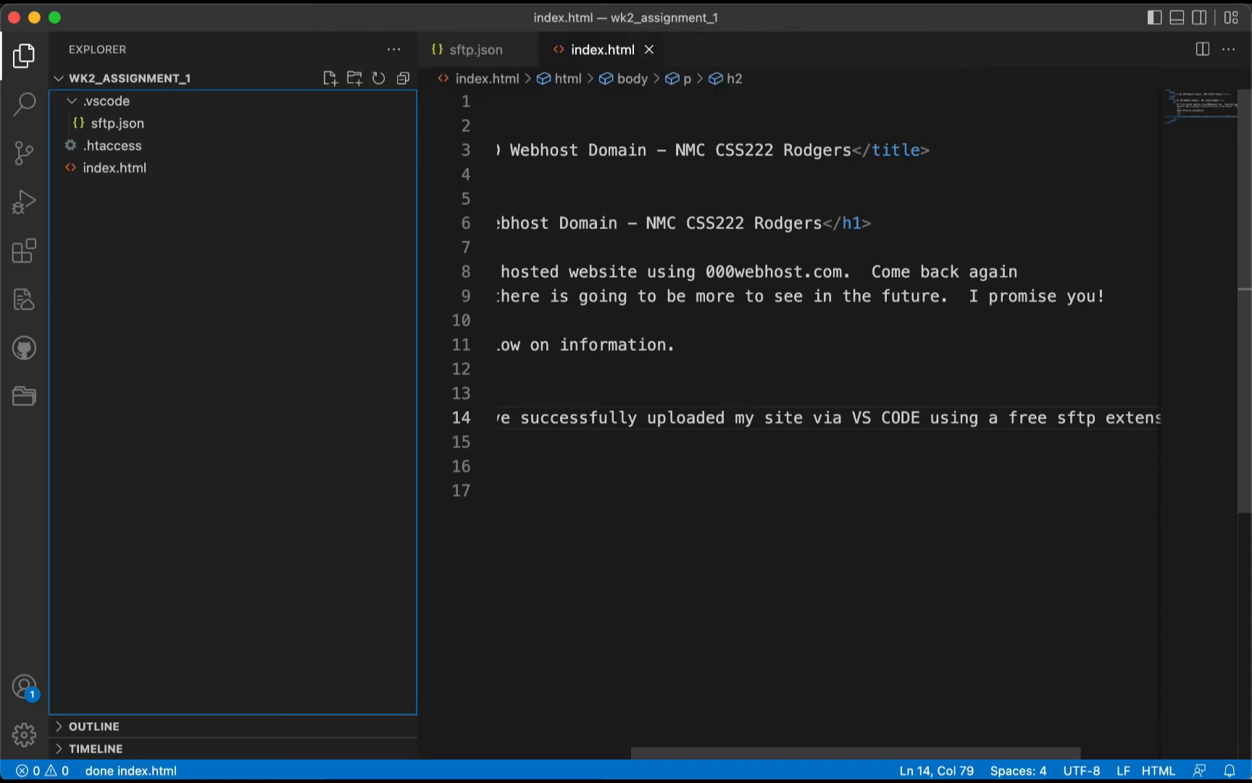
mouse_move(656, 526)
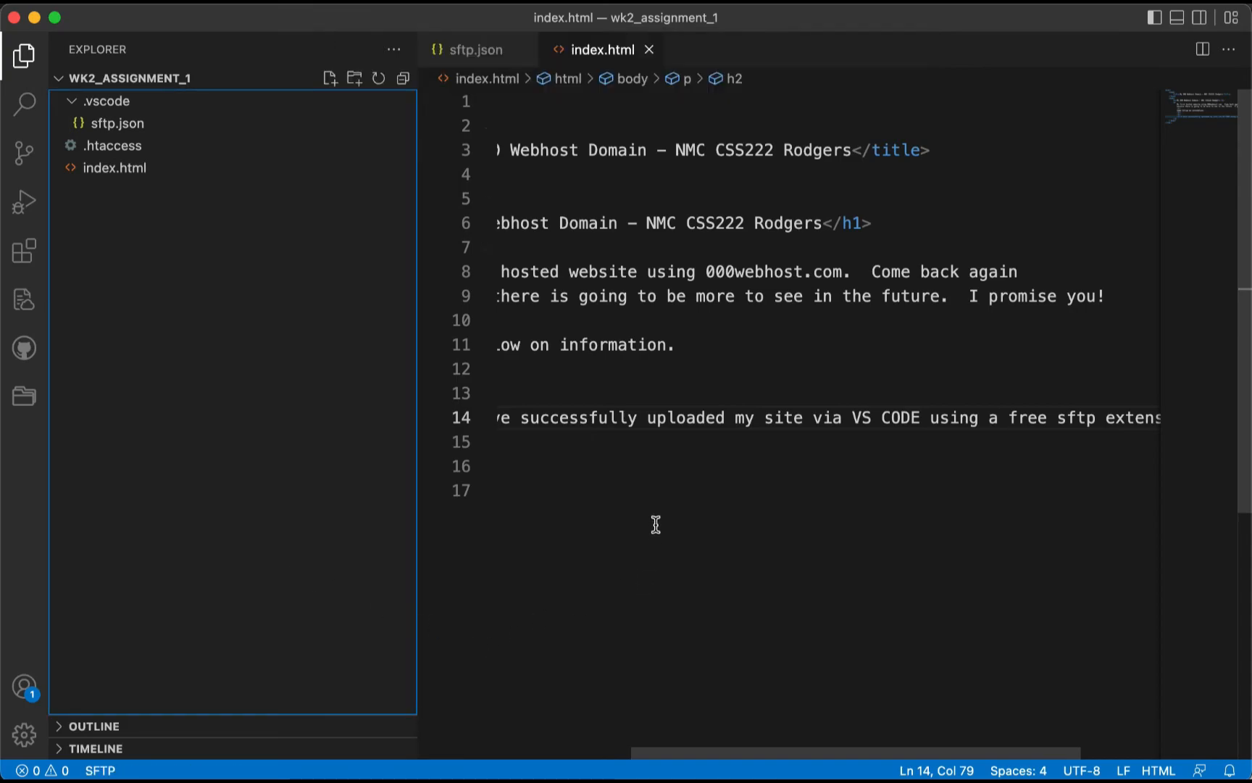
mouse_move(171, 263)
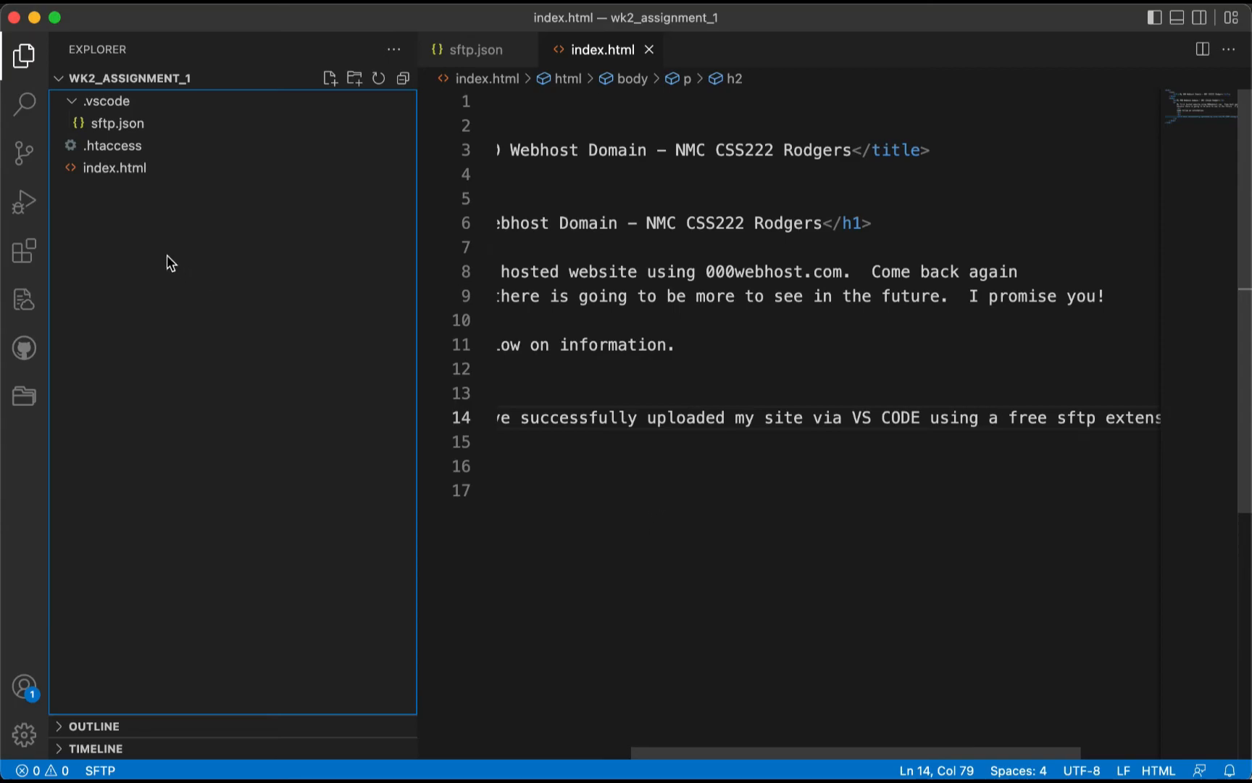
mouse_move(24, 251)
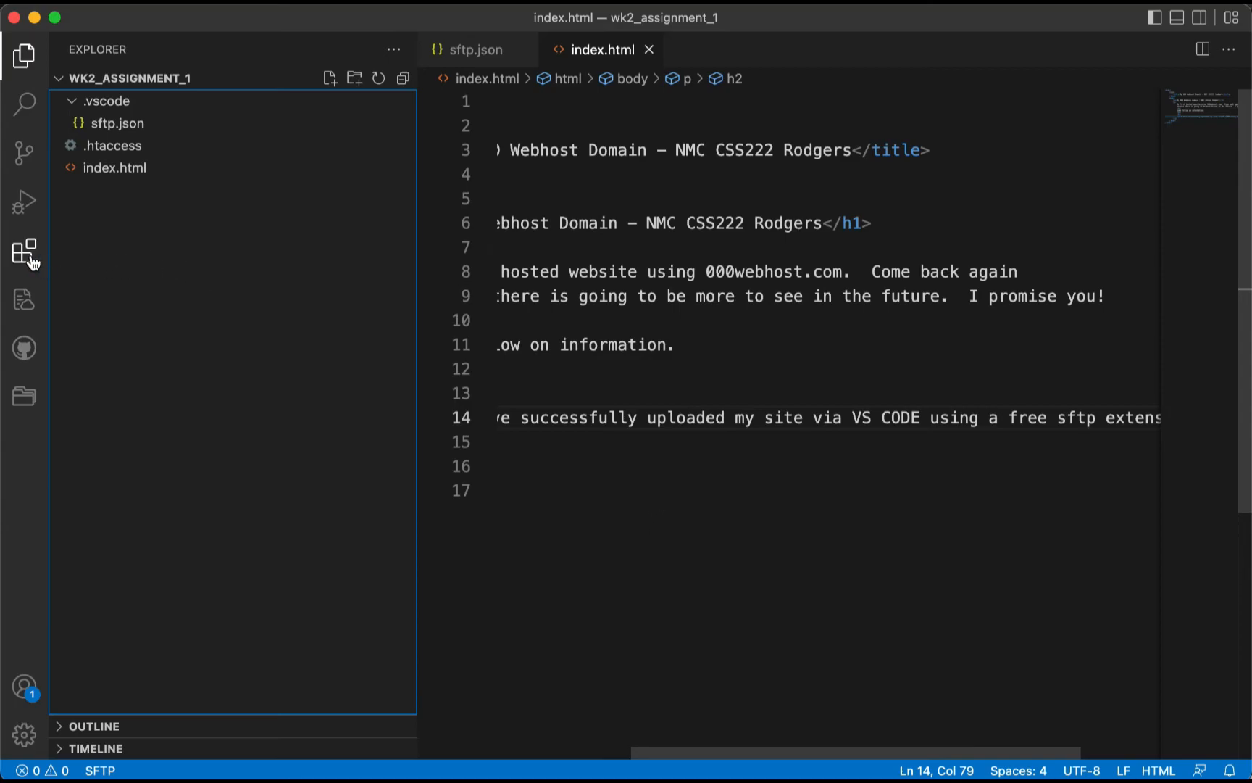
mouse_move(24, 301)
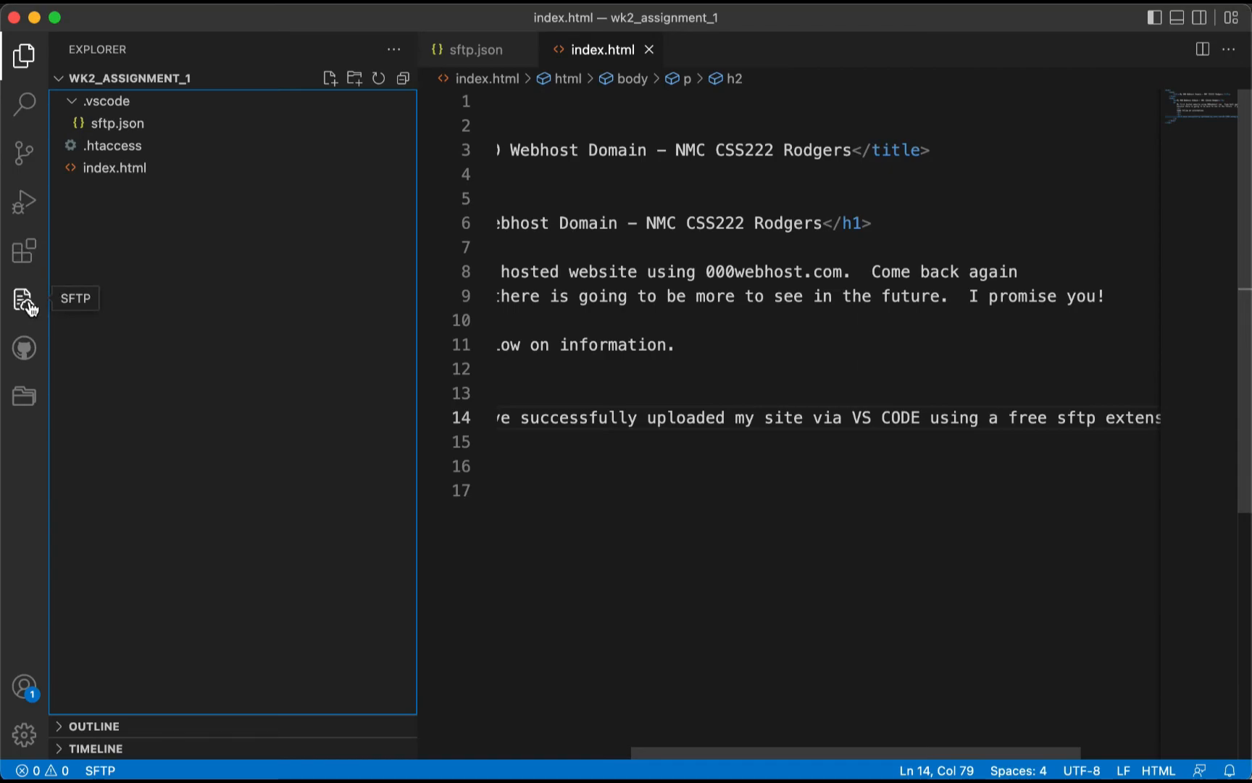
- Browse the remote server's files, .htaccess and index.html, in the SFTP explorer
left_click(23, 299)
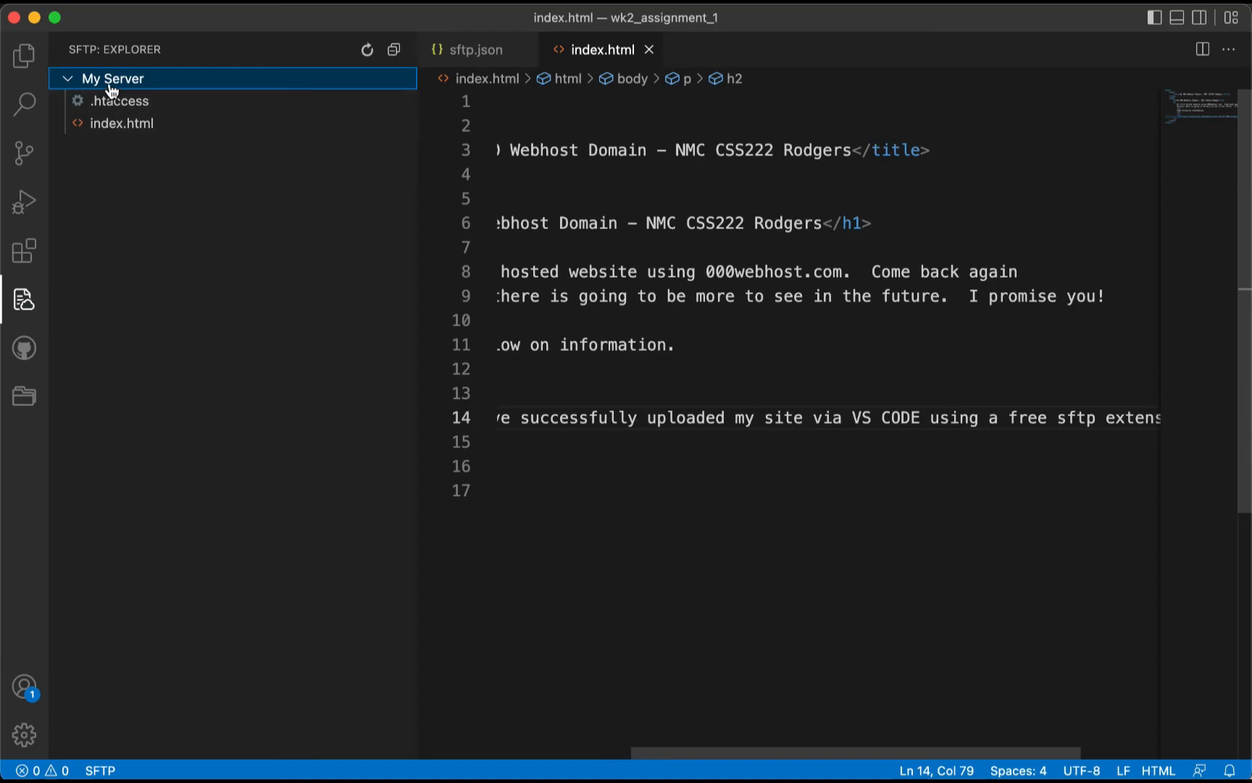
mouse_move(140, 126)
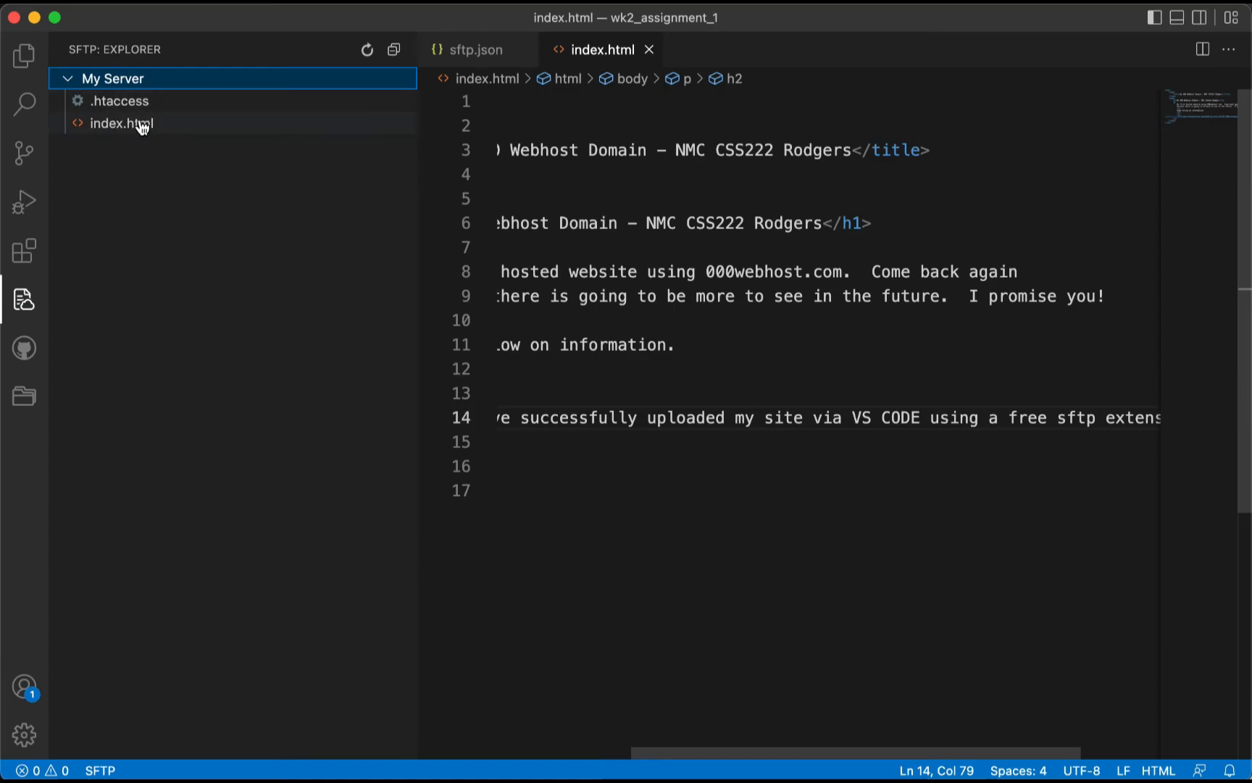
mouse_move(122, 123)
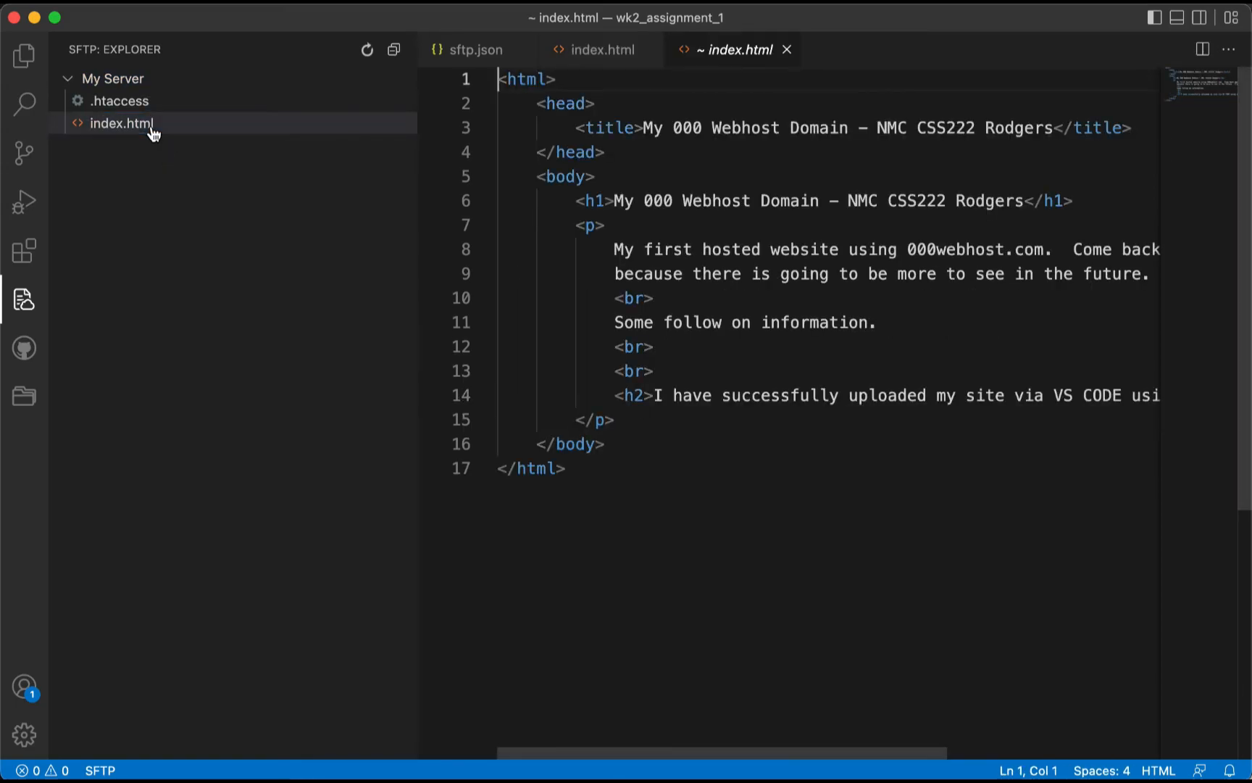
mouse_move(997, 374)
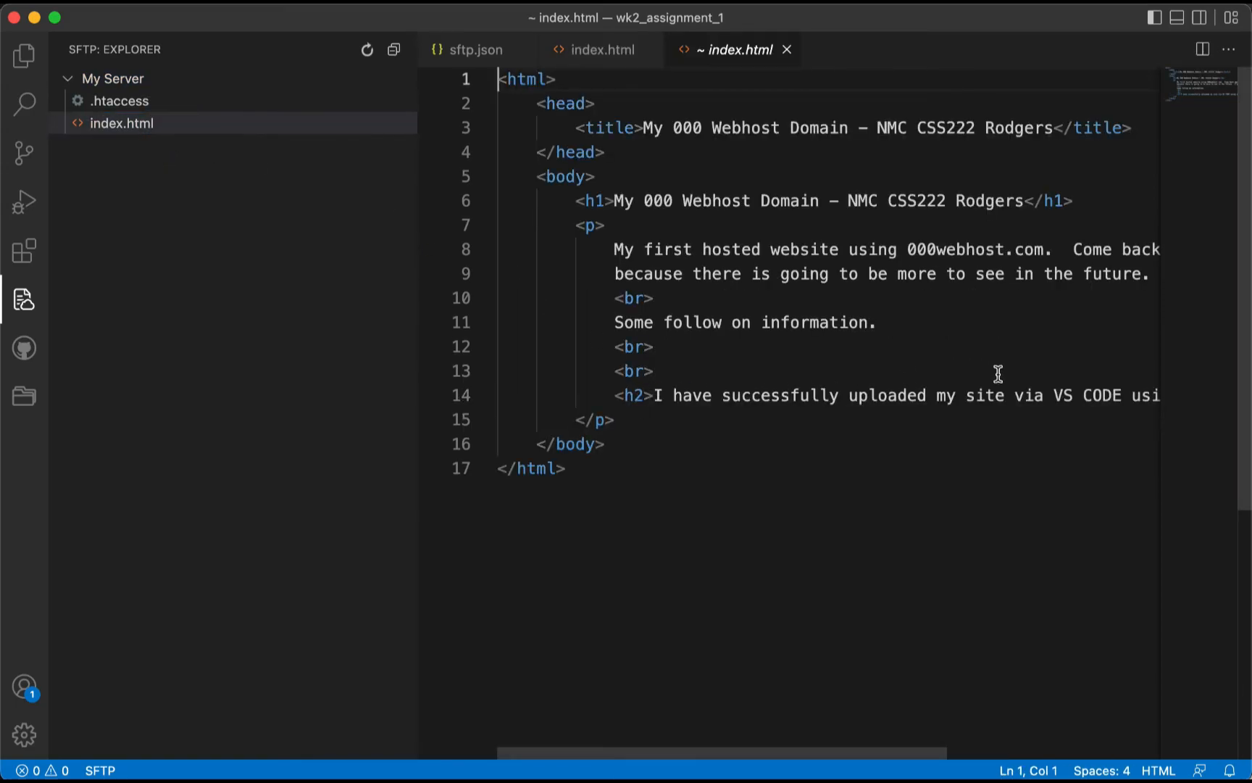
mouse_move(877, 421)
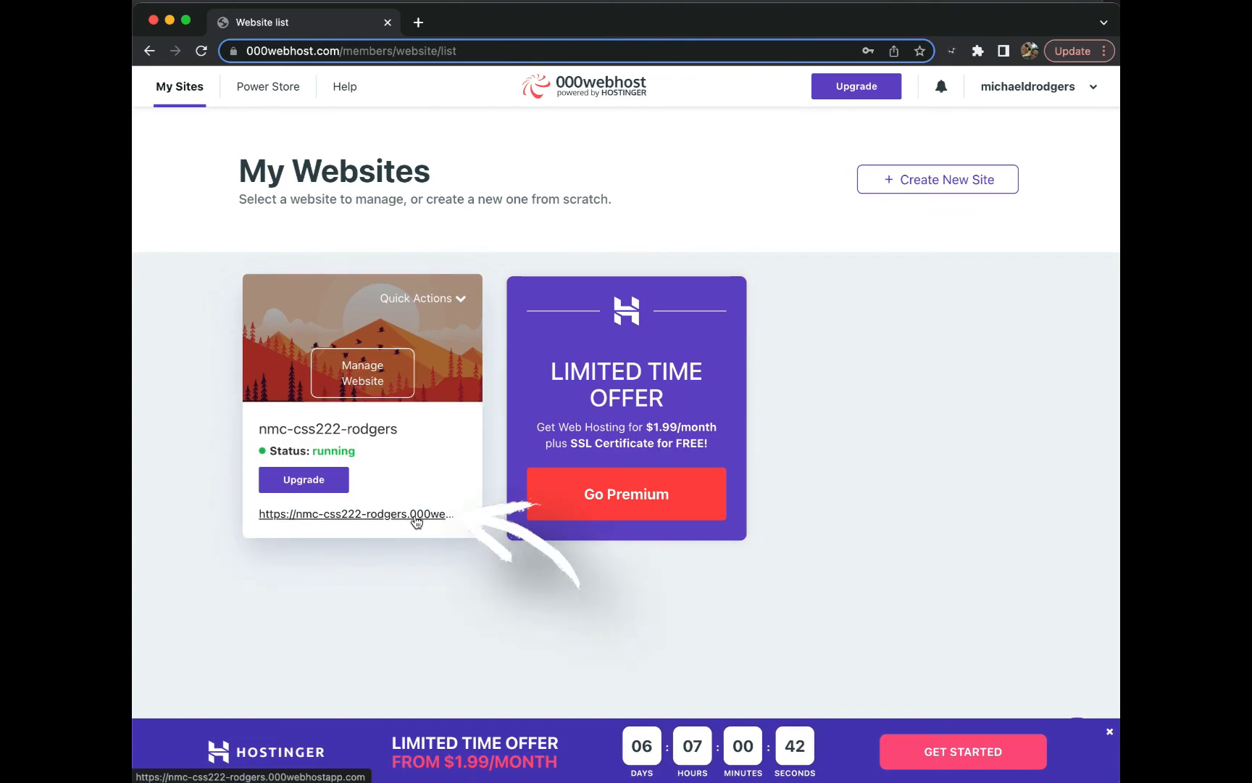
- Open the live 000webhost site from the dashboard, proceeding past the phishing warning
left_click(354, 514)
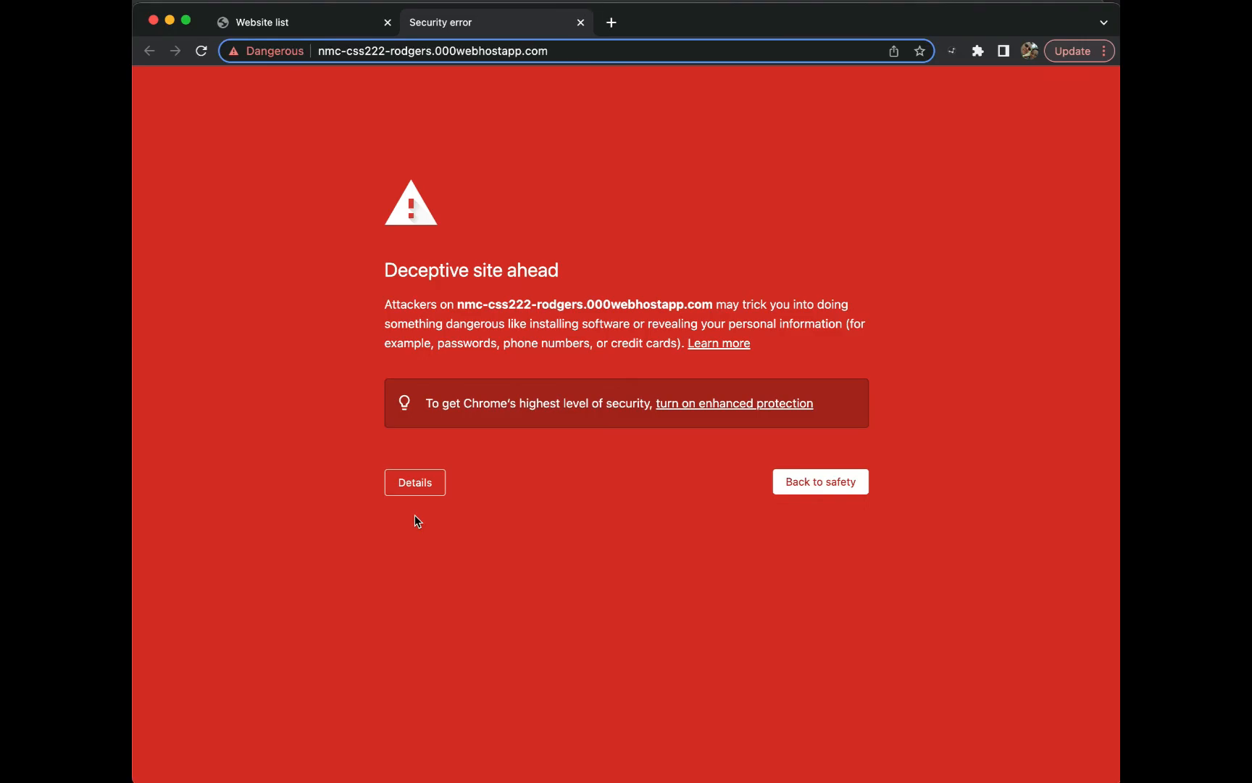
left_click(414, 482)
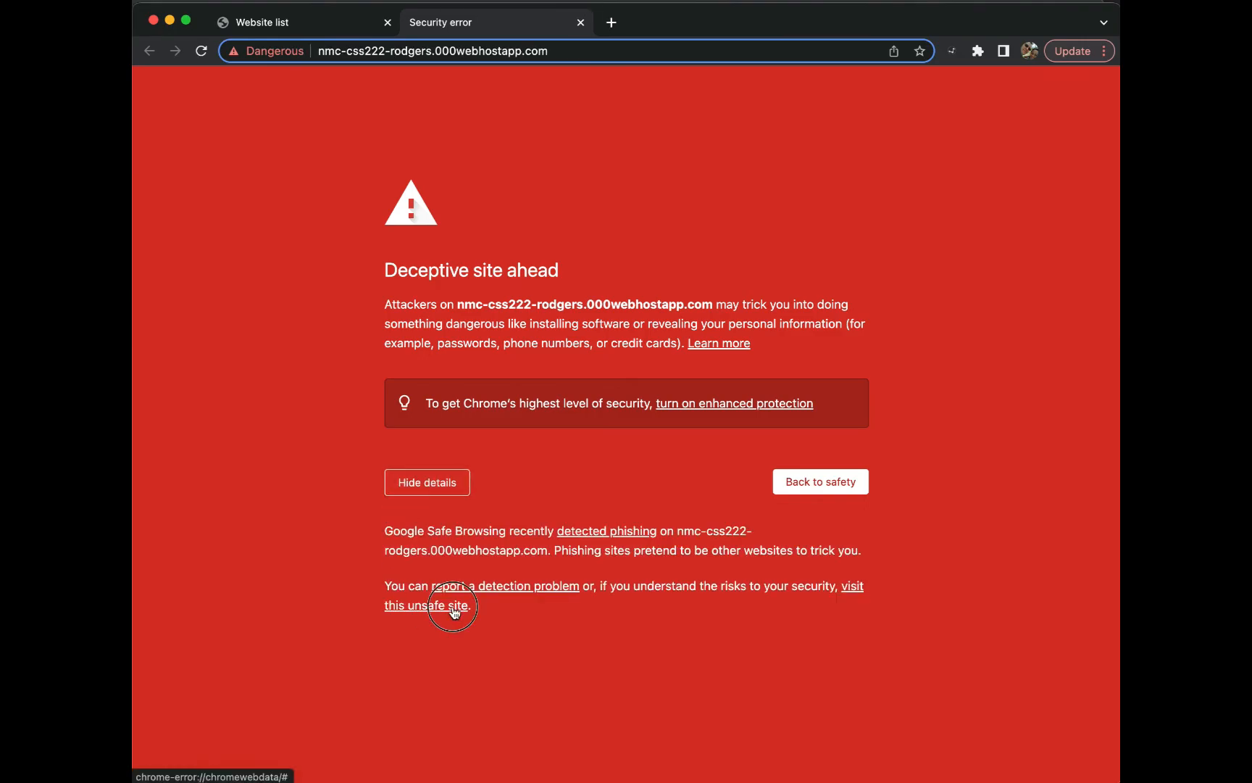
left_click(428, 595)
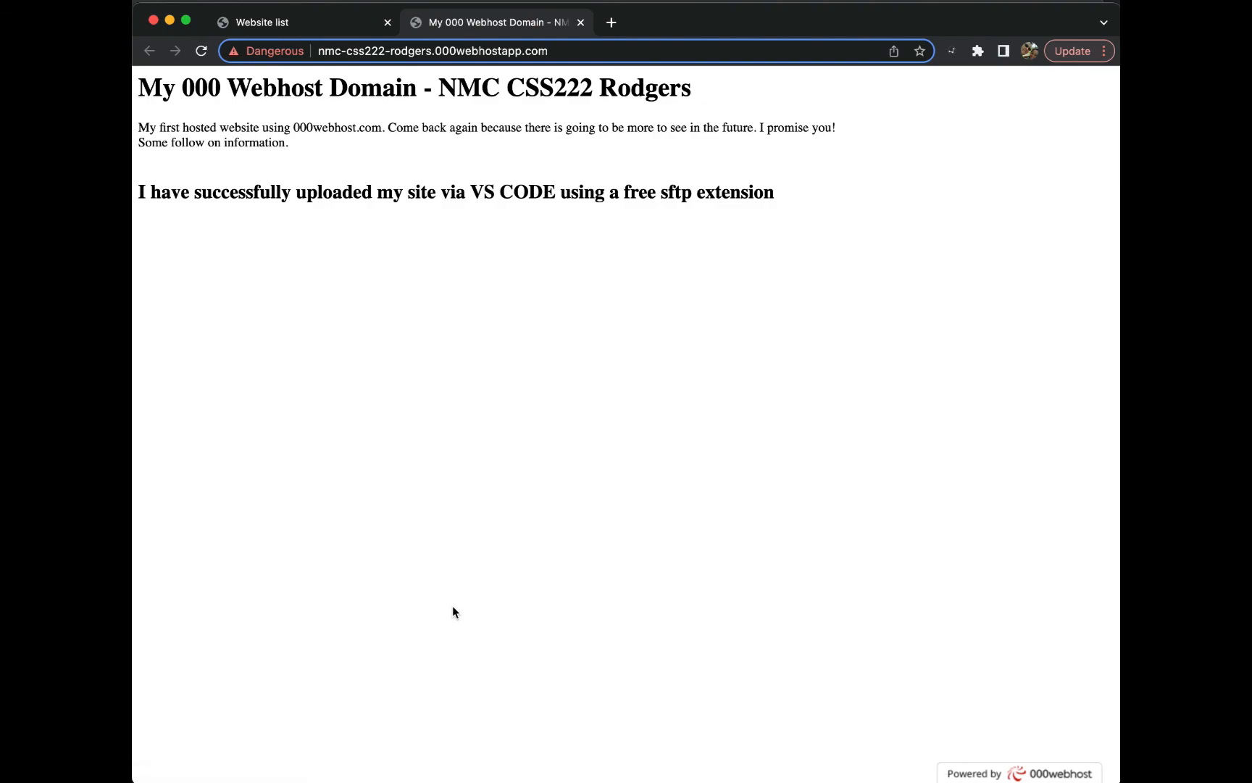
mouse_move(138, 187)
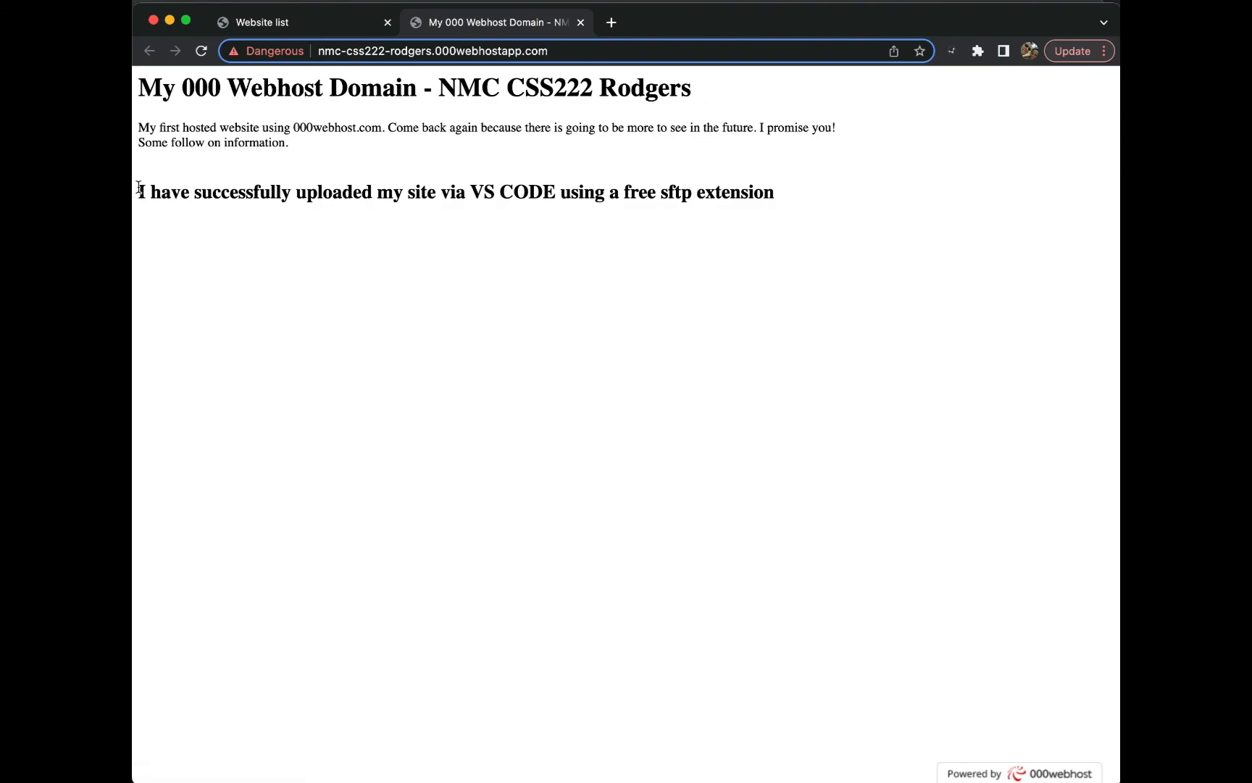